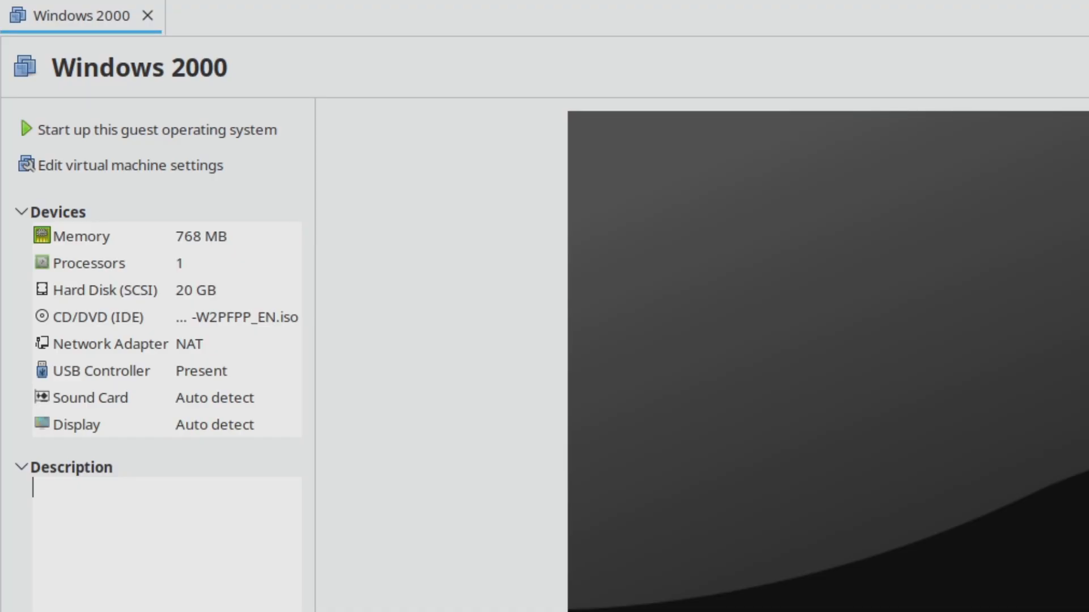
mouse_move(223, 97)
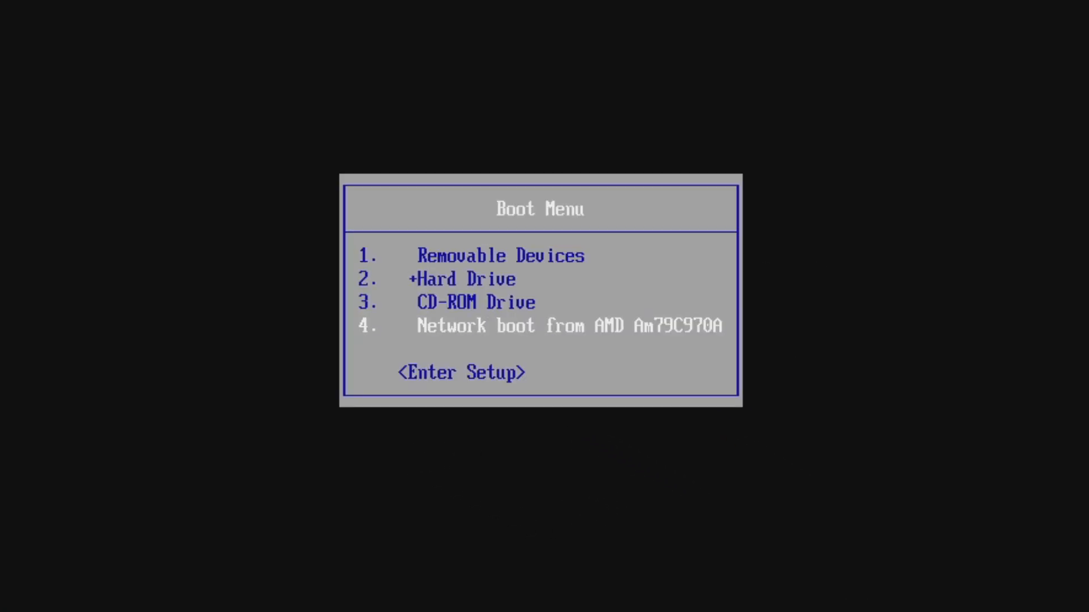
Choose the CD-ROM Drive in the Boot Menu so the VM boots the Windows 2000 disc
key(Down)
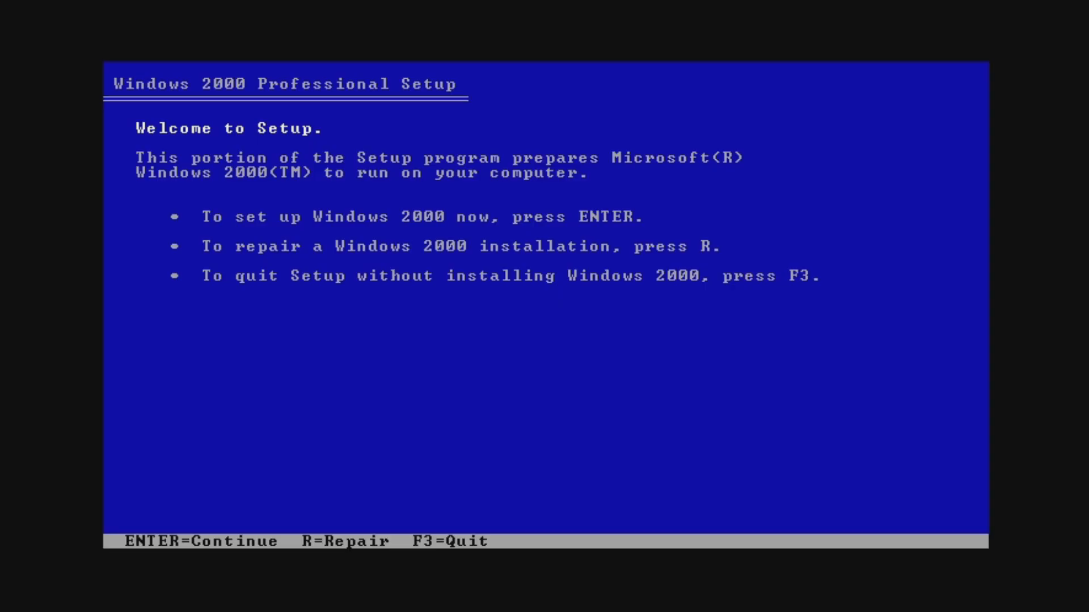
Accept the license with F8 and delete the existing C: NTFS partition, confirming with L
key(enter)
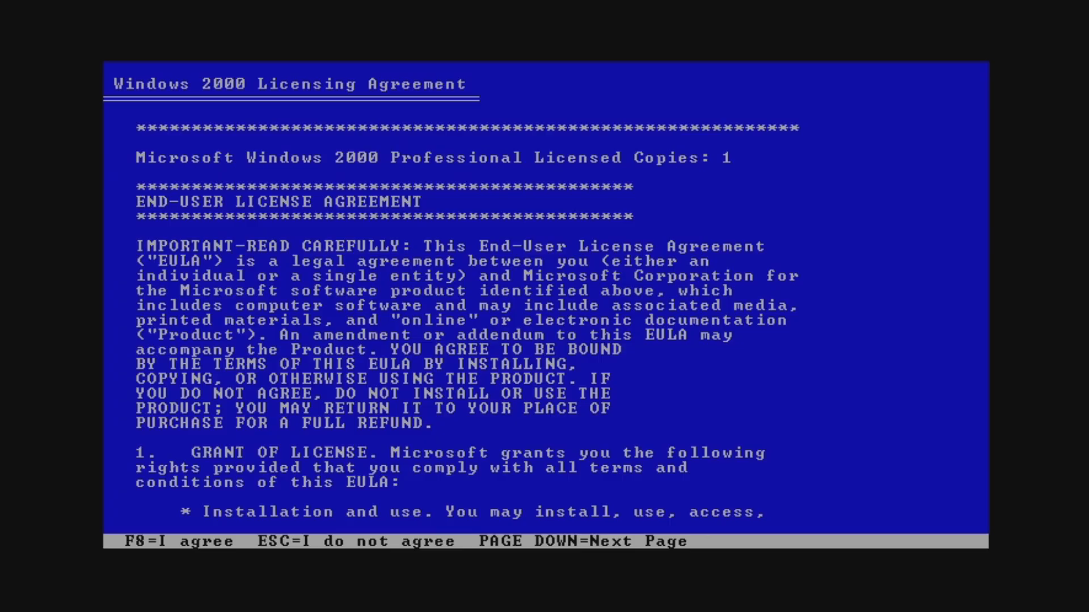
key(f8)
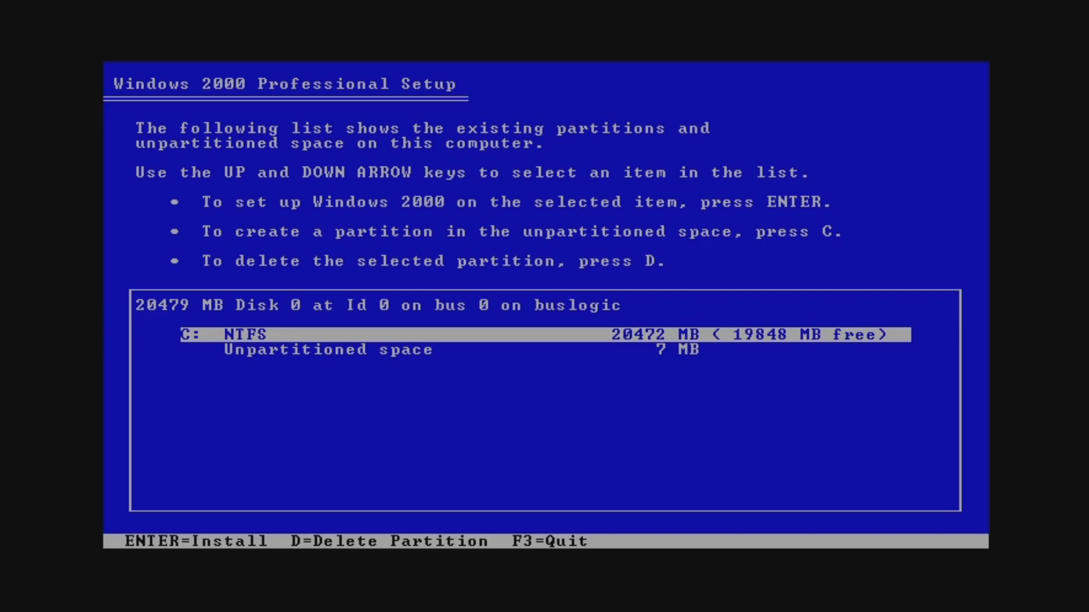
key(d)
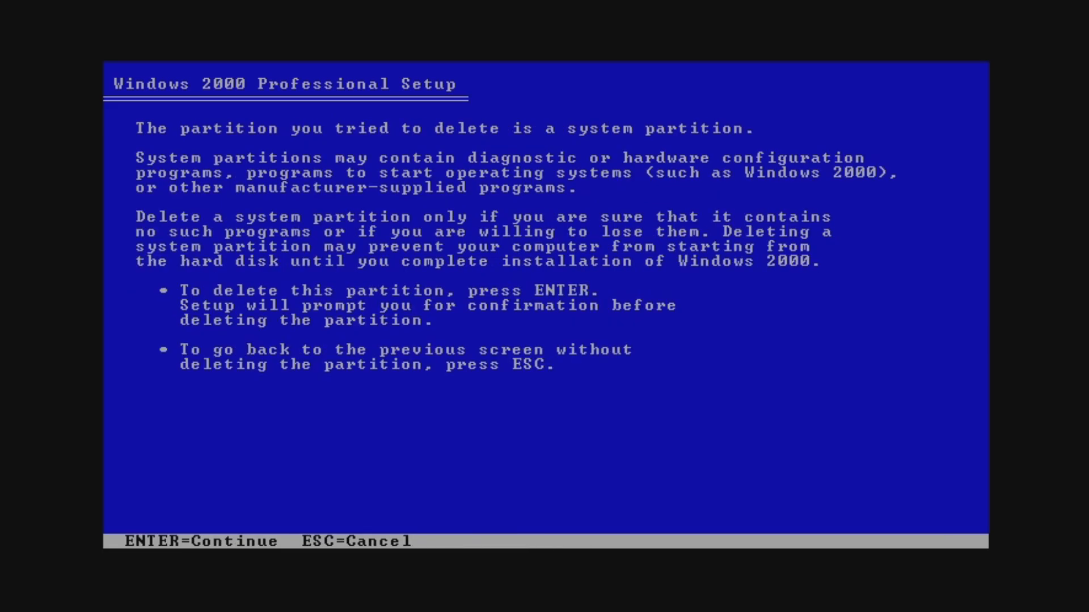
key(Enter)
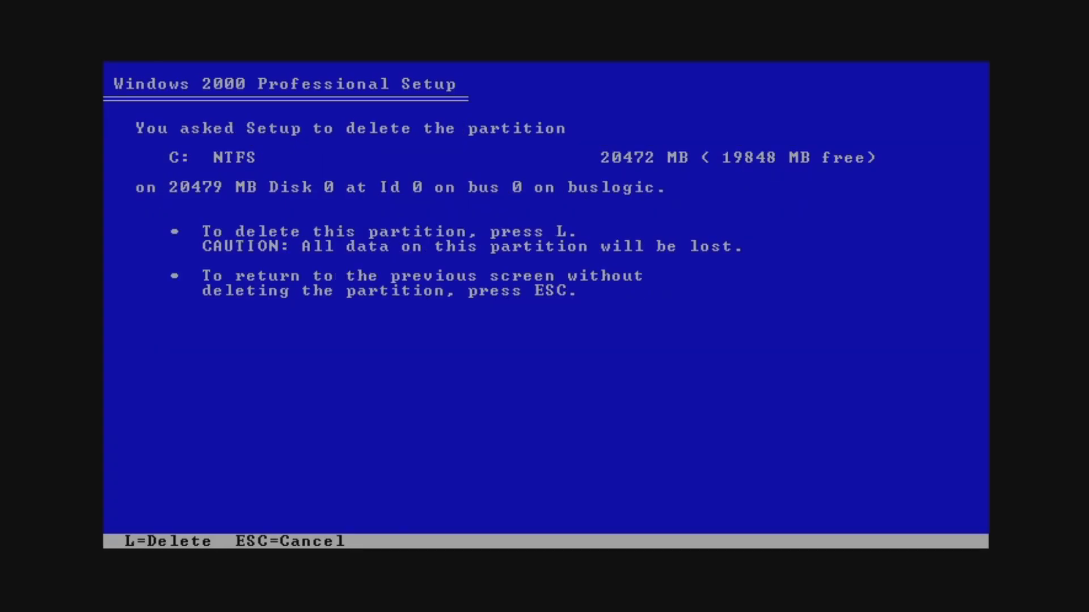
key(L)
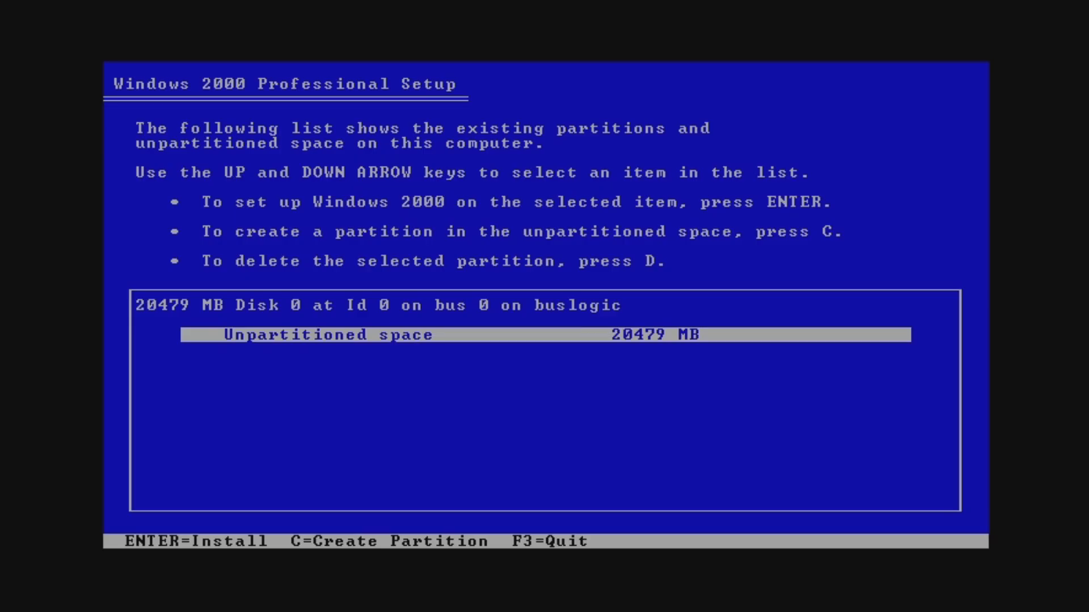
key(c)
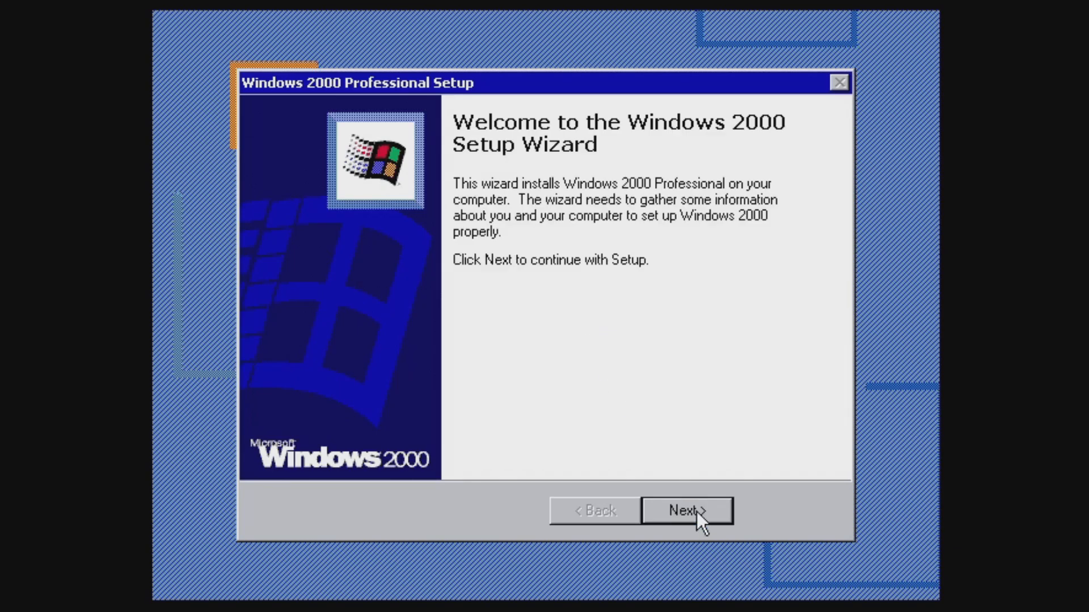
Continue past the Setup Wizard welcome page to Regional Settings
click(685, 510)
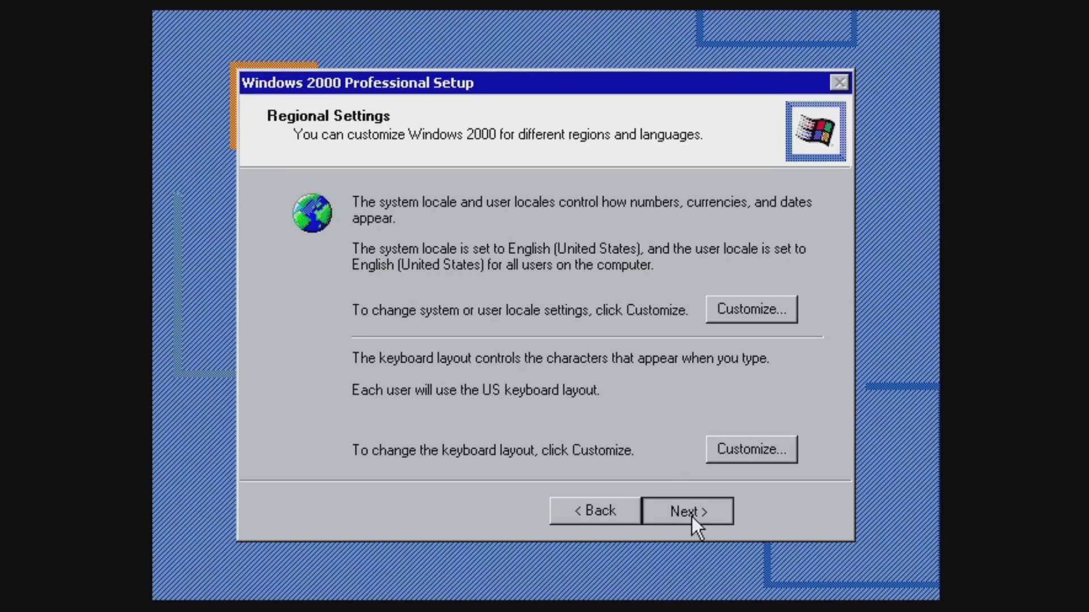
Keep default regional settings, enter owner name 'david' and pass the product key page
click(685, 510)
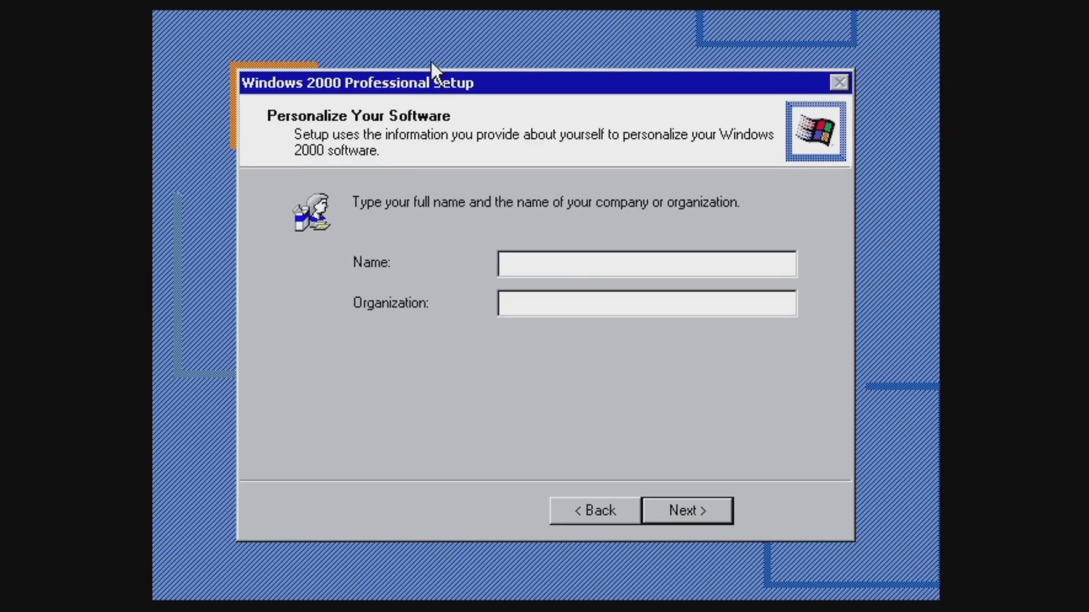
text(david)
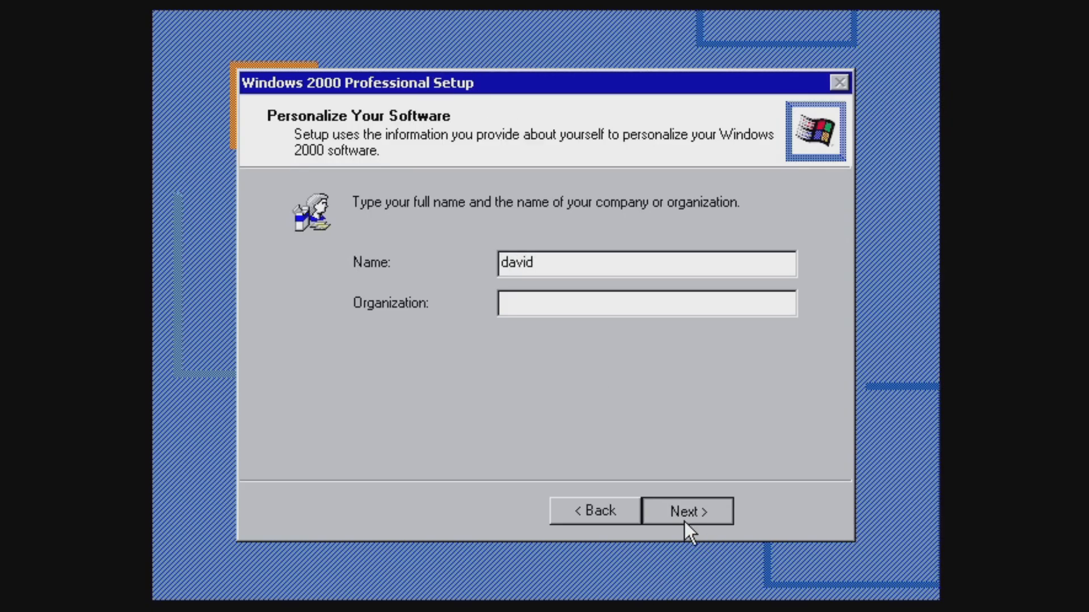
click(686, 511)
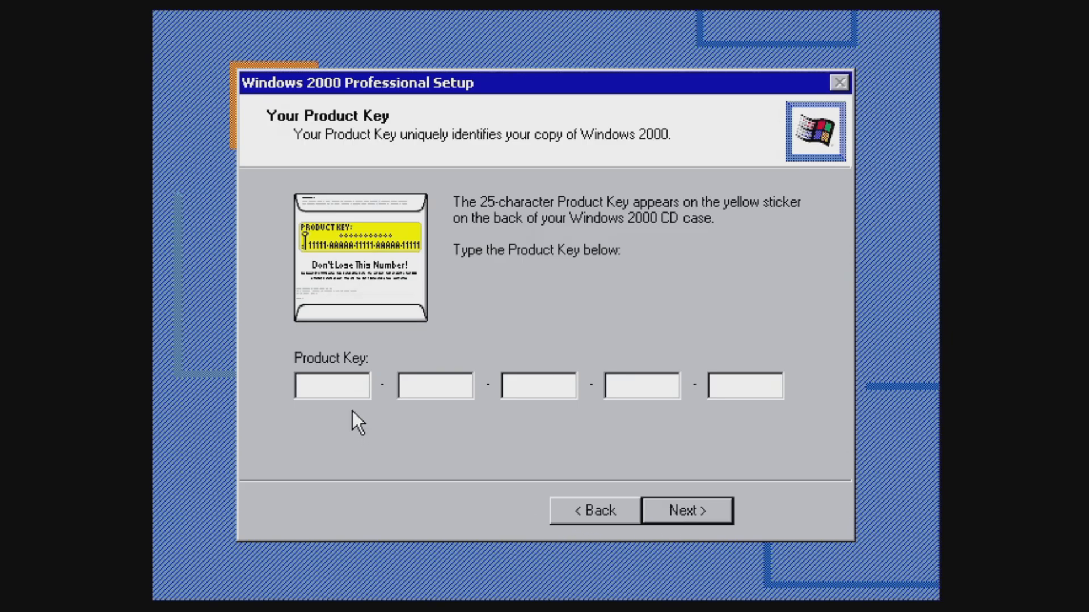
mouse_move(313, 412)
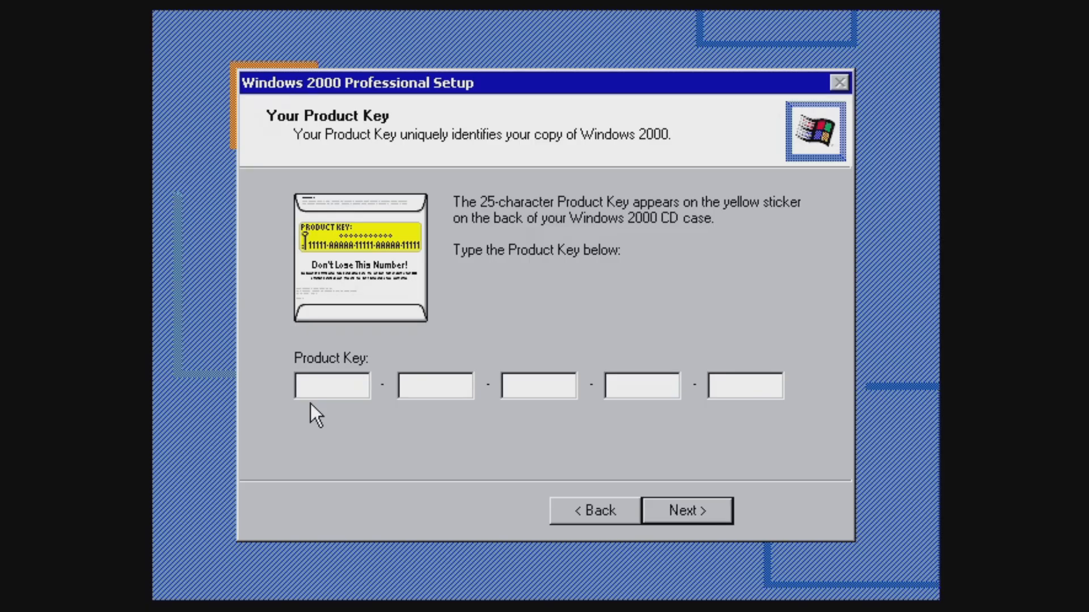
click(686, 510)
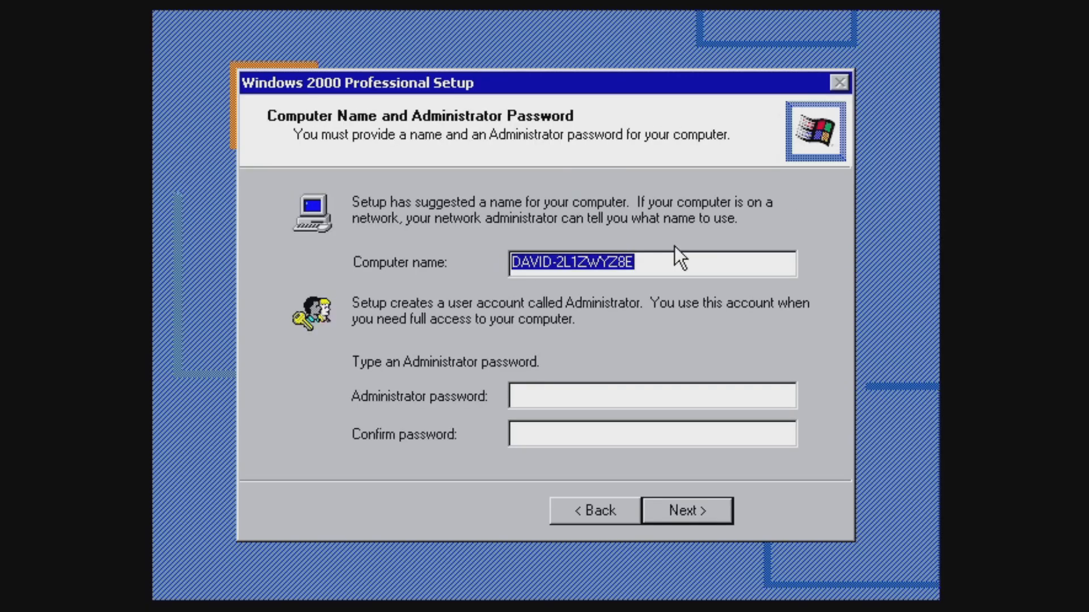
Enter the computer name WIN2000VM
text(WIN)
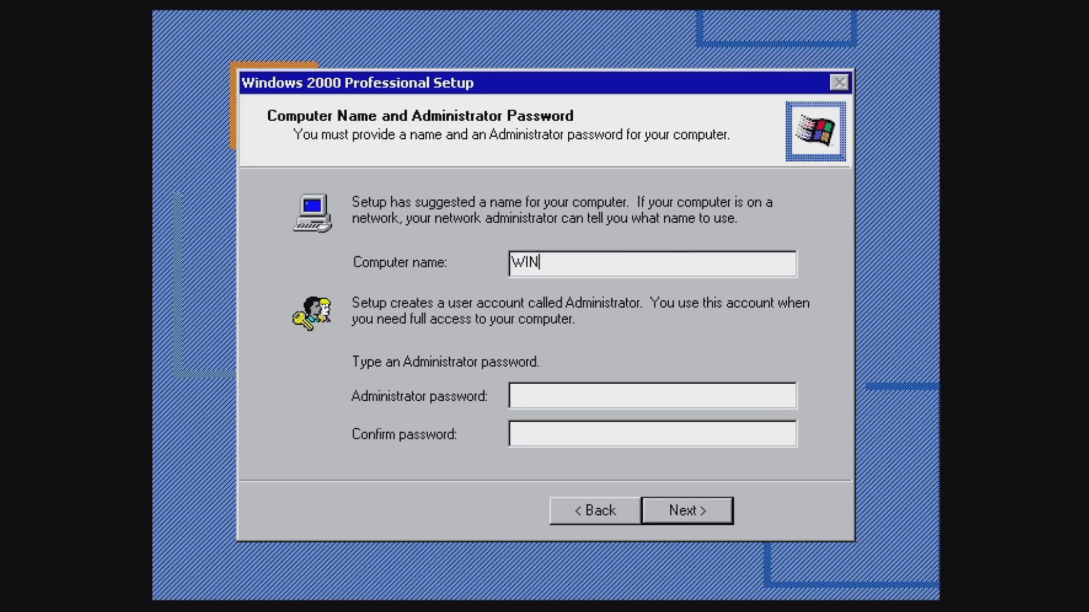
text(2000V)
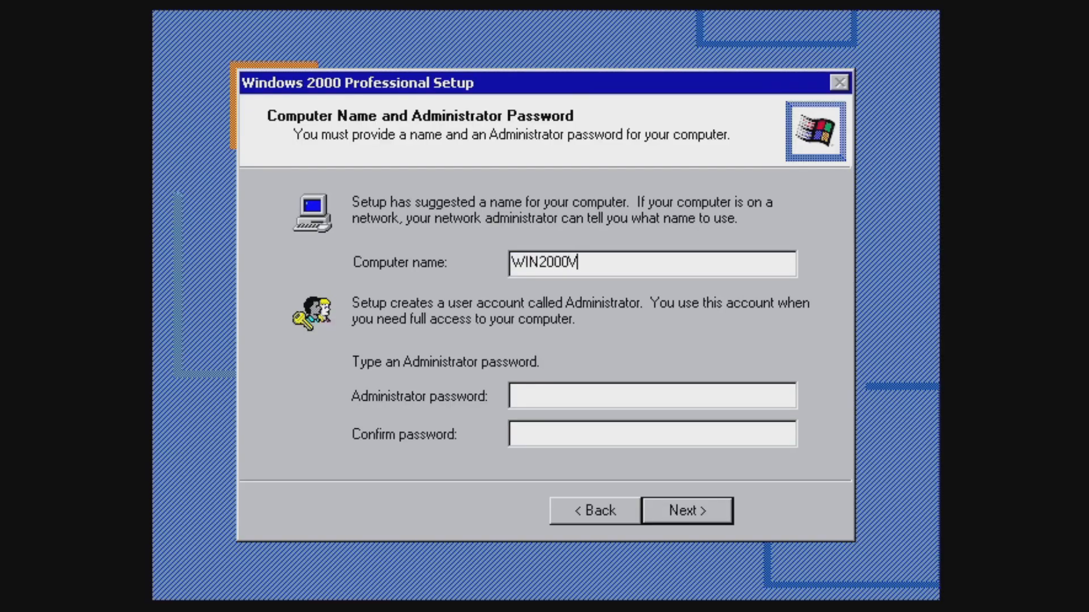
text(M)
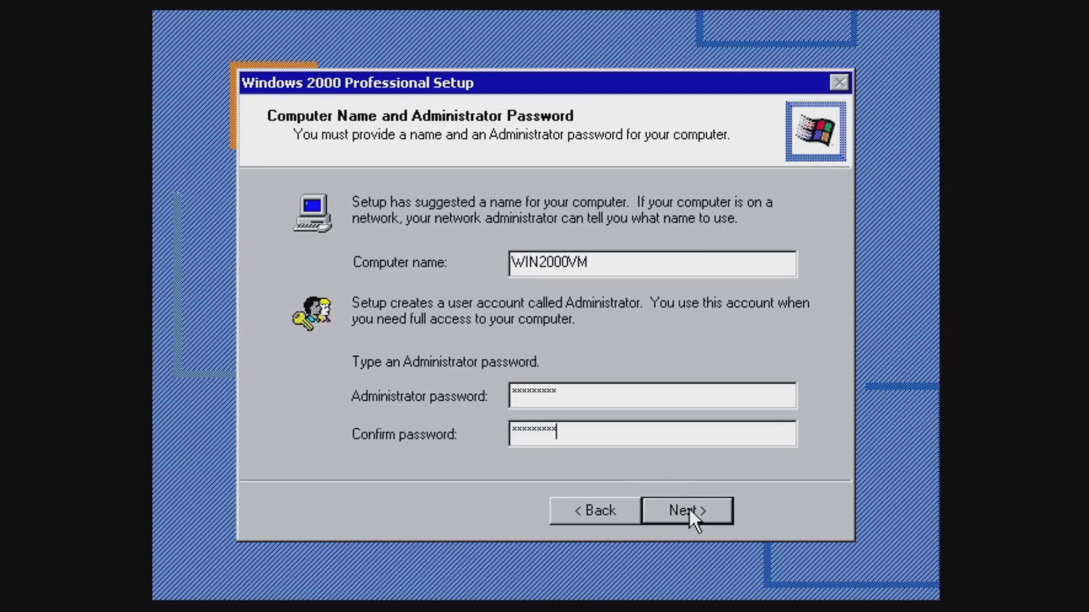
Confirm the computer name and set the time zone to (GMT-05:00) Eastern Time
click(686, 510)
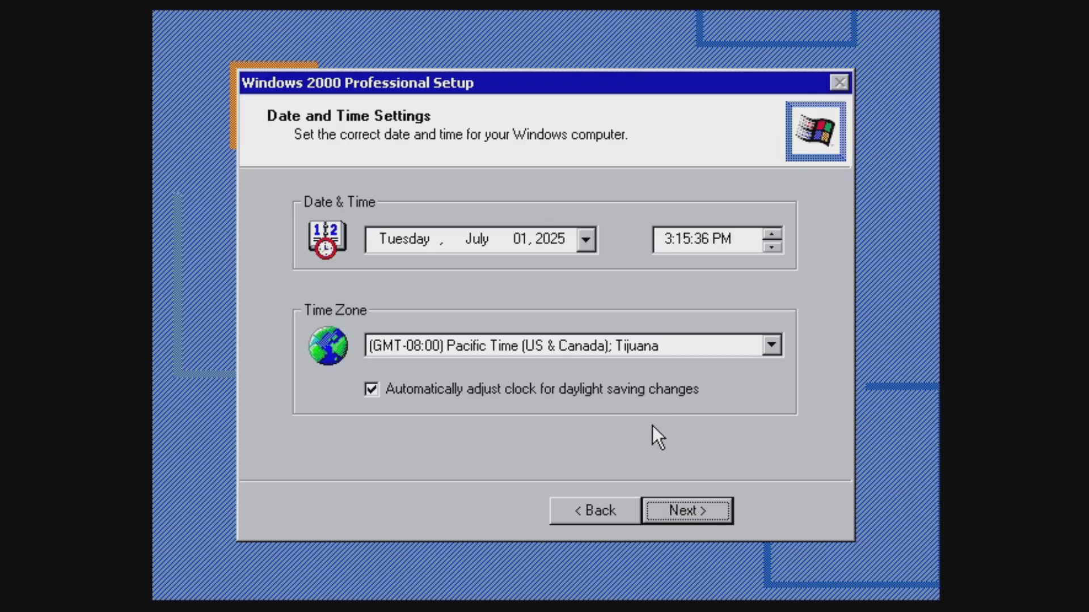
click(770, 345)
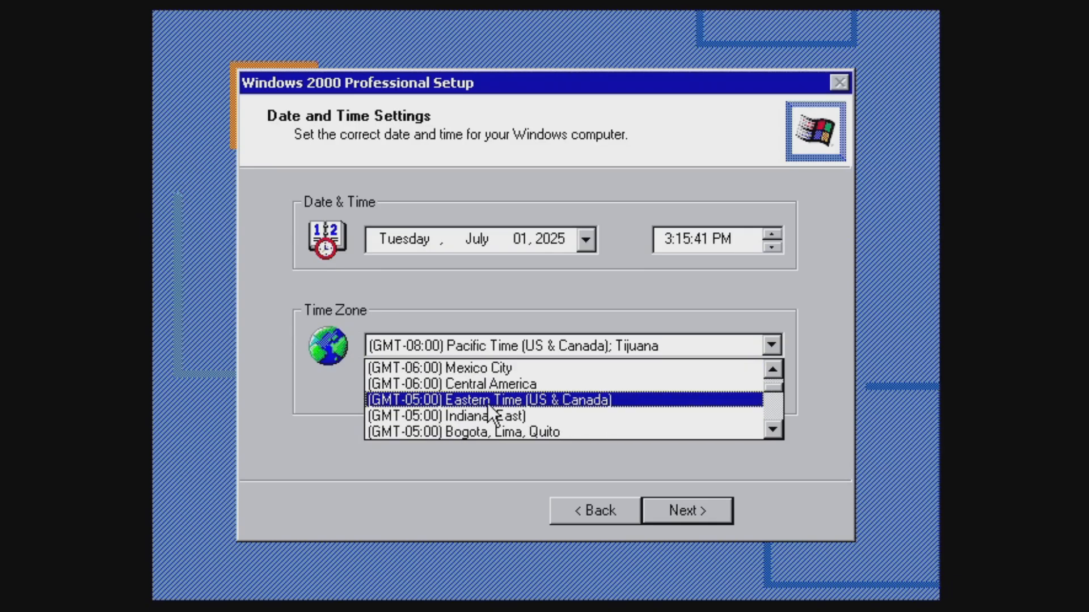
click(496, 400)
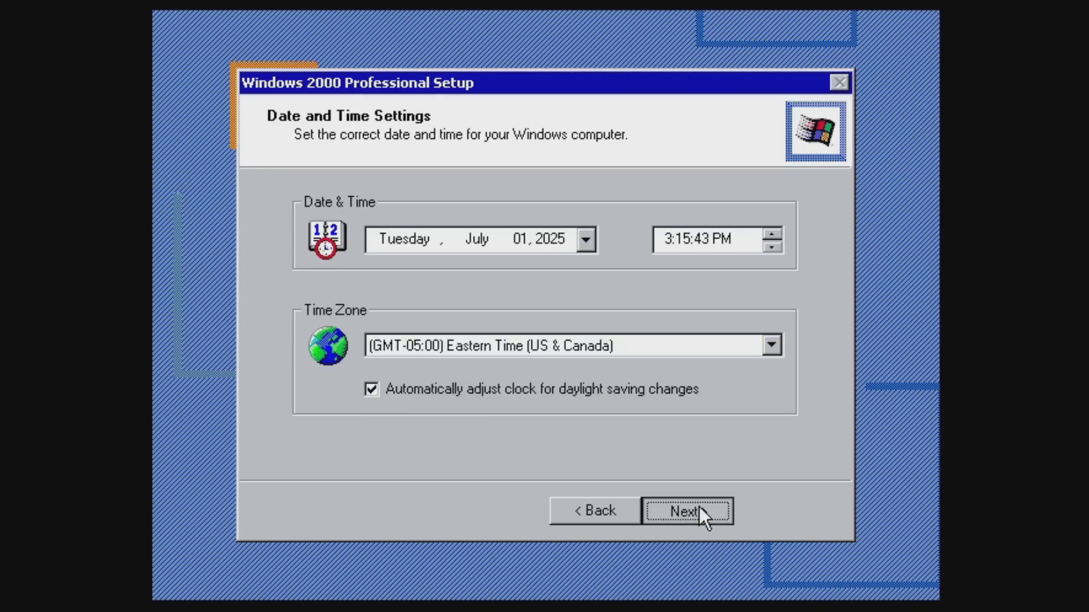
click(687, 511)
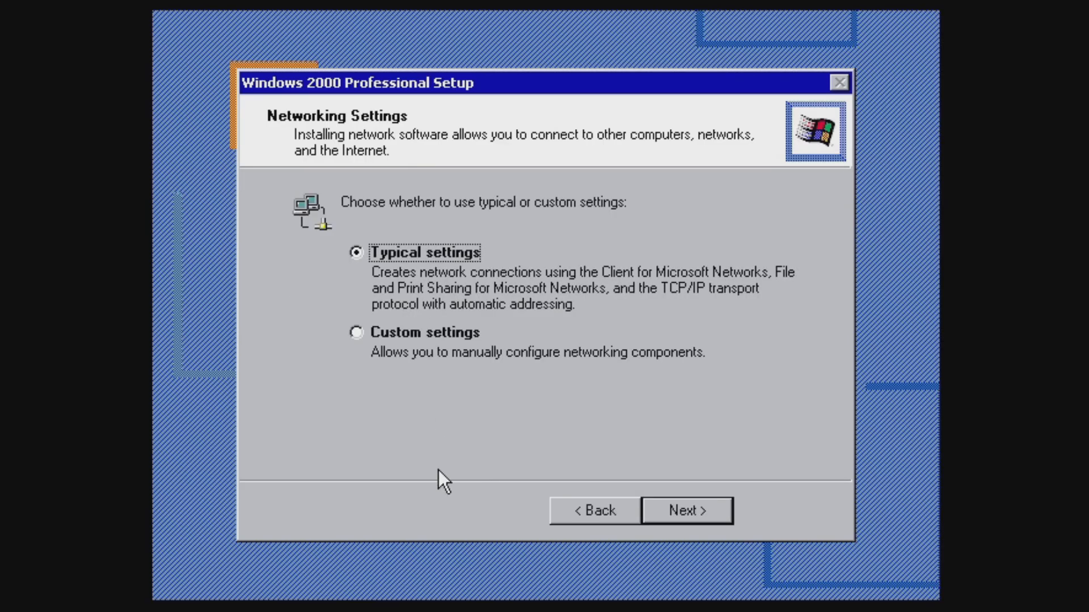
mouse_move(368, 490)
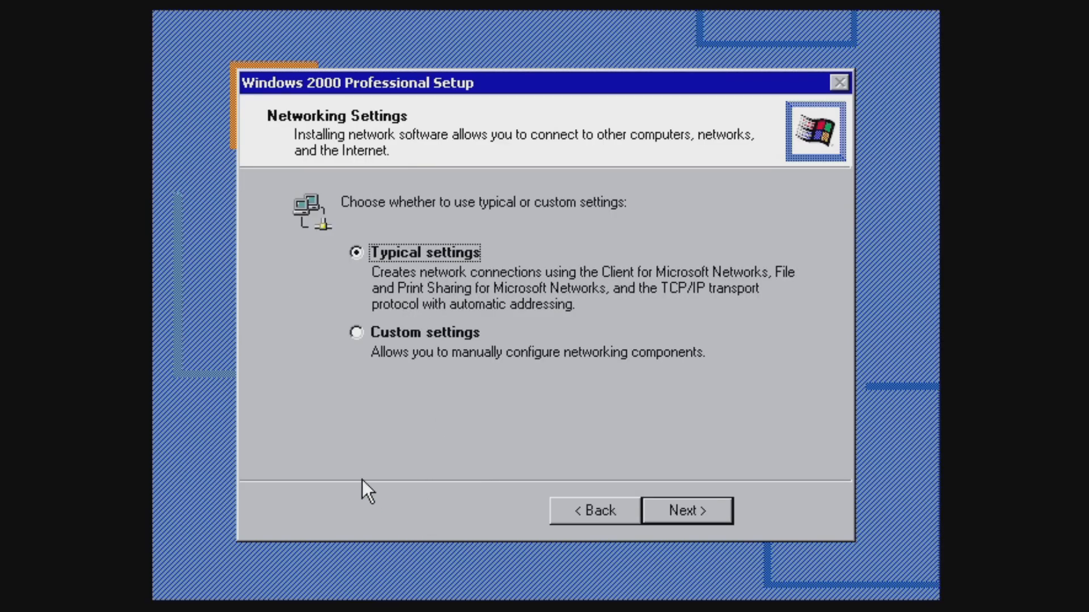
mouse_move(677, 517)
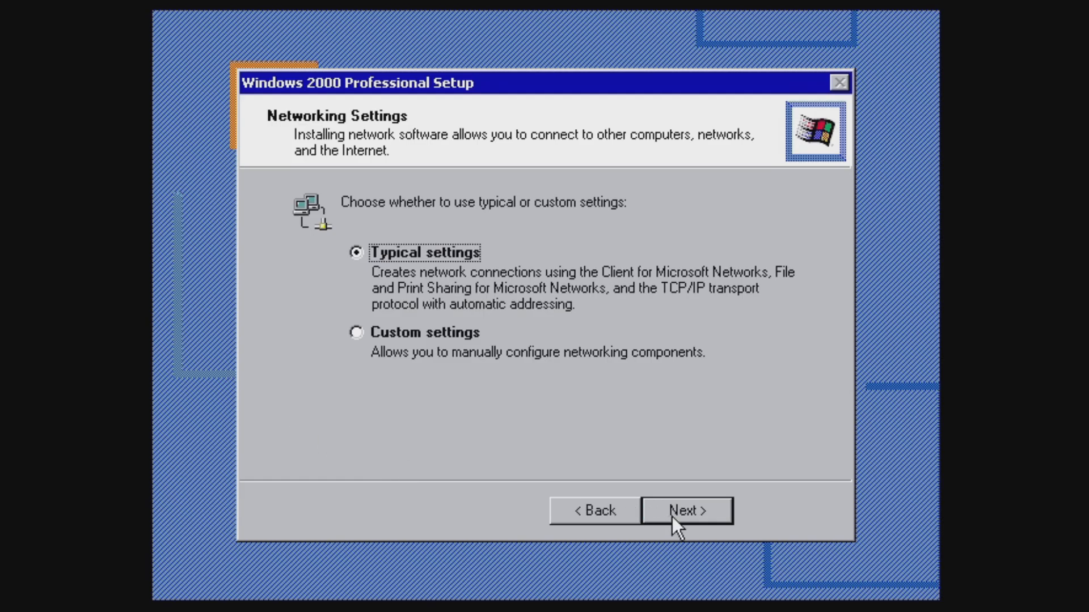
Keep typical networking settings and WORKGROUP membership
click(686, 510)
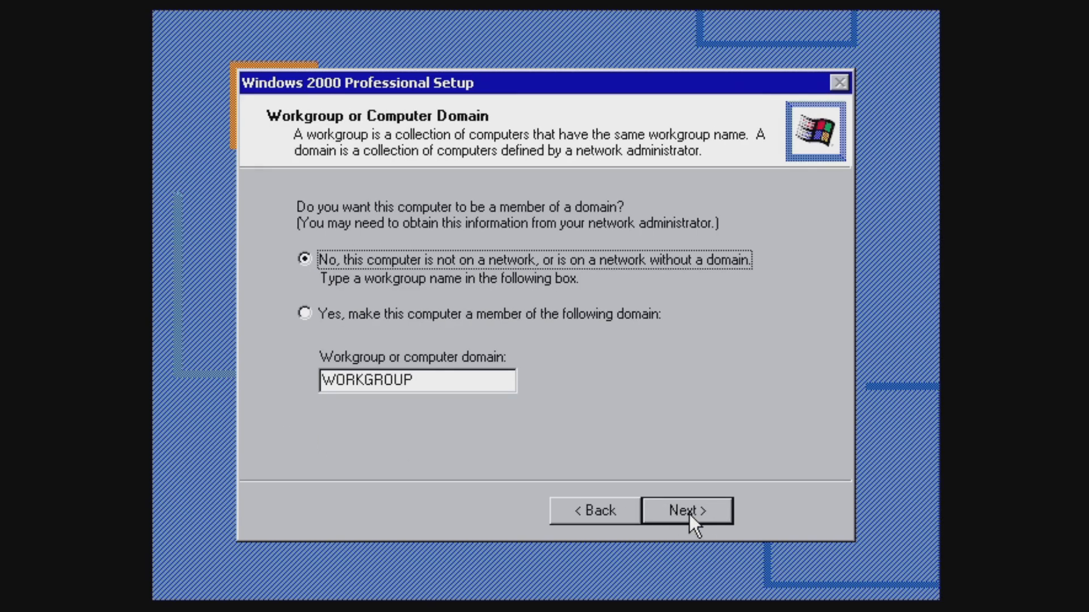
click(686, 510)
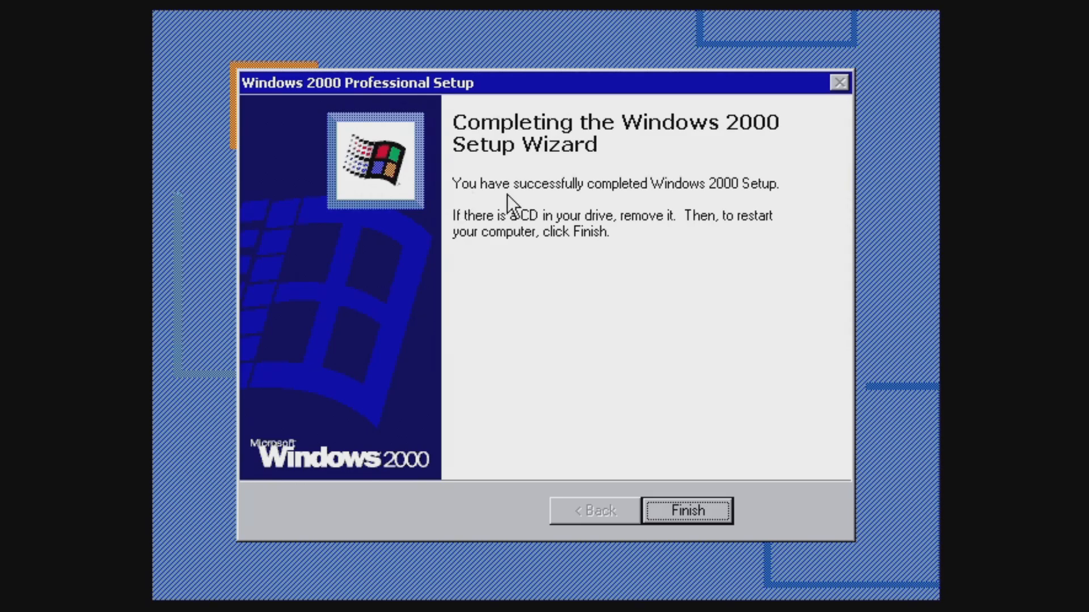
mouse_move(446, 246)
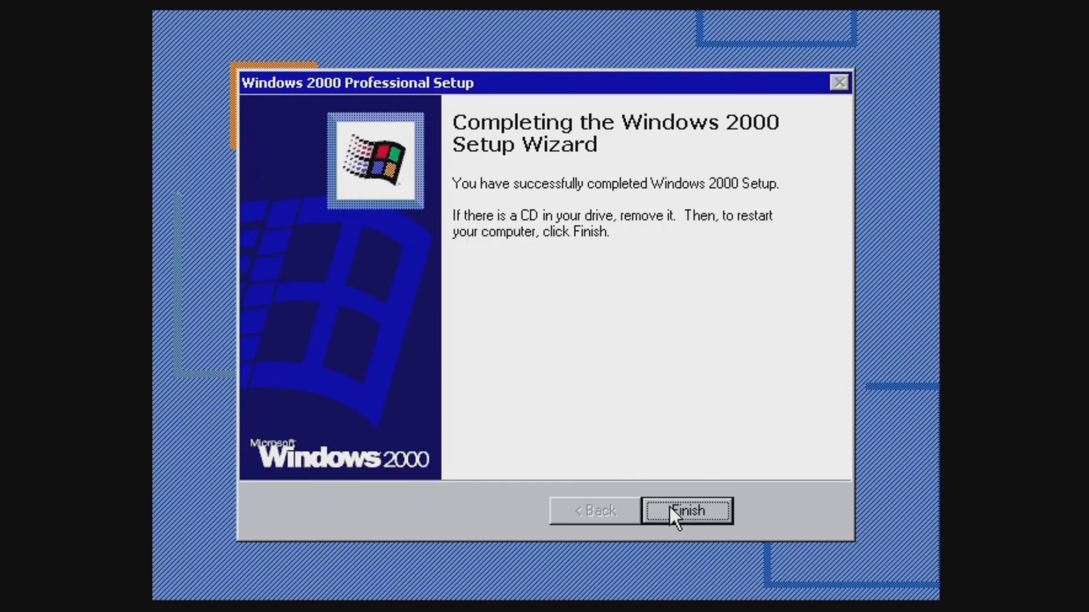
Finish setup, restart, and pass the Network Identification welcome leaving the user list unchanged
click(687, 511)
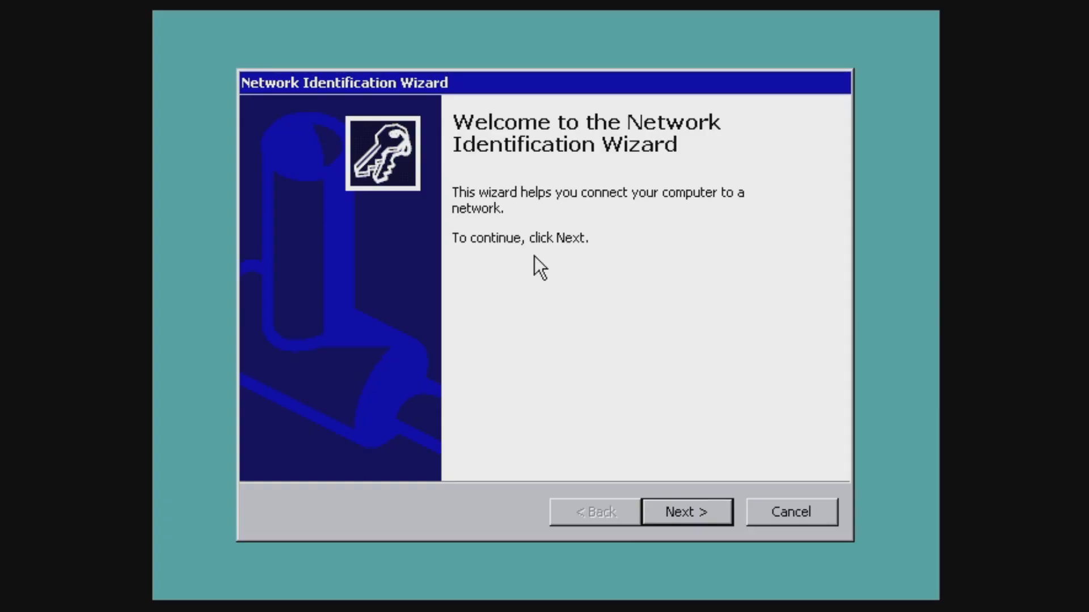
mouse_move(471, 146)
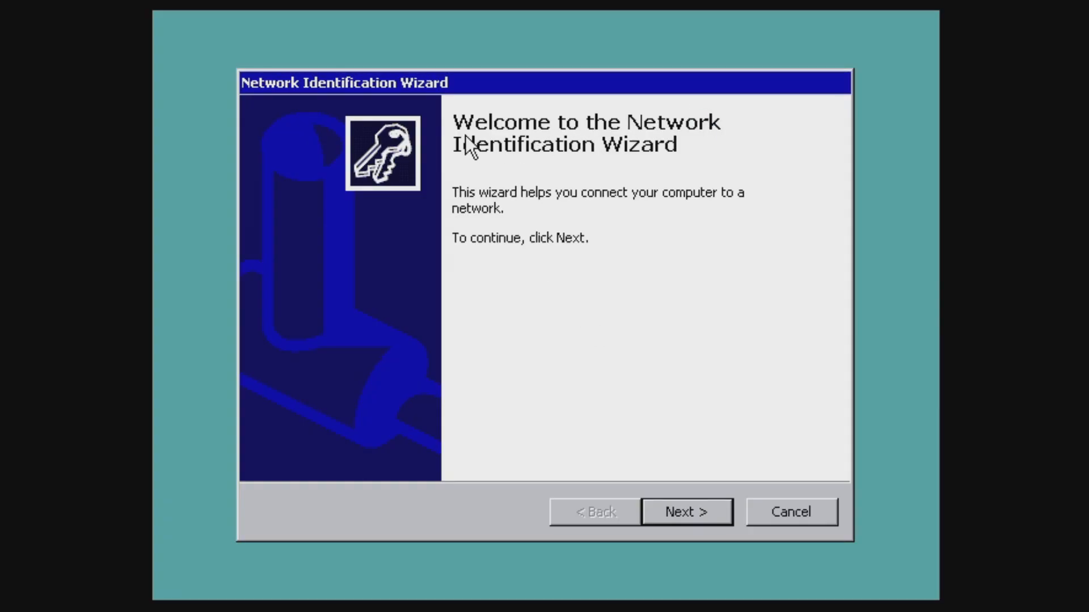
click(685, 511)
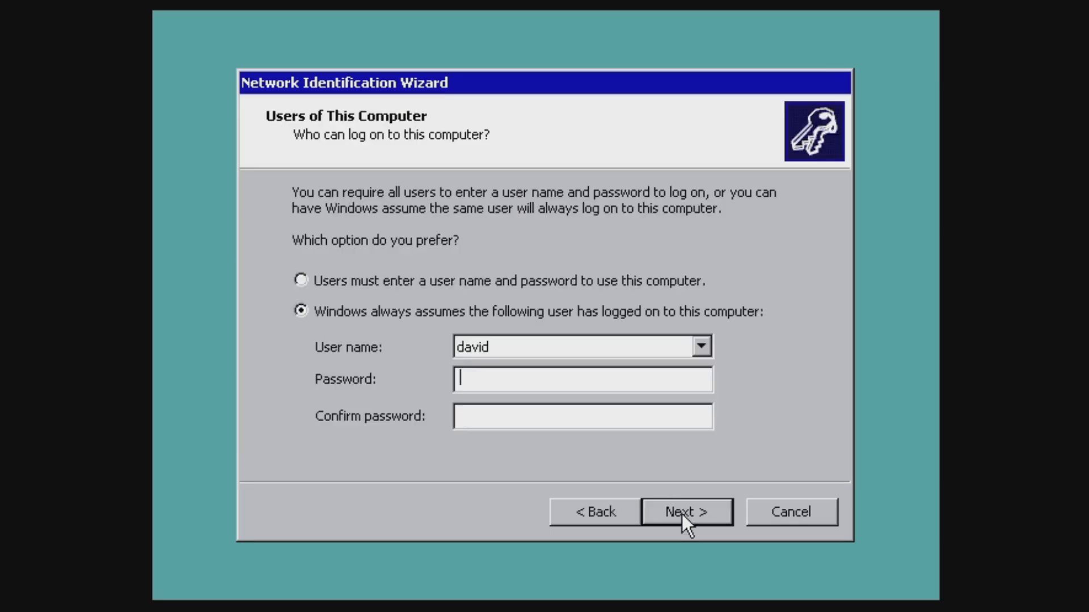
mouse_move(364, 316)
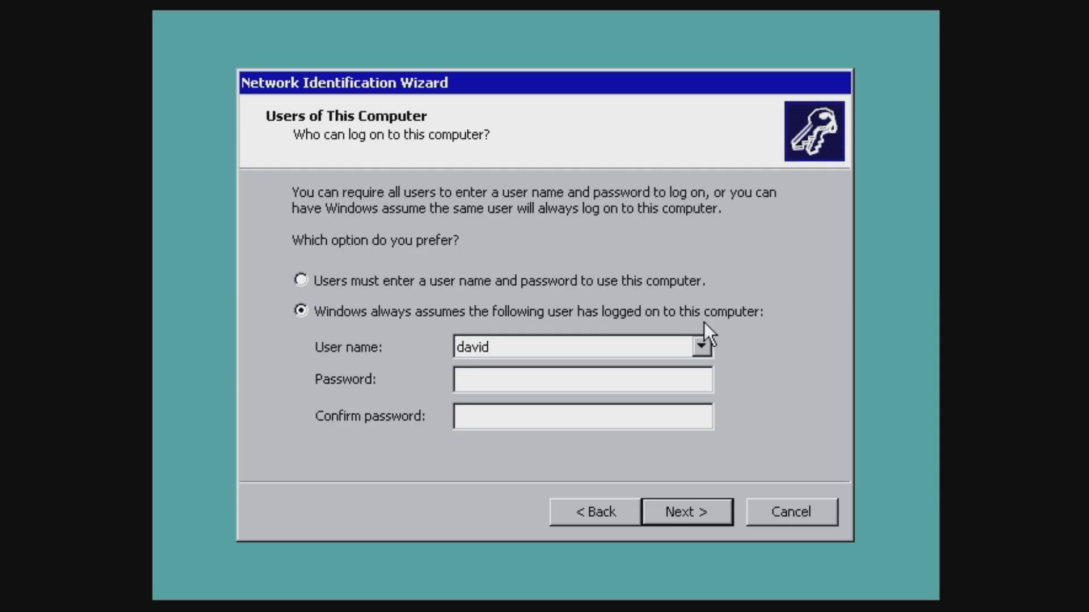
click(700, 347)
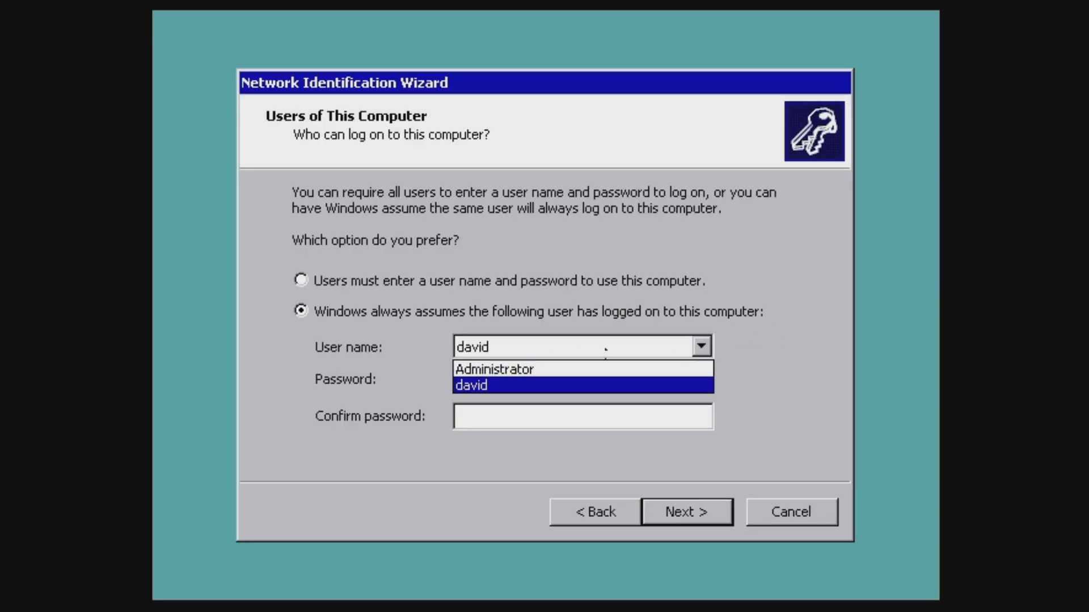
click(472, 385)
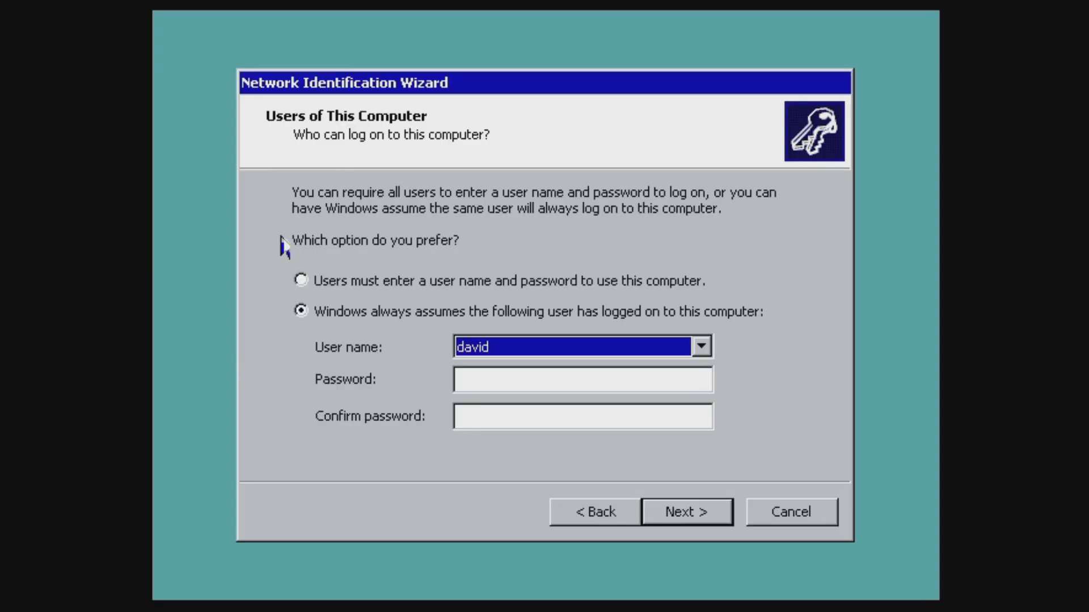
mouse_move(546, 288)
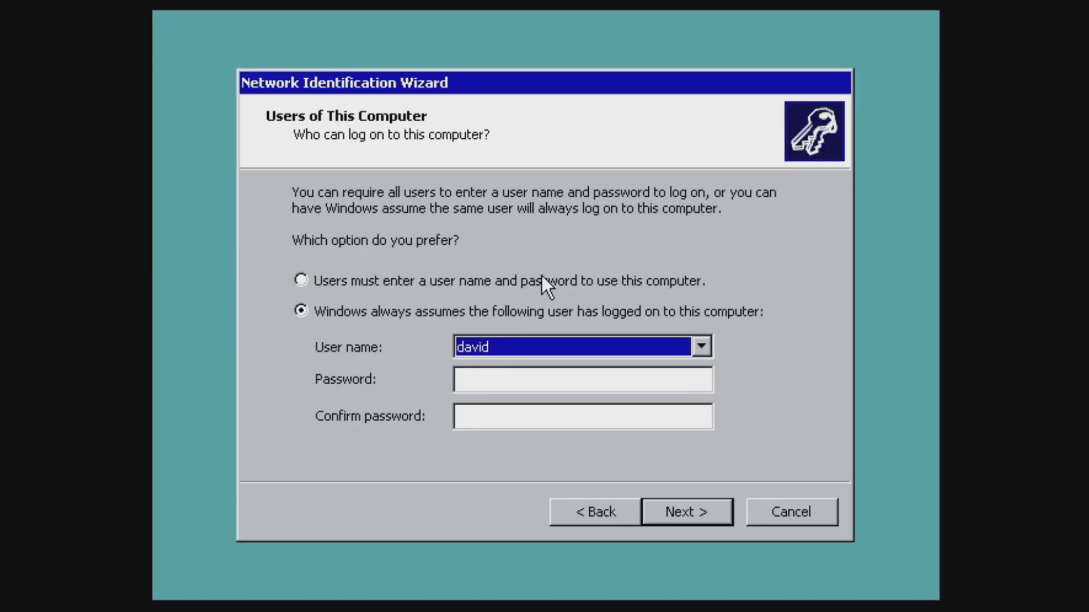
Require a user name and password to log on and finish the Network Identification Wizard
click(300, 280)
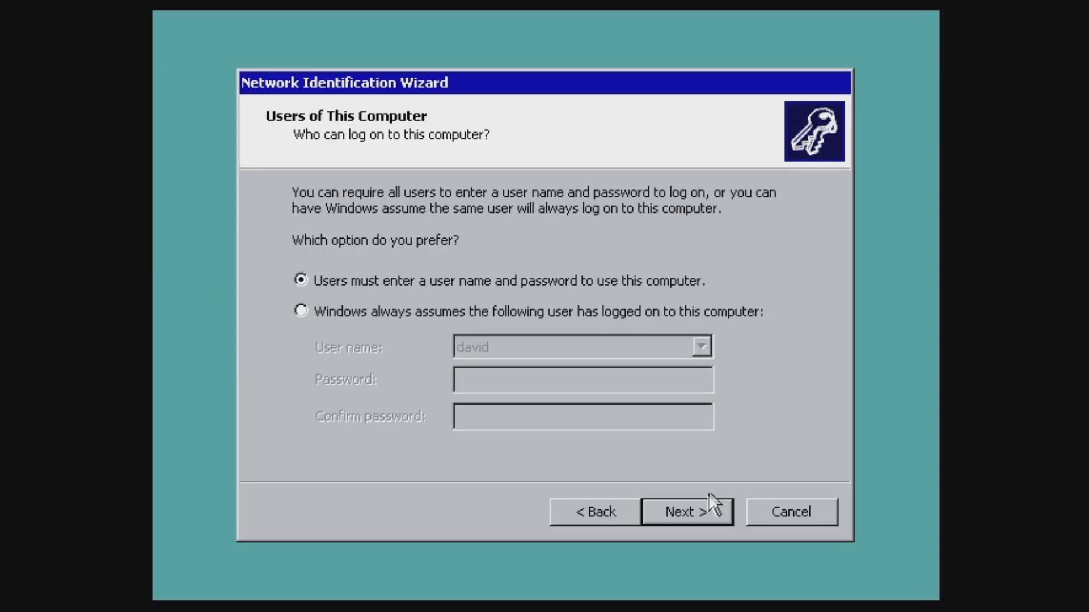
click(685, 511)
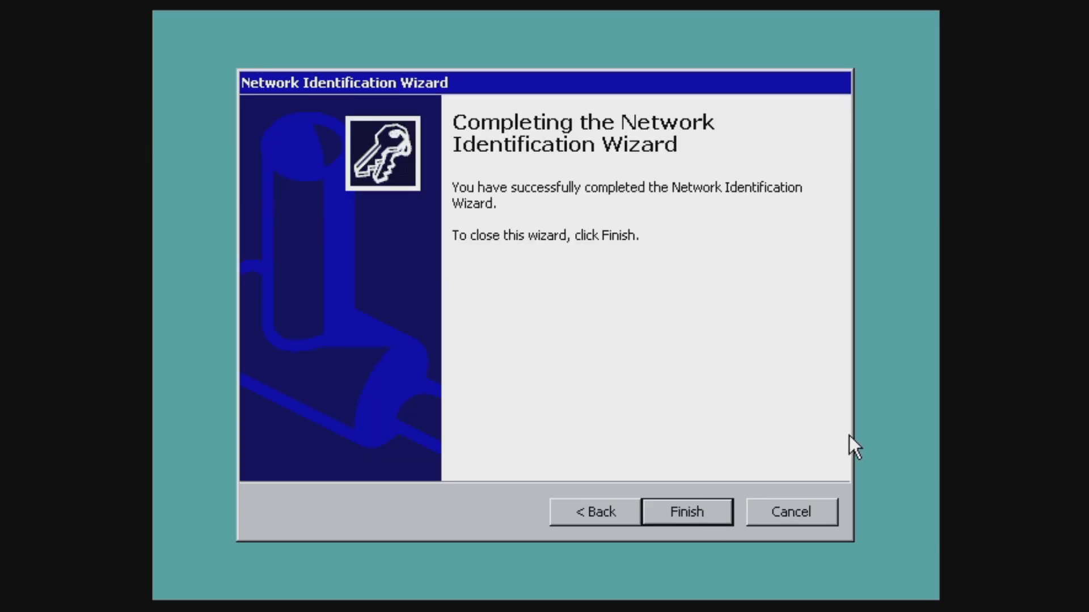
click(685, 511)
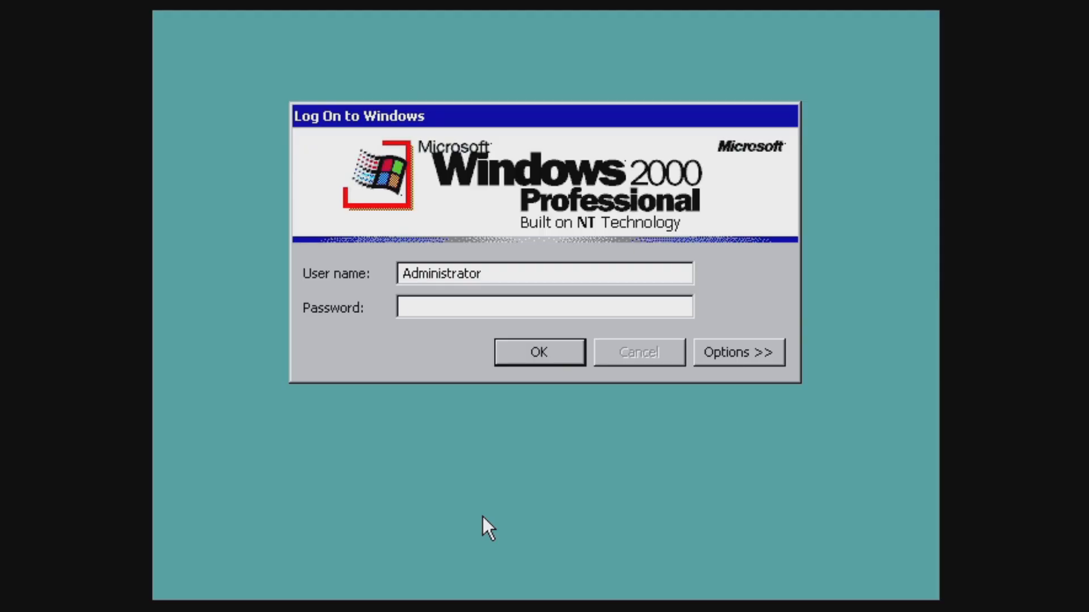
Log on as Administrator and toggle the Getting Started show-at-startup checkbox
click(543, 308)
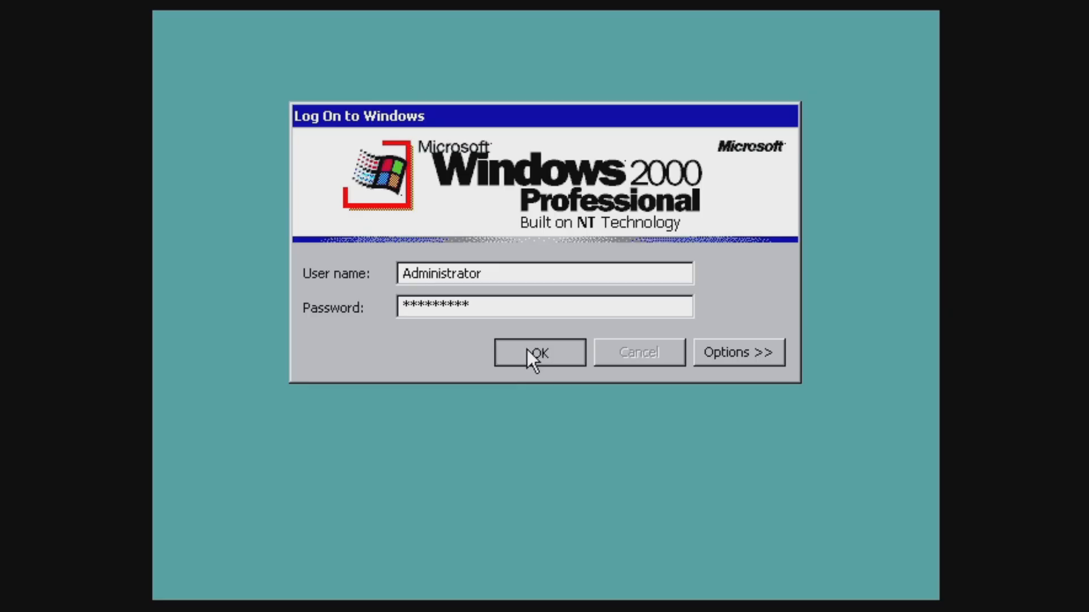
click(538, 352)
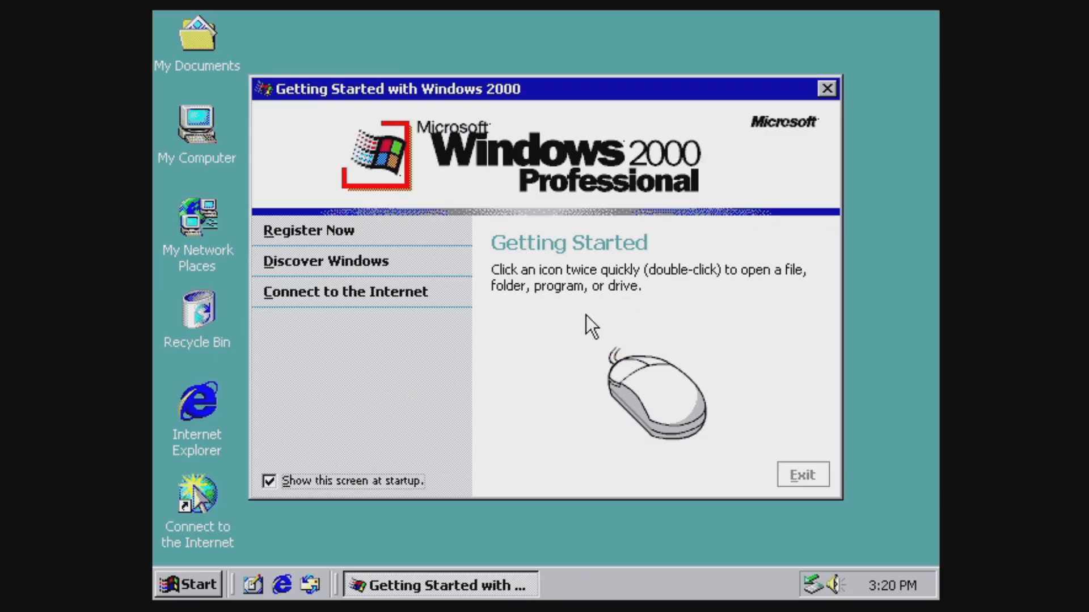
mouse_move(277, 510)
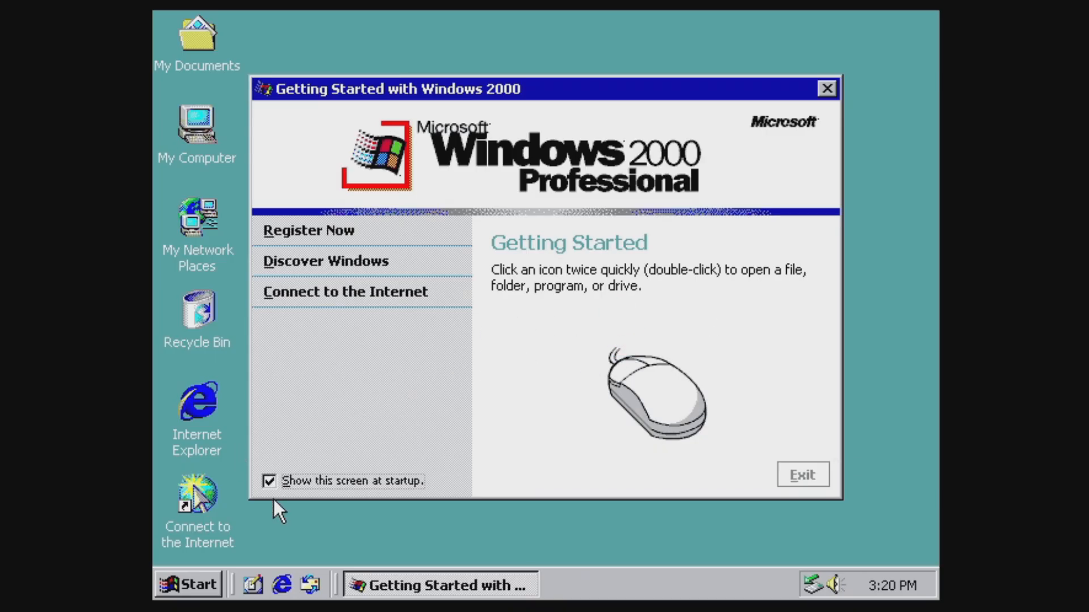
click(270, 480)
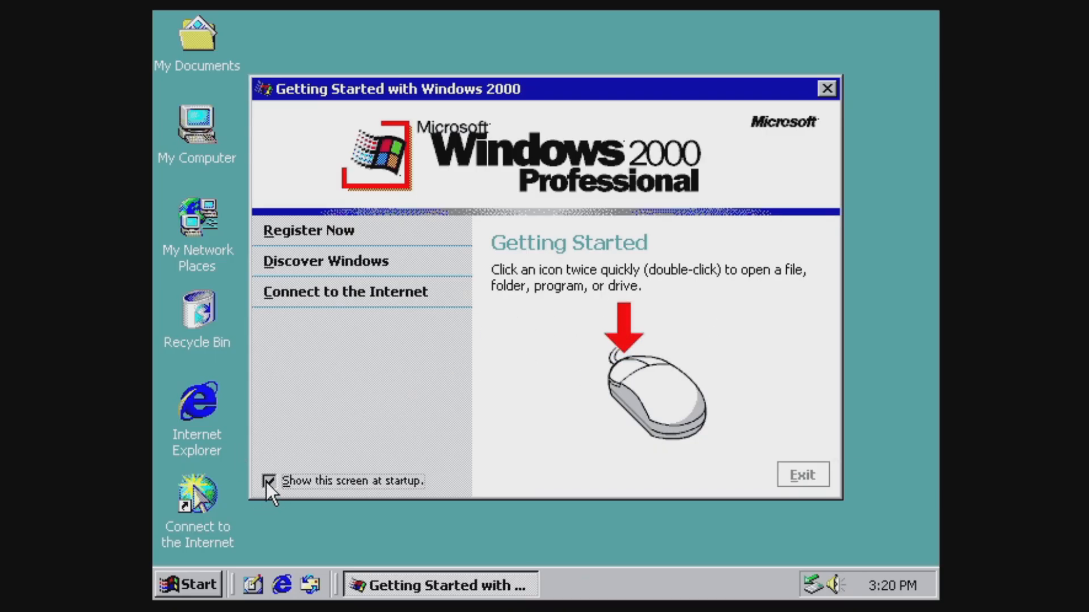
click(270, 480)
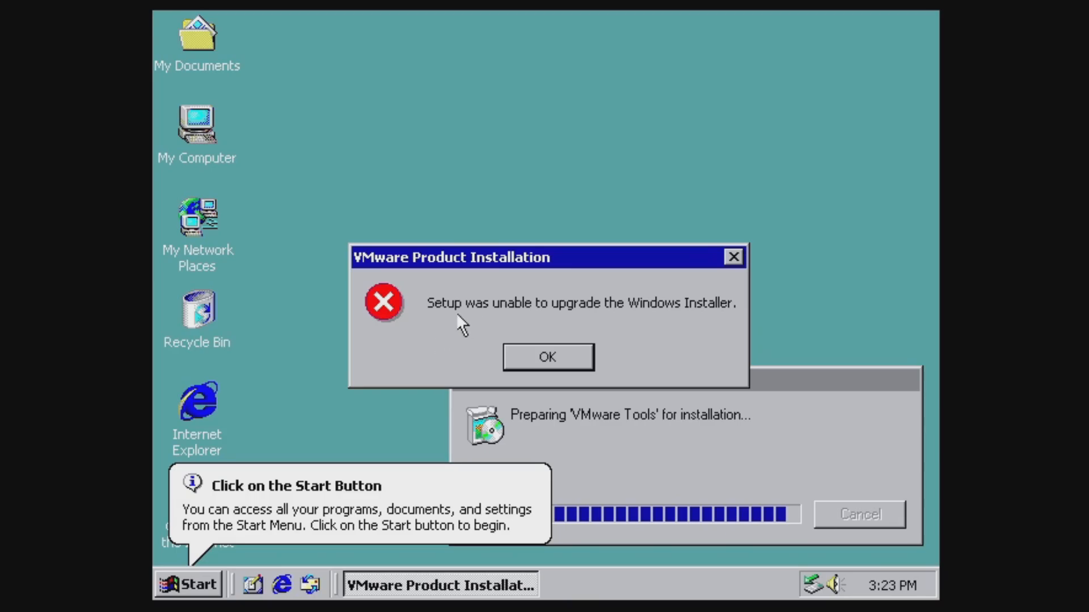
mouse_move(736, 355)
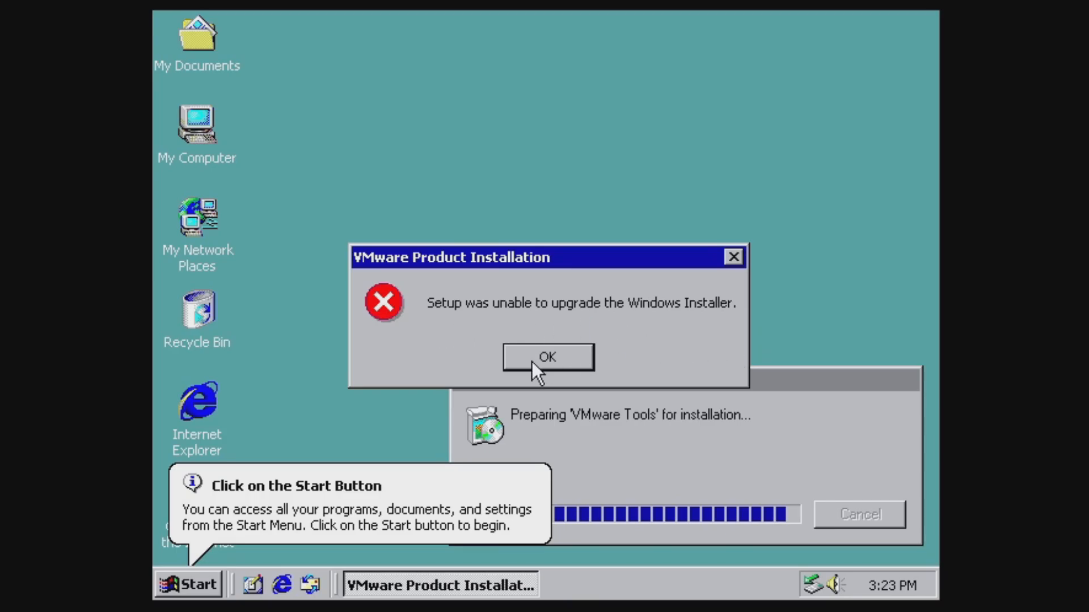
Dismiss the 'Setup was unable to upgrade the Windows Installer' error
click(546, 357)
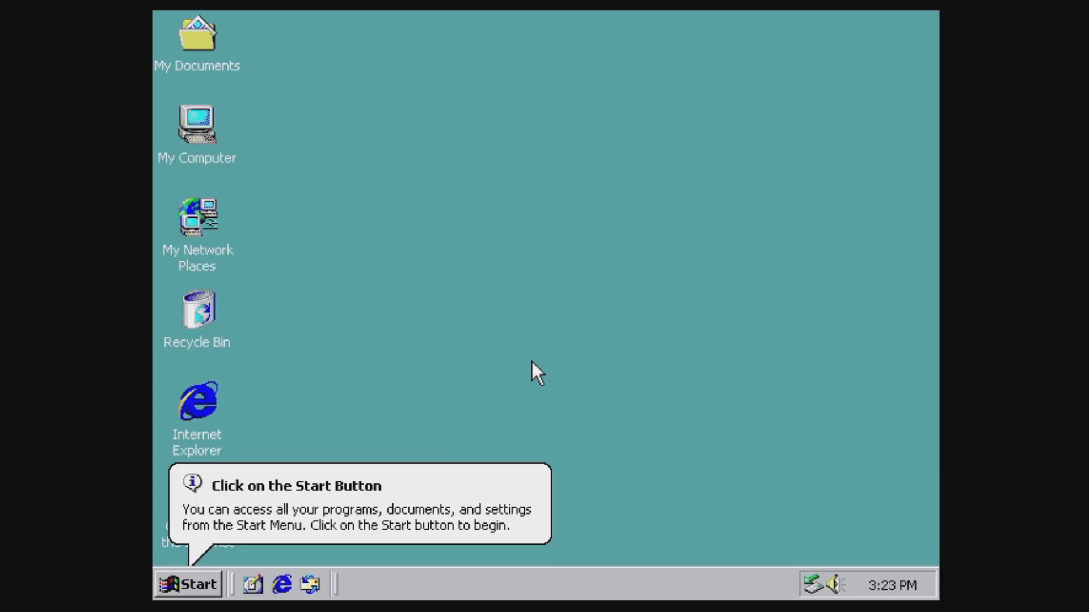
mouse_move(540, 366)
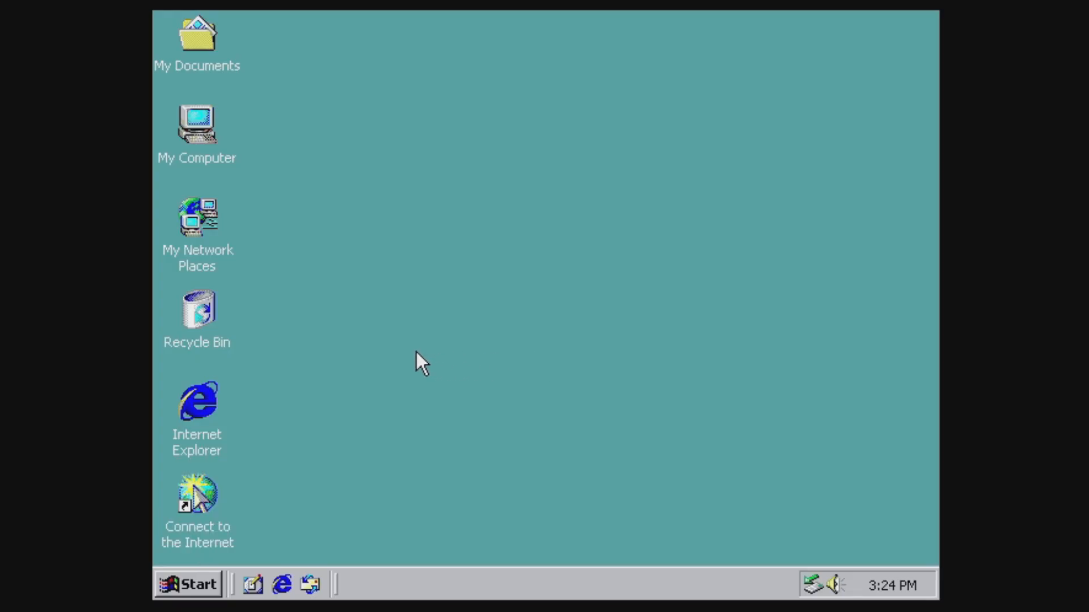
Start Connect to the Internet, choose manual setup over the LAN with automatic proxy discovery
double_click(197, 495)
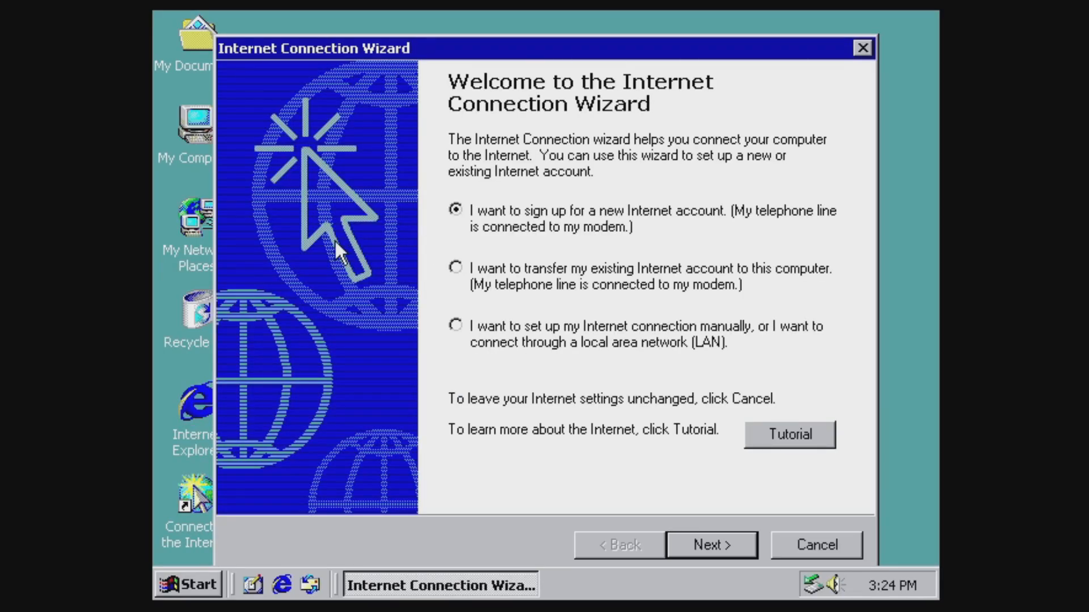
mouse_move(739, 146)
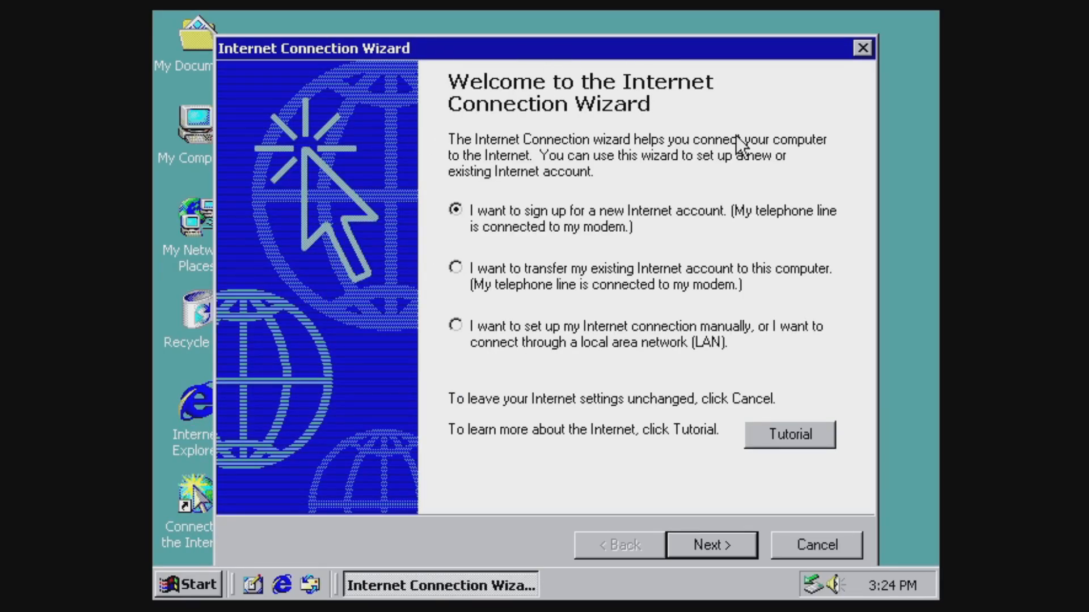
mouse_move(316, 387)
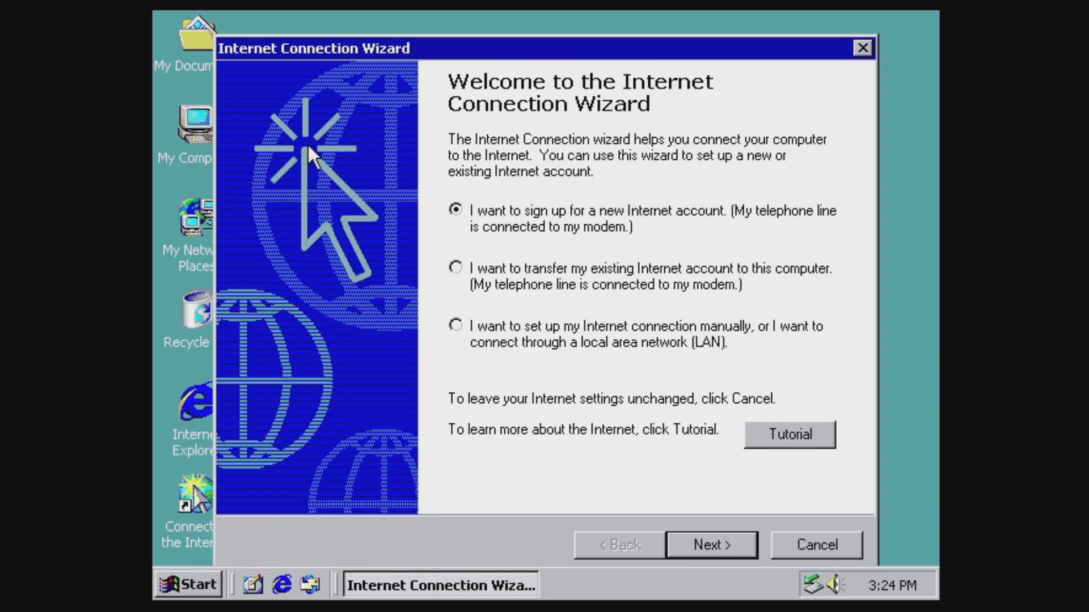
mouse_move(406, 337)
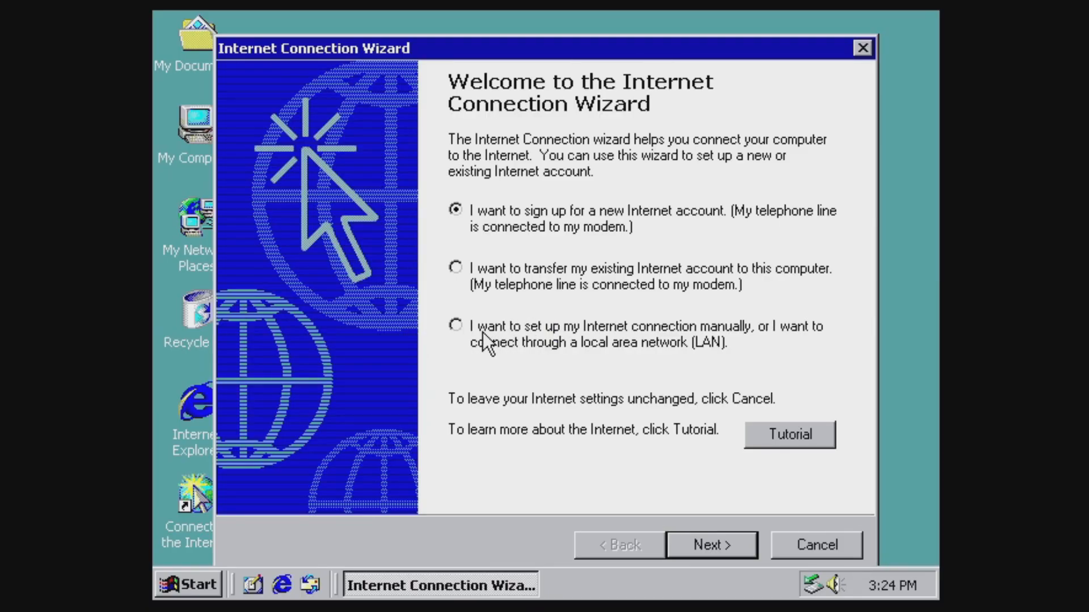
click(709, 545)
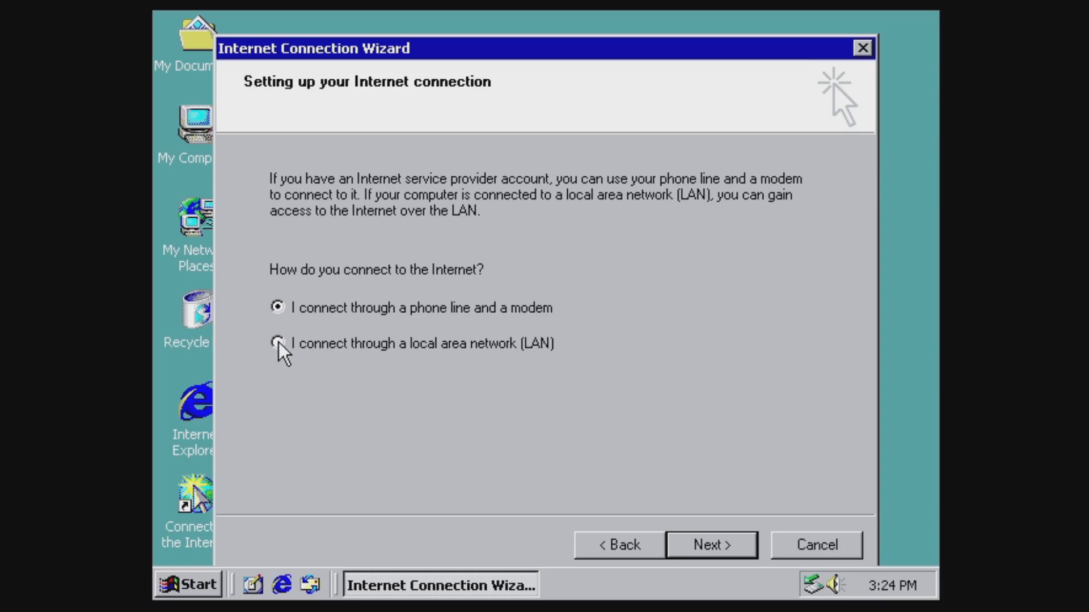
click(279, 342)
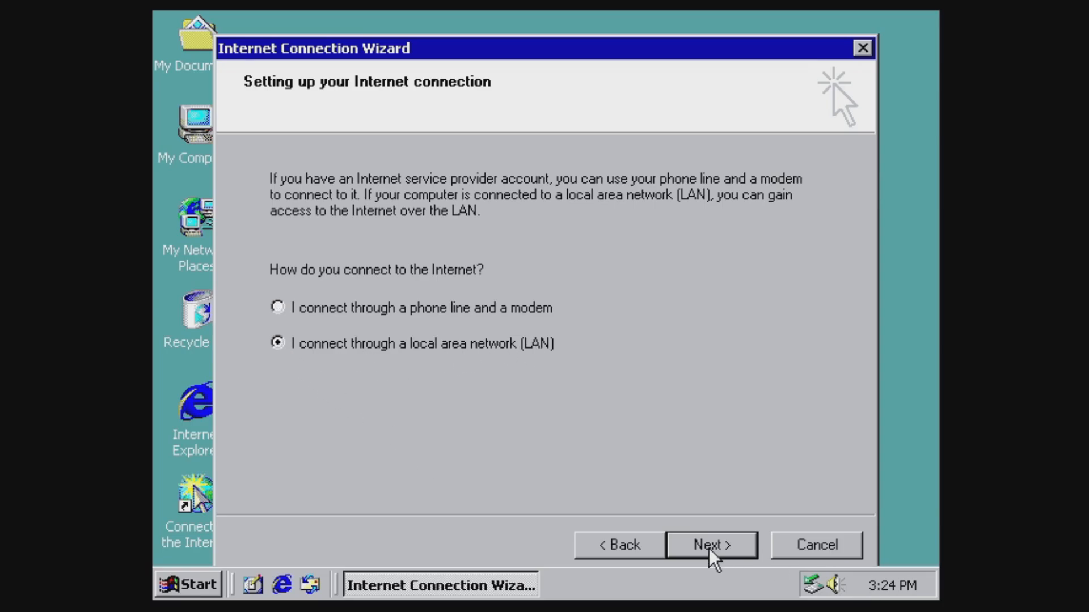
click(710, 545)
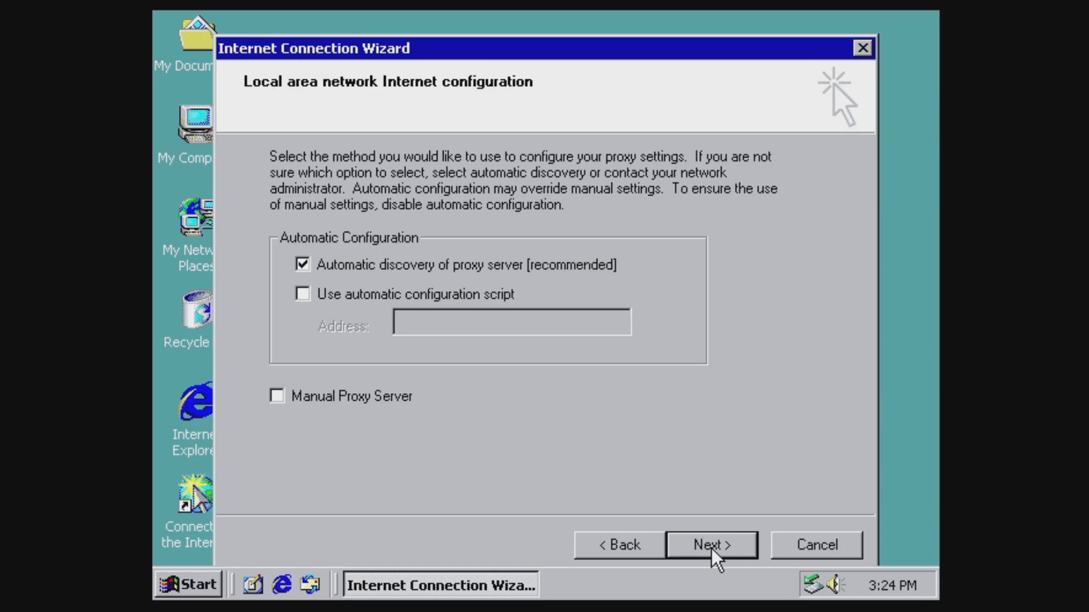
click(710, 544)
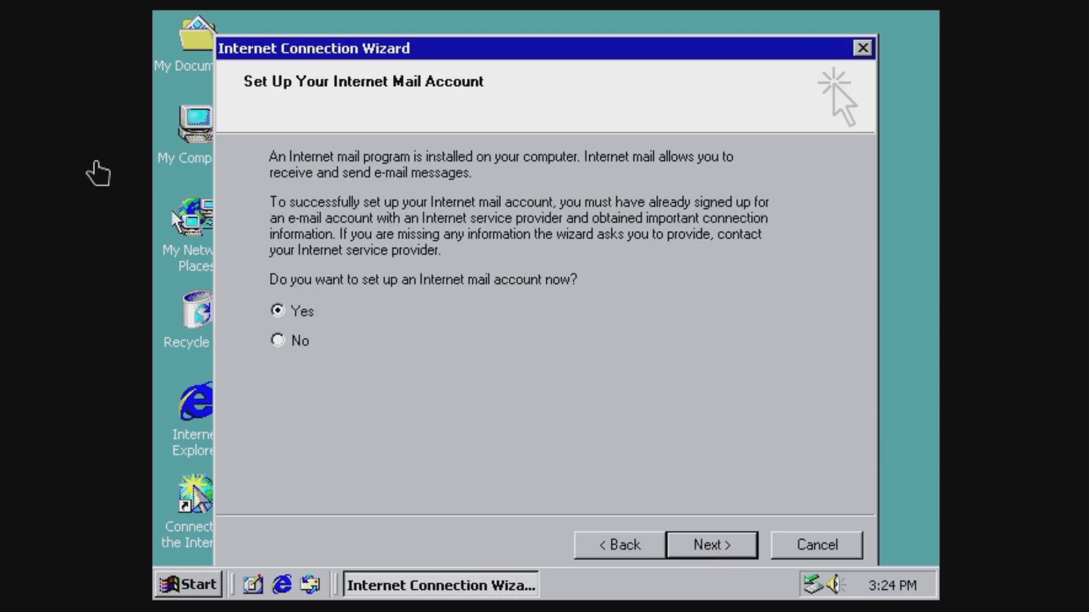
mouse_move(288, 367)
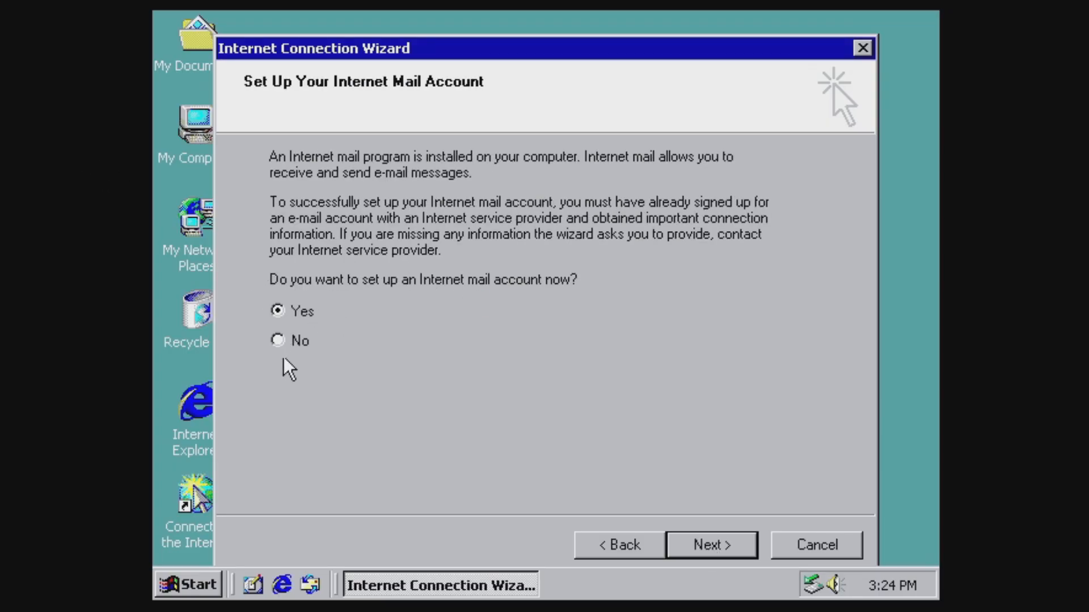
mouse_move(330, 337)
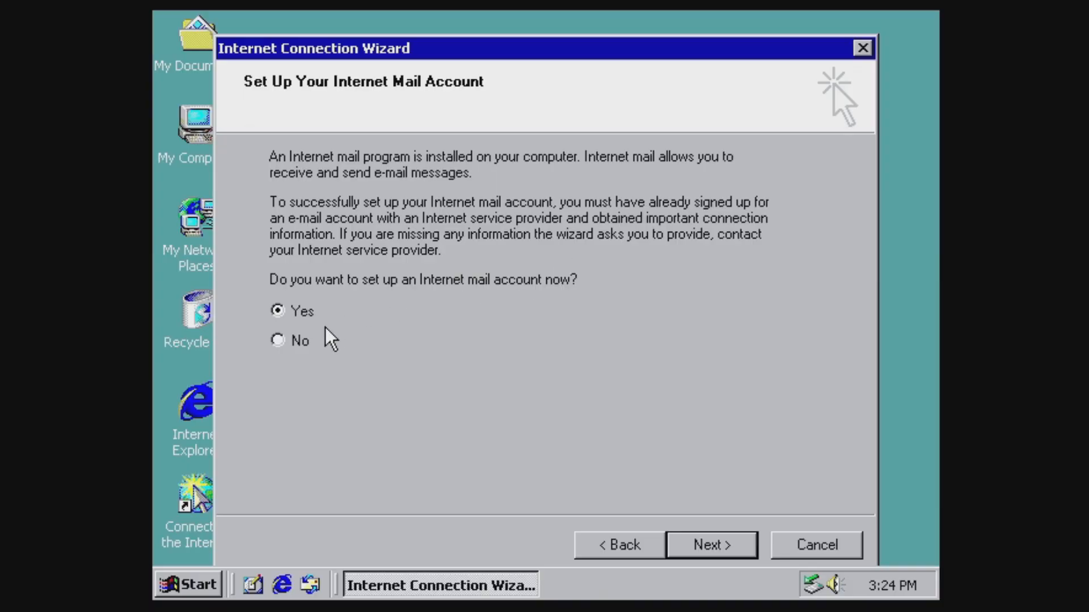
Decline an Internet mail account and finish the Internet Connection Wizard
click(278, 342)
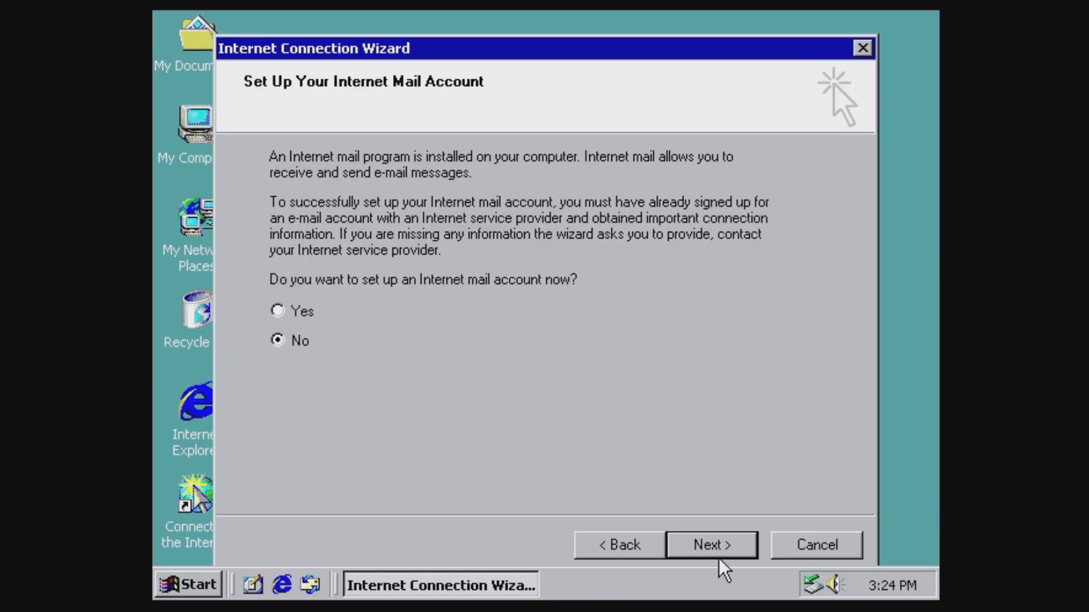
click(710, 544)
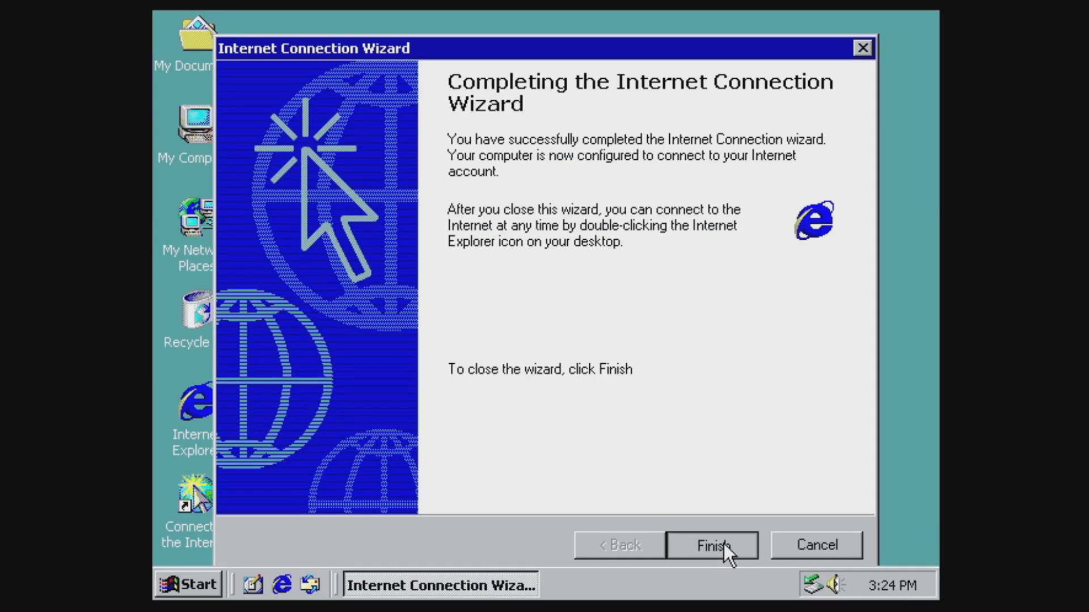
click(709, 545)
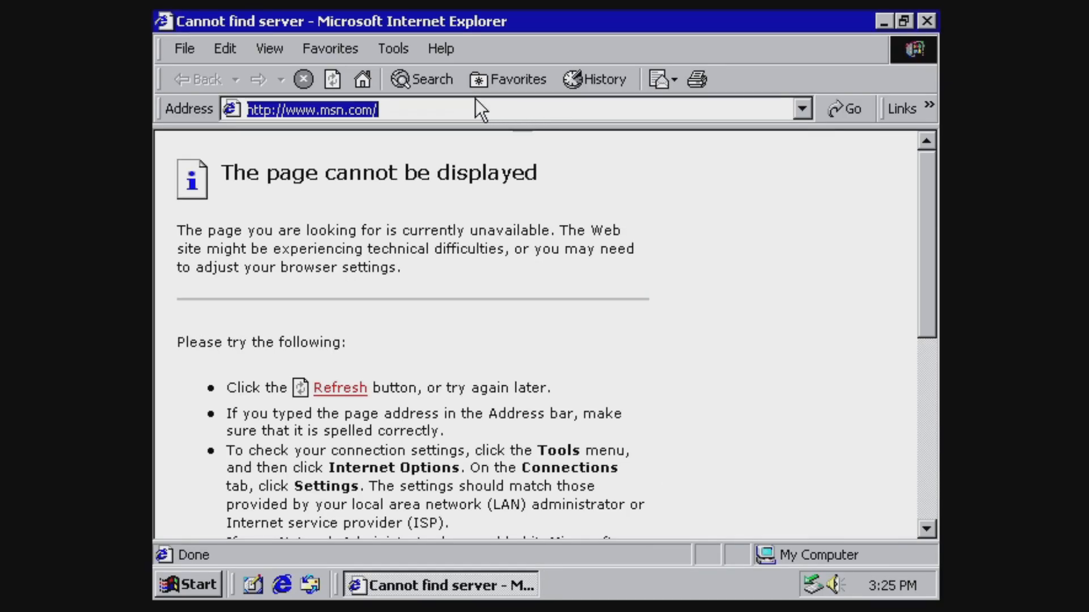
Go to legacyupdate.net and download the LegacyUpdate-1.11.exe installer
text(legad)
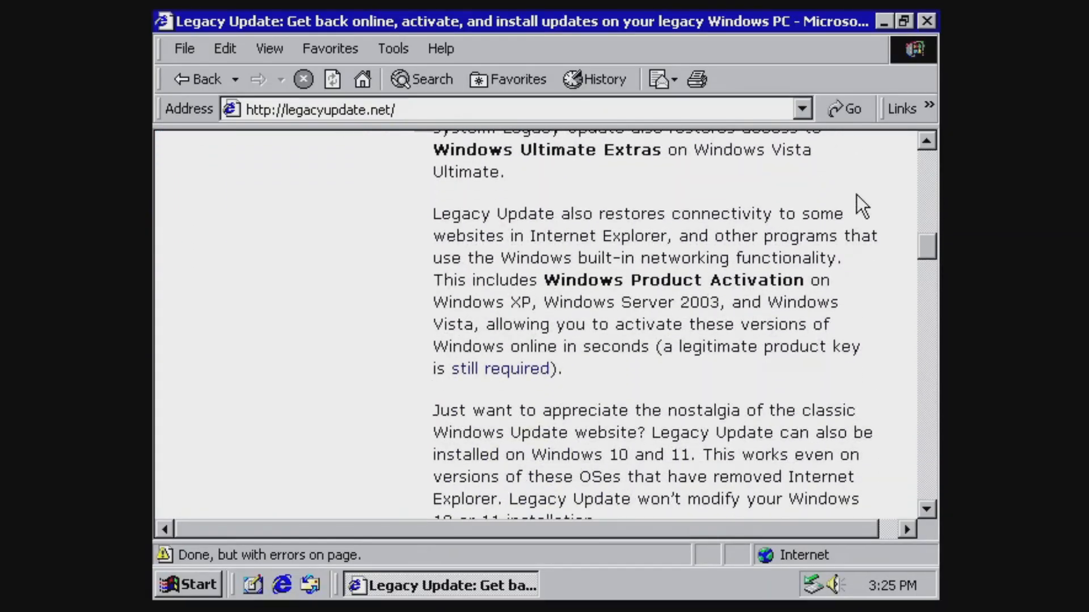
scroll(down, 3)
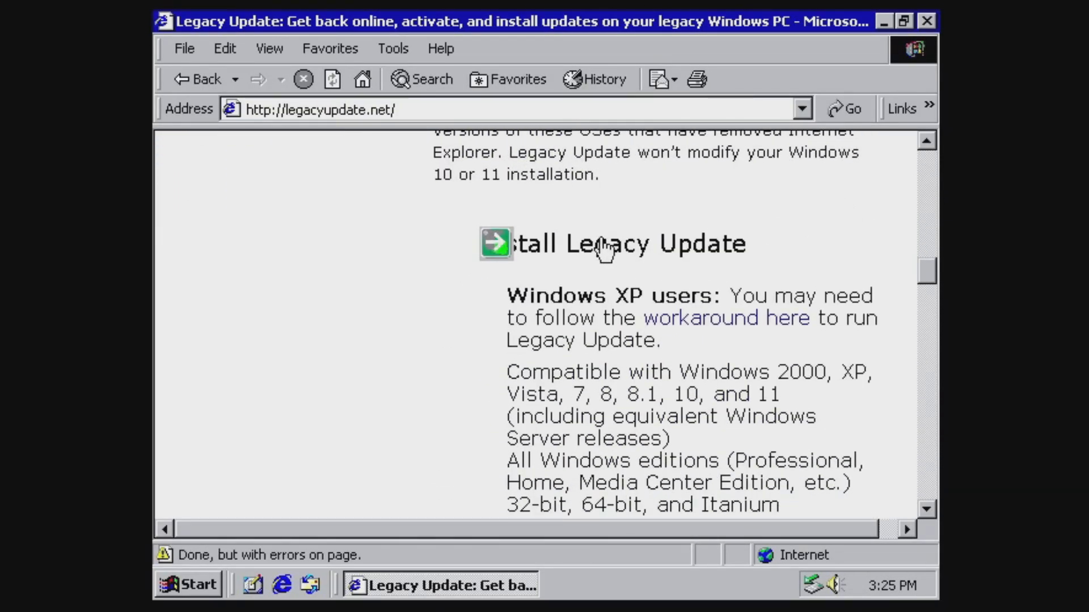
mouse_move(622, 239)
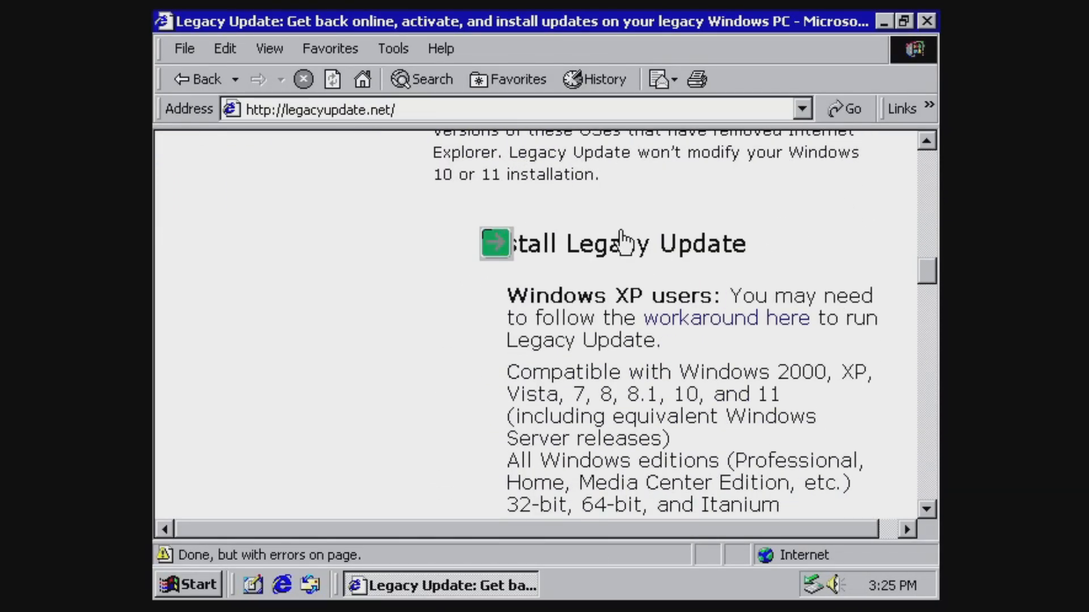
click(495, 242)
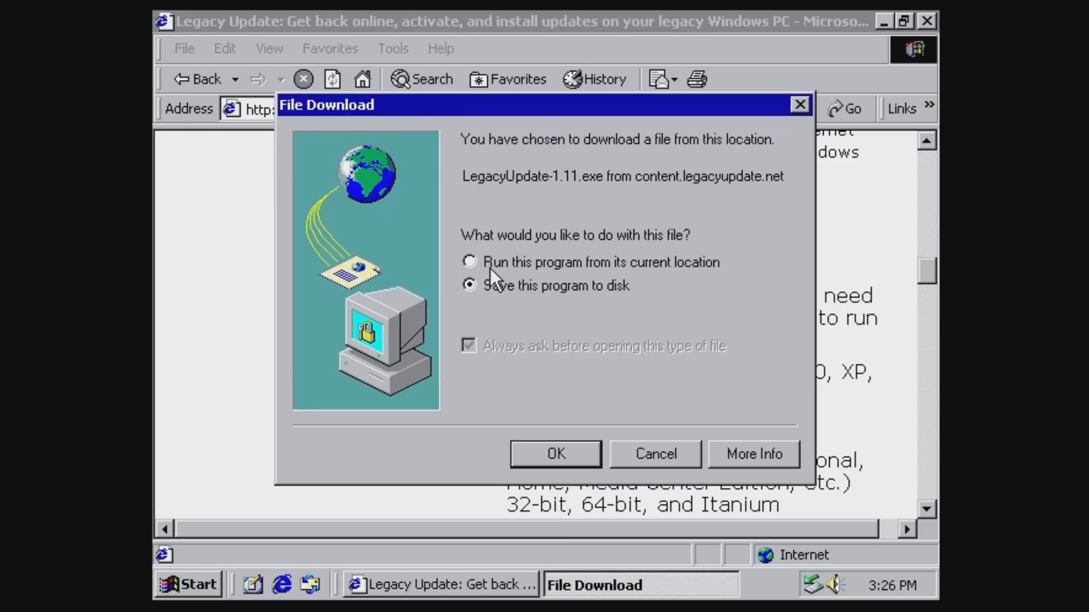
Run the installer directly and accept the unverified-publisher security warning
click(468, 262)
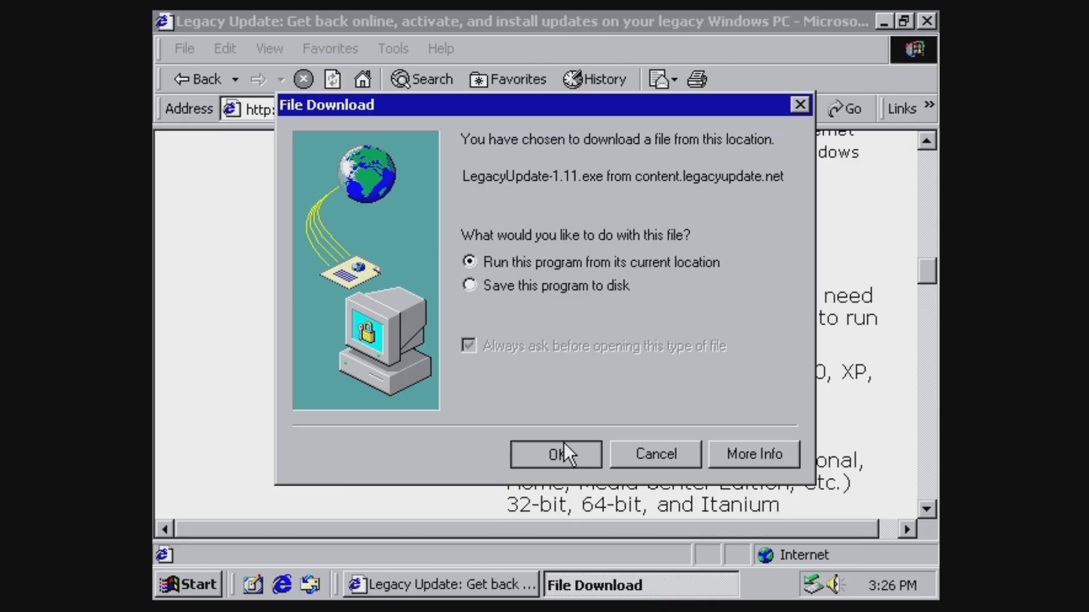
click(555, 454)
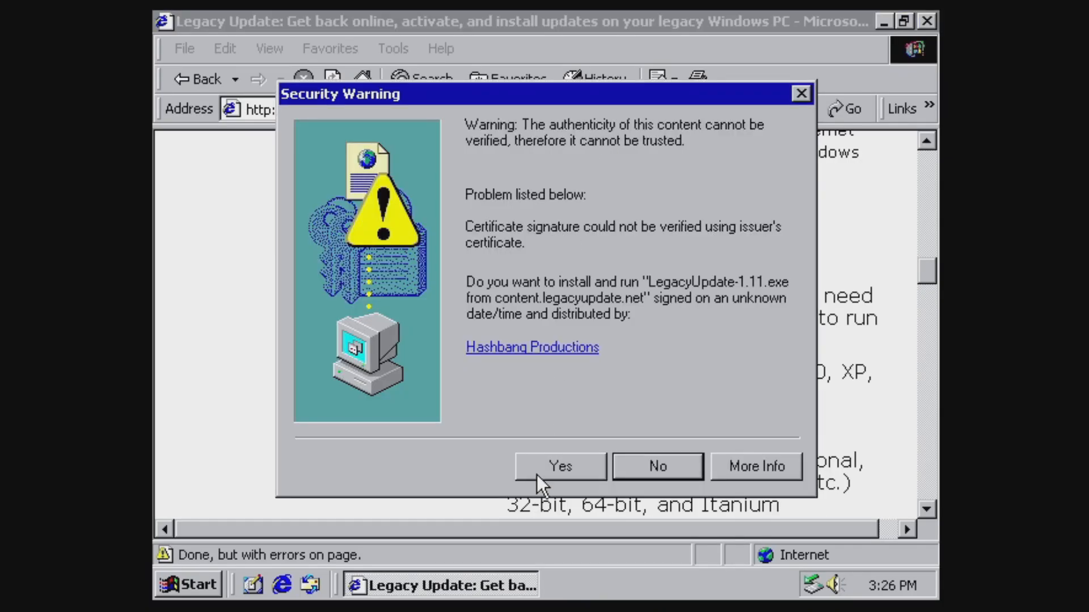
click(560, 466)
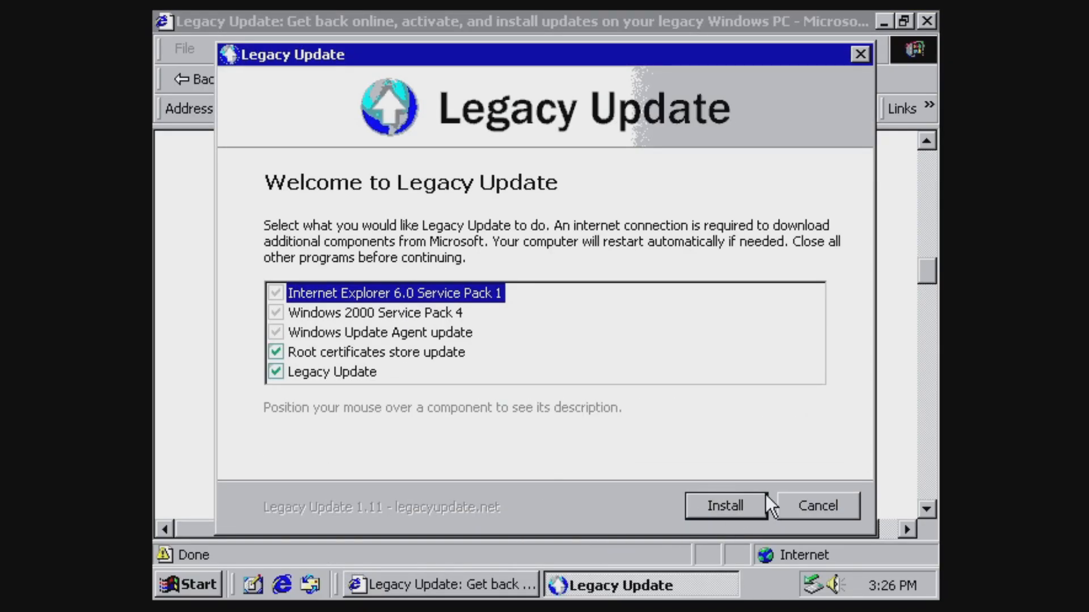
Install the checked Legacy Update components and submit the Administrator log-on after the restart
click(725, 506)
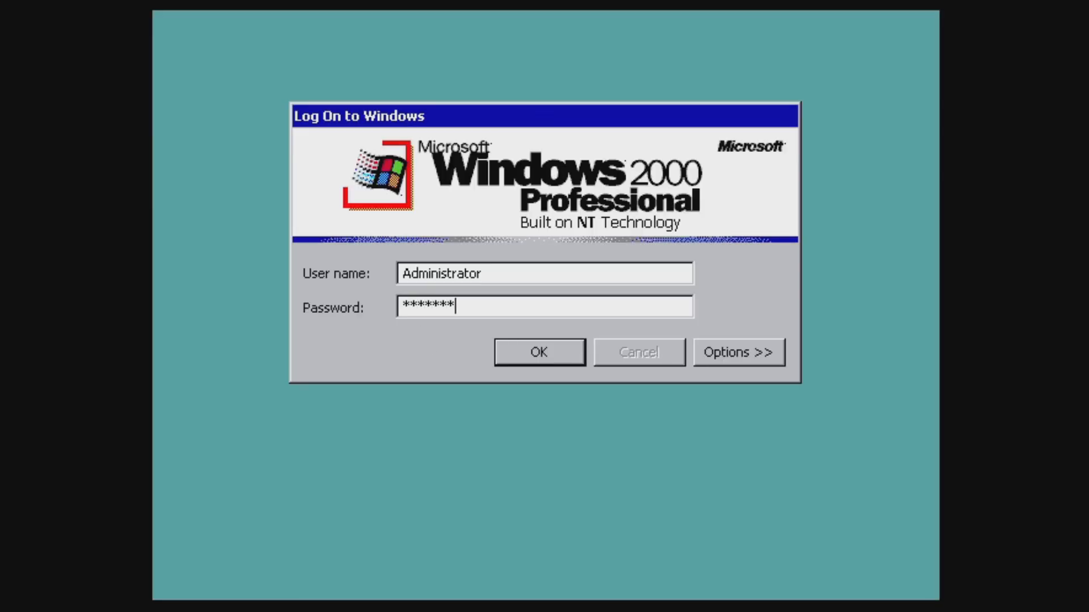
click(538, 352)
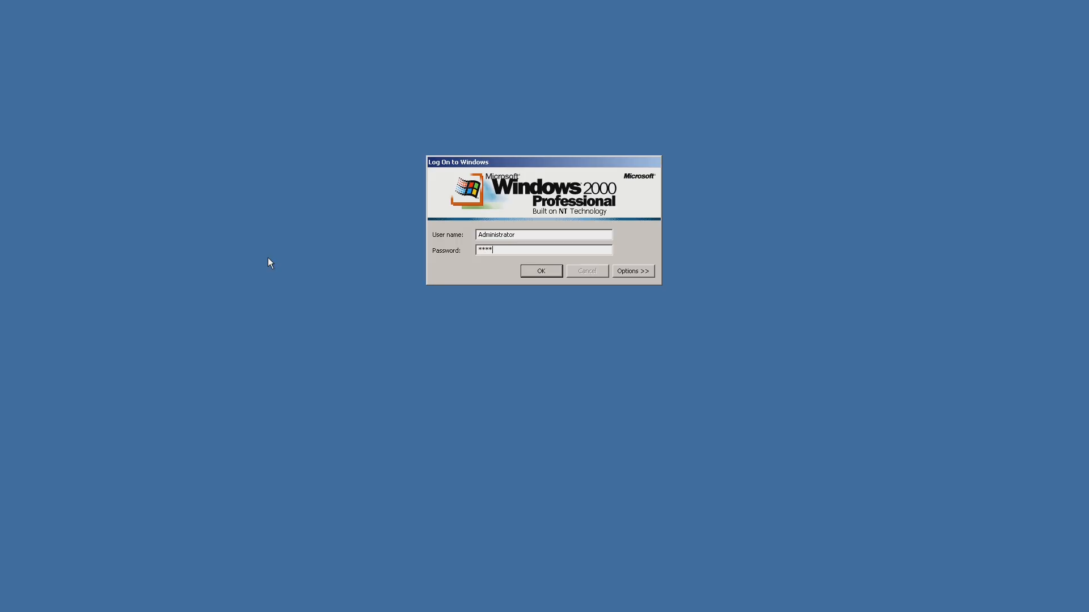
Log on as Administrator and bring up the Start menu listing Legacy Update
click(541, 271)
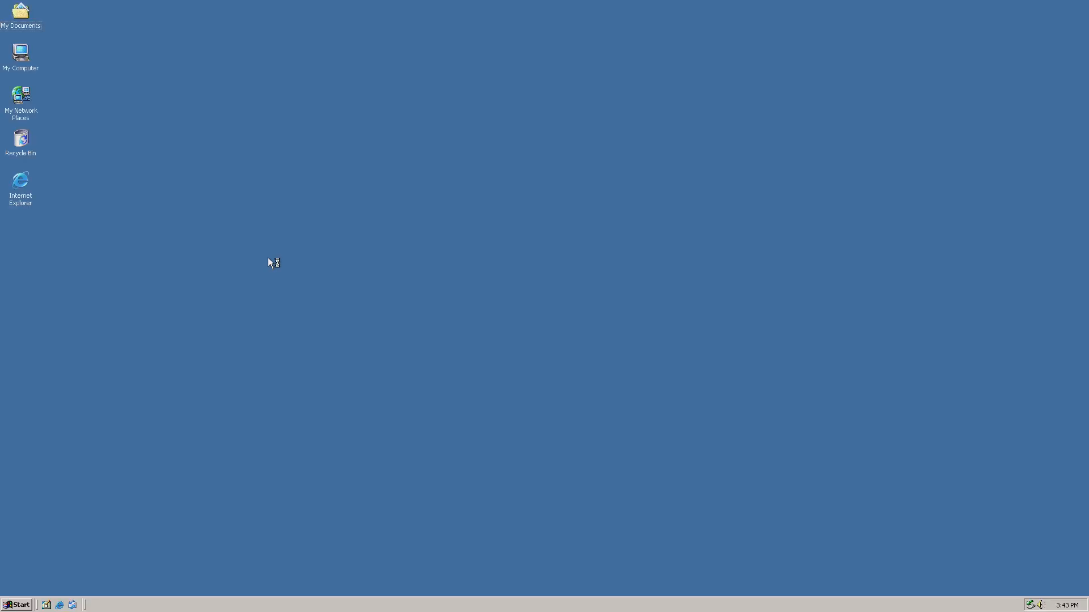
mouse_move(651, 317)
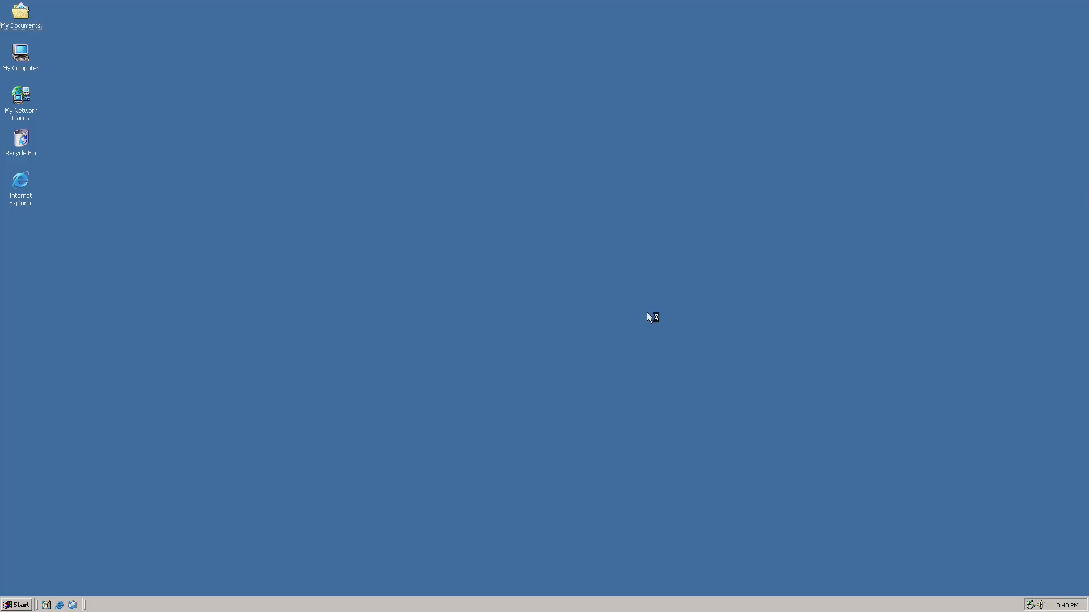
mouse_move(166, 76)
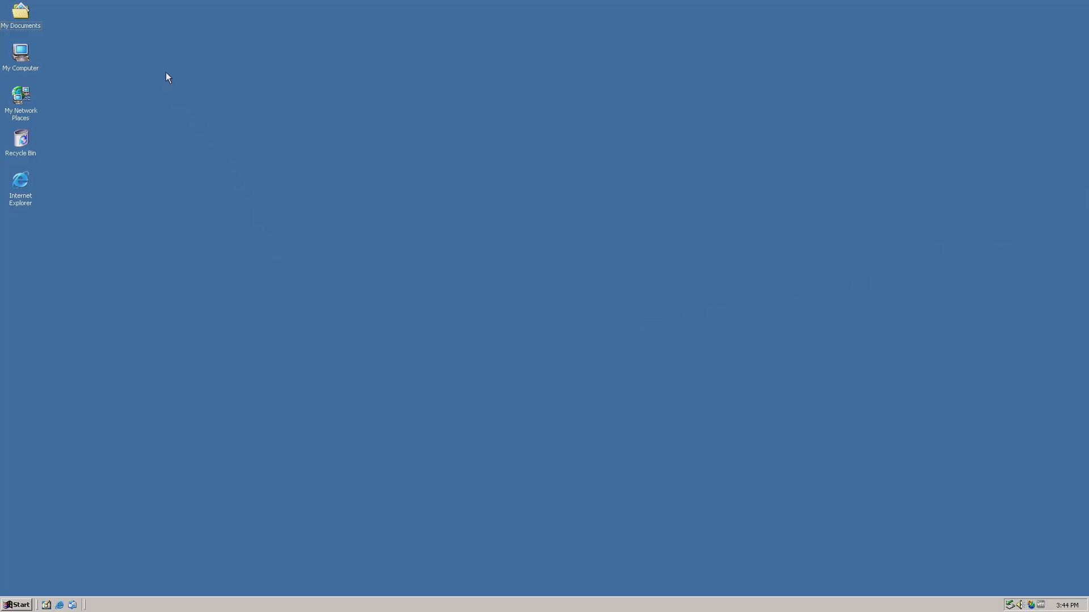
mouse_move(154, 385)
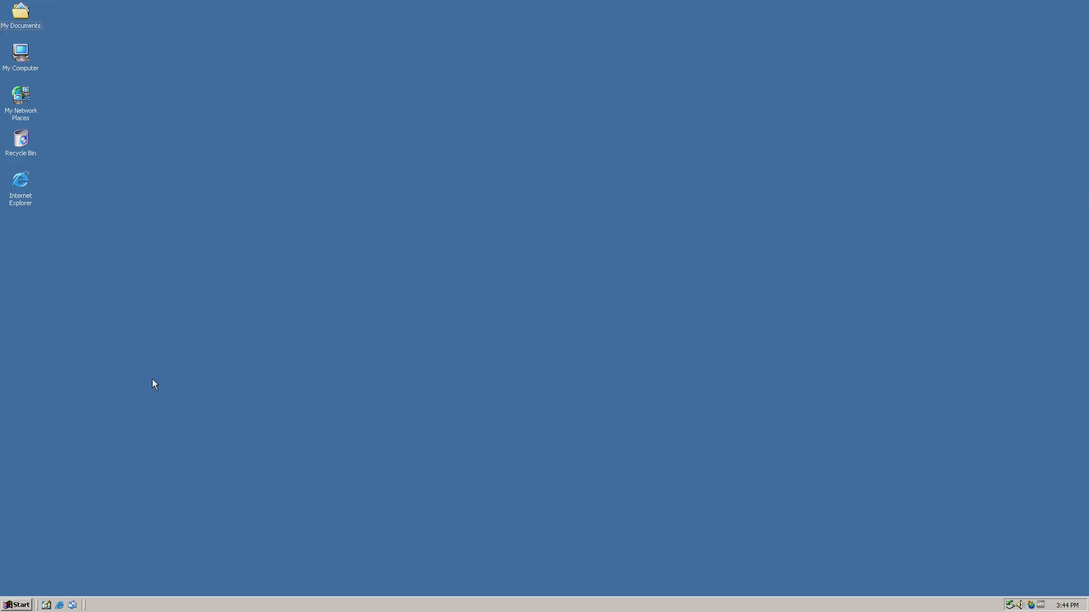
mouse_move(12, 588)
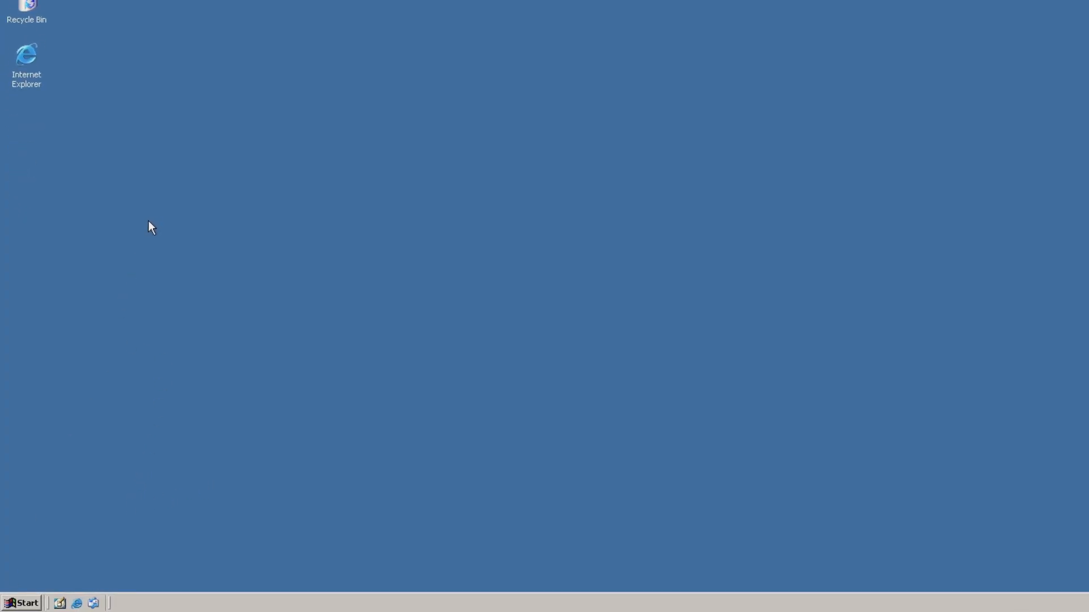
click(23, 602)
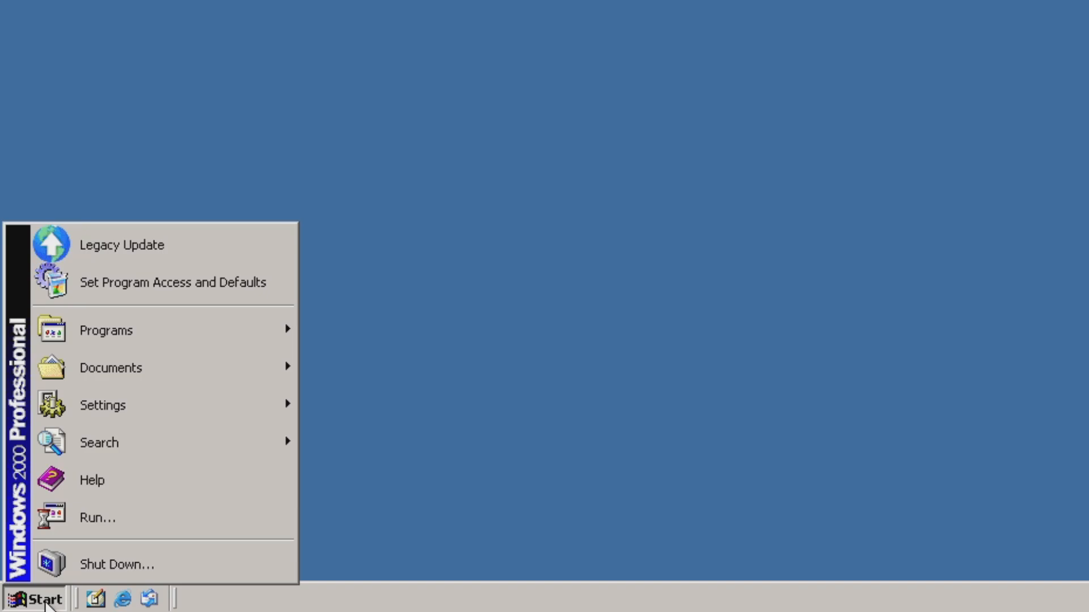
mouse_move(142, 245)
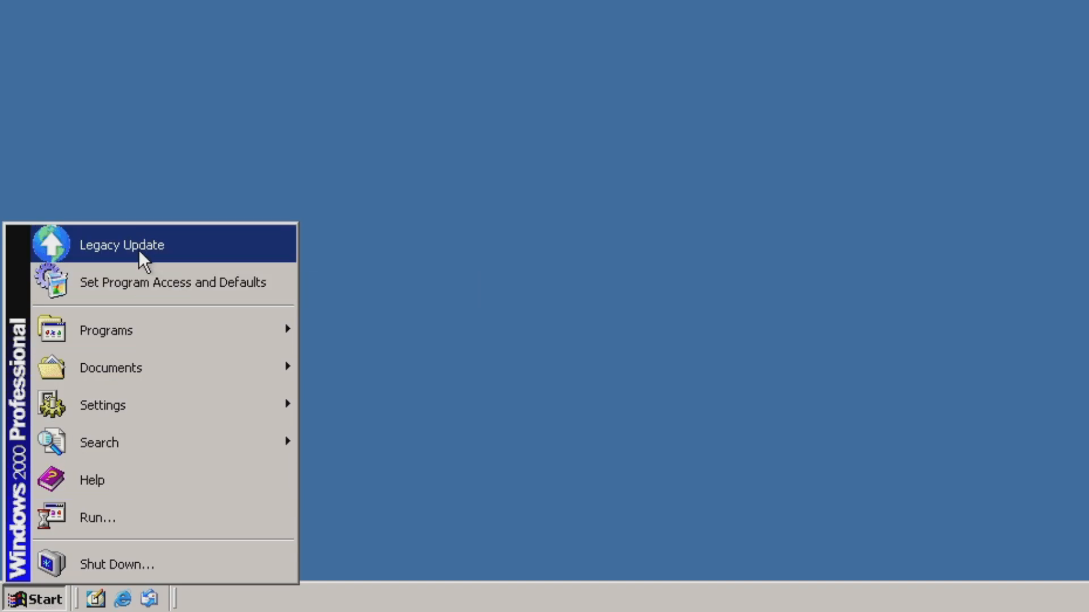
Launch Legacy Update and install its two required components, reaching the 92-update list
click(122, 245)
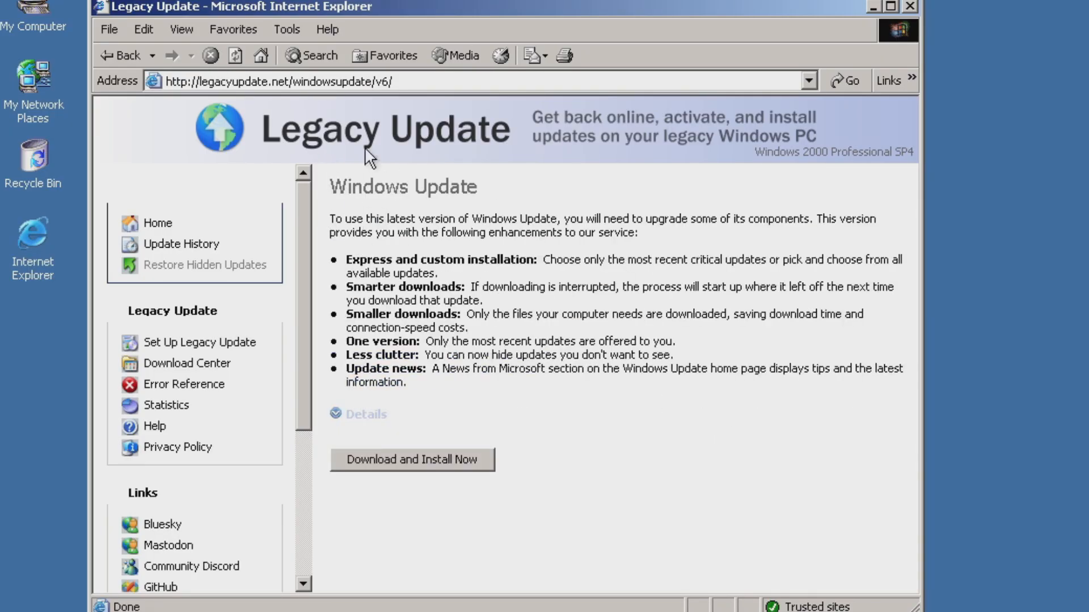
mouse_move(427, 471)
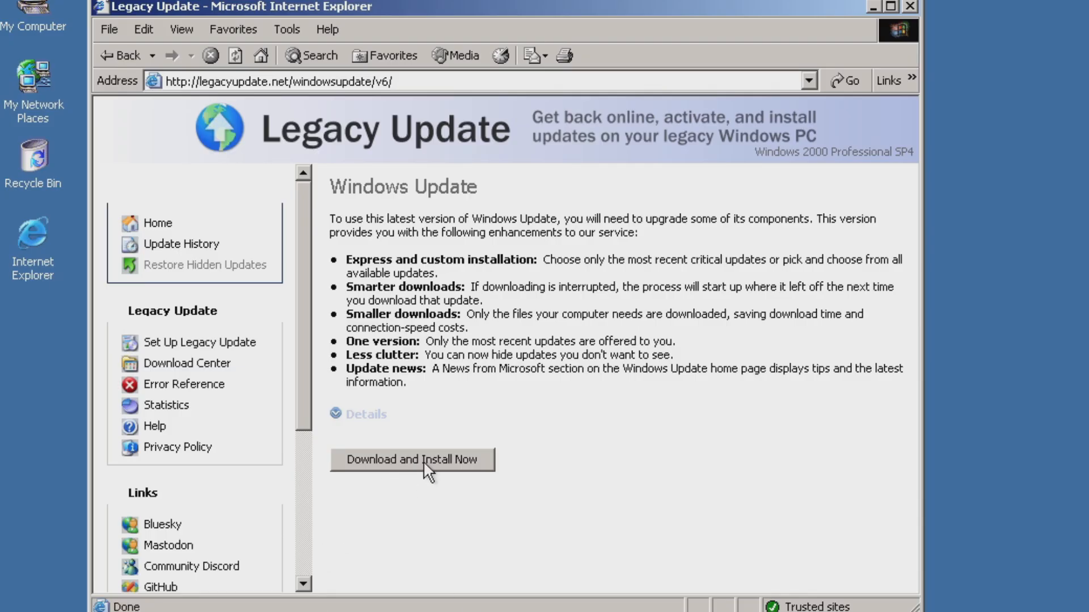
click(413, 459)
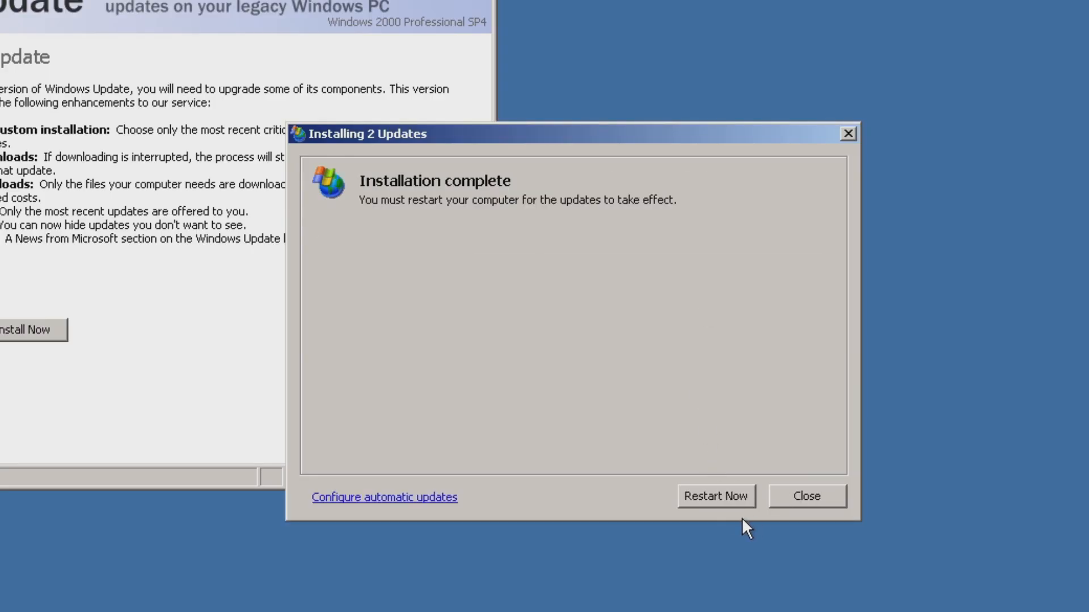
click(715, 495)
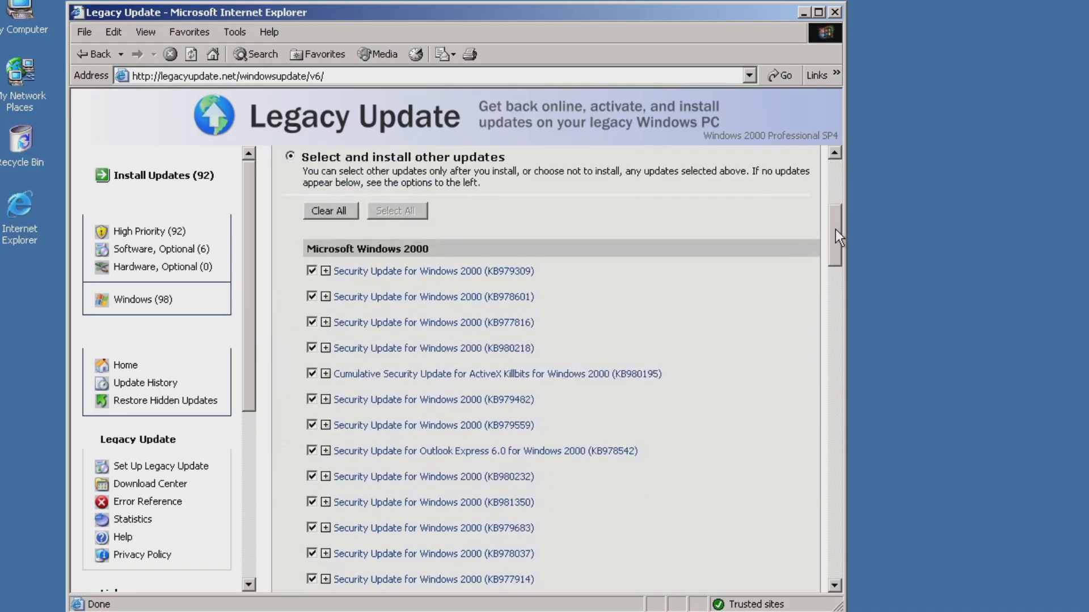
Include the optional software updates and install all 96 selected Windows 2000 updates
scroll(down, 3)
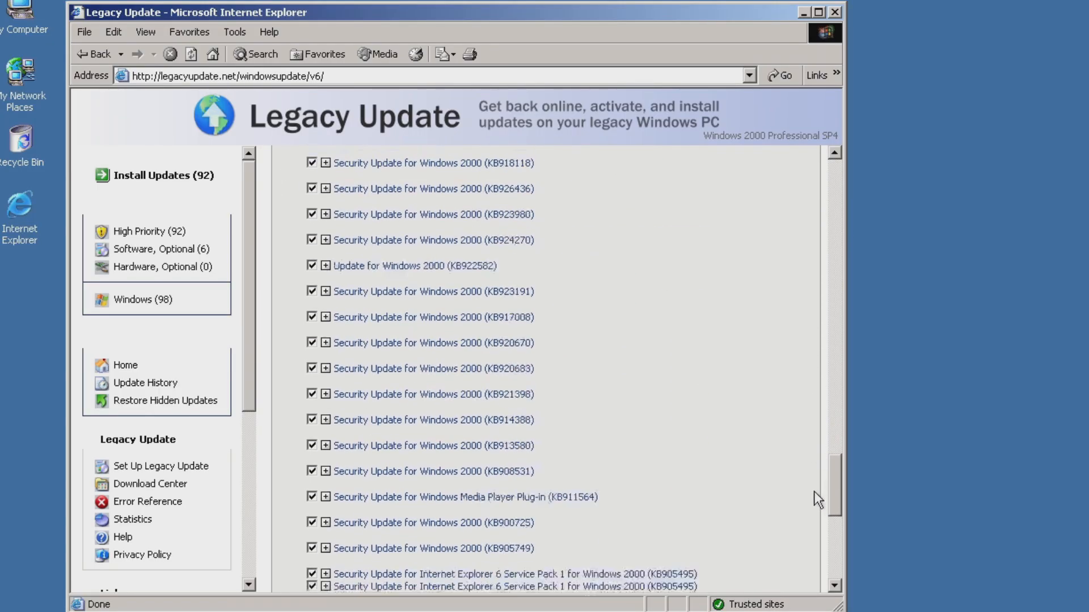
scroll(down, 3)
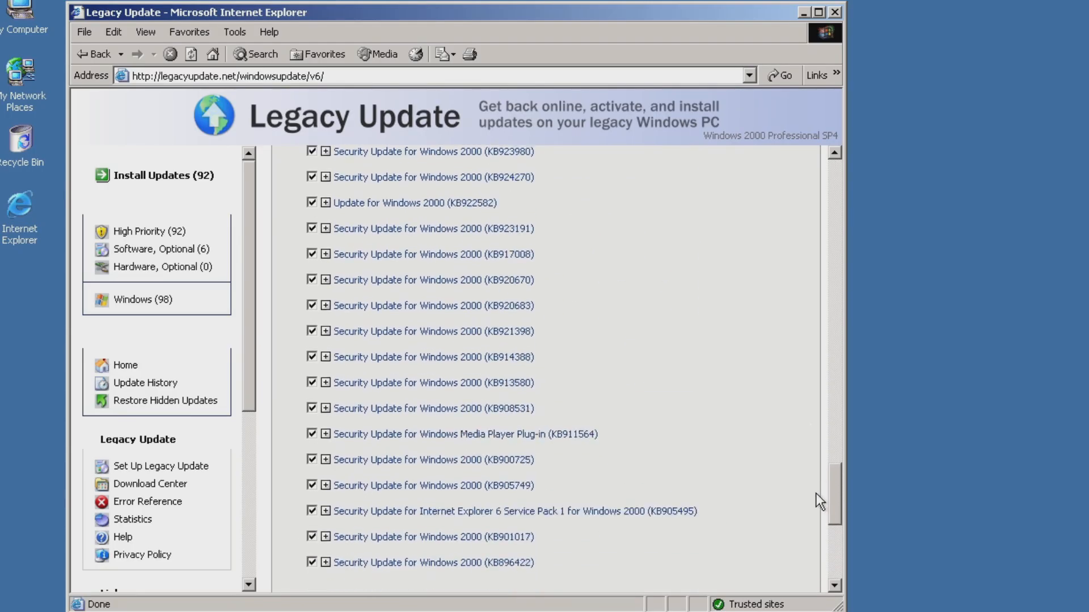
scroll(down, 3)
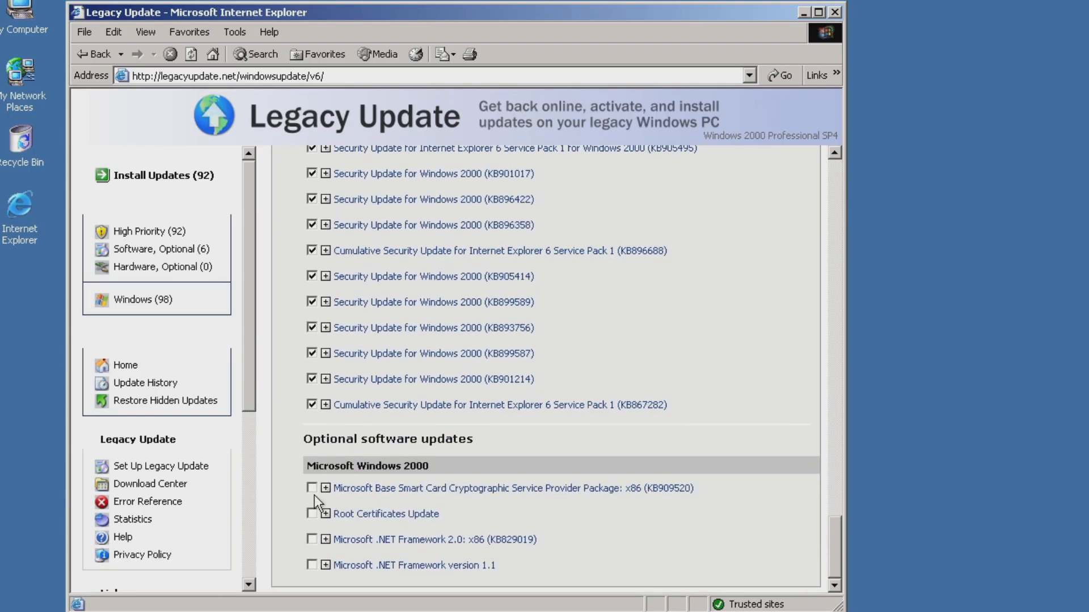
click(312, 487)
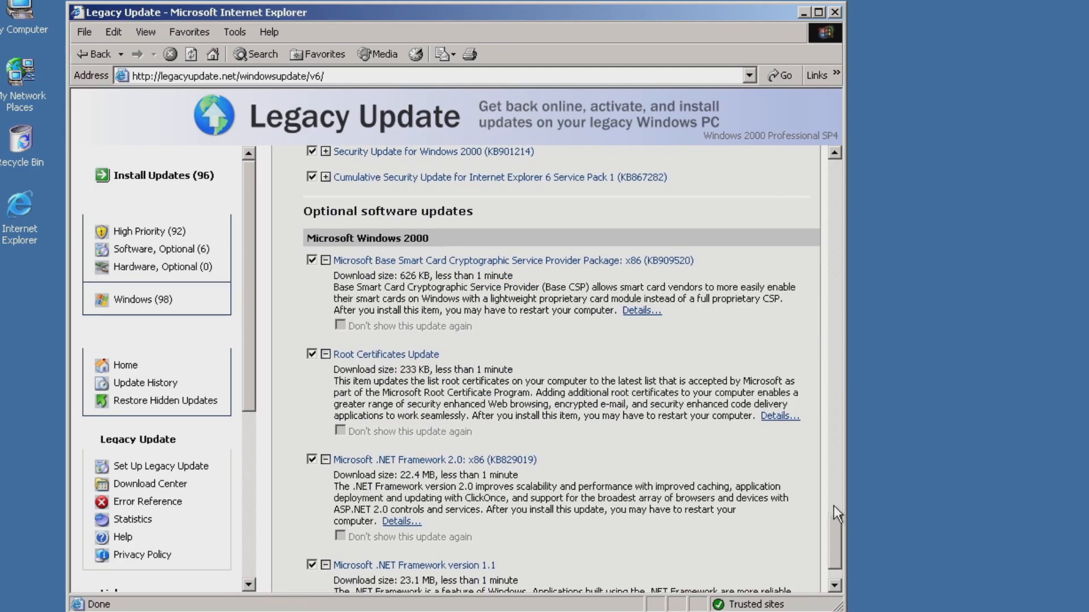
click(139, 230)
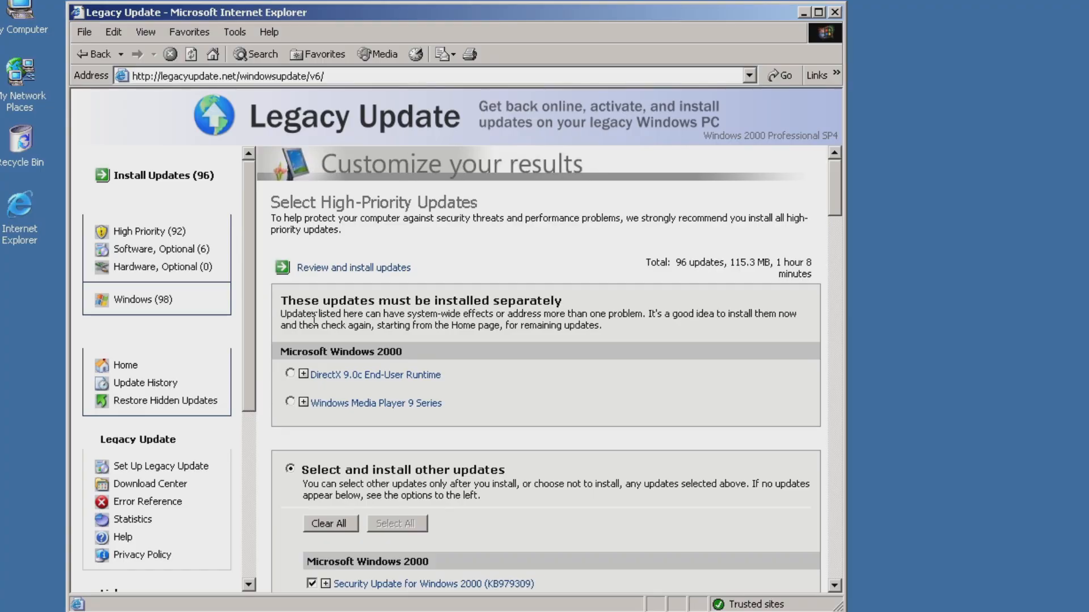
mouse_move(415, 303)
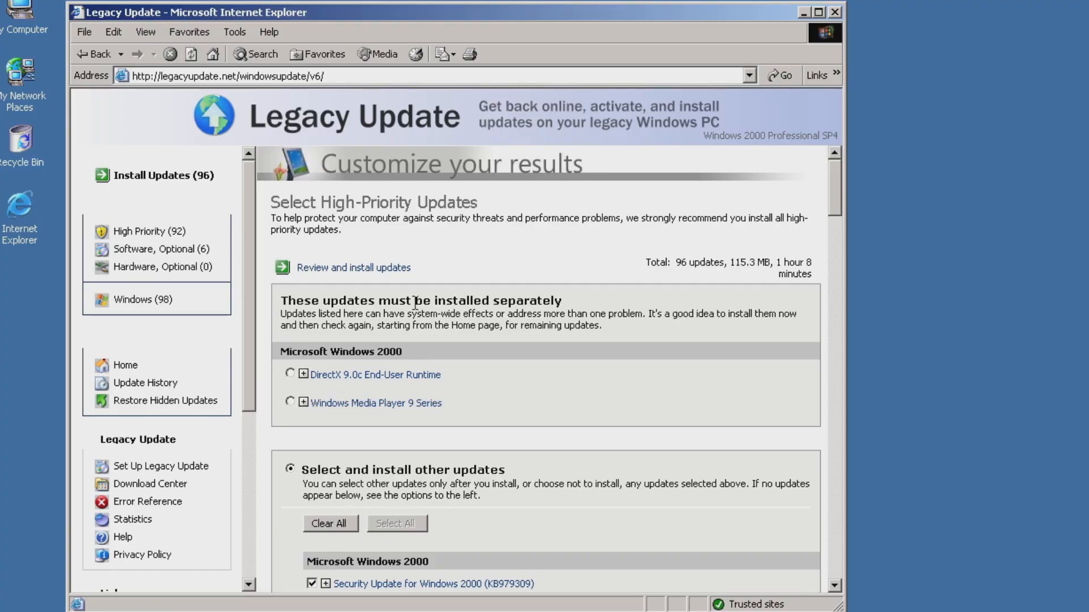
mouse_move(318, 480)
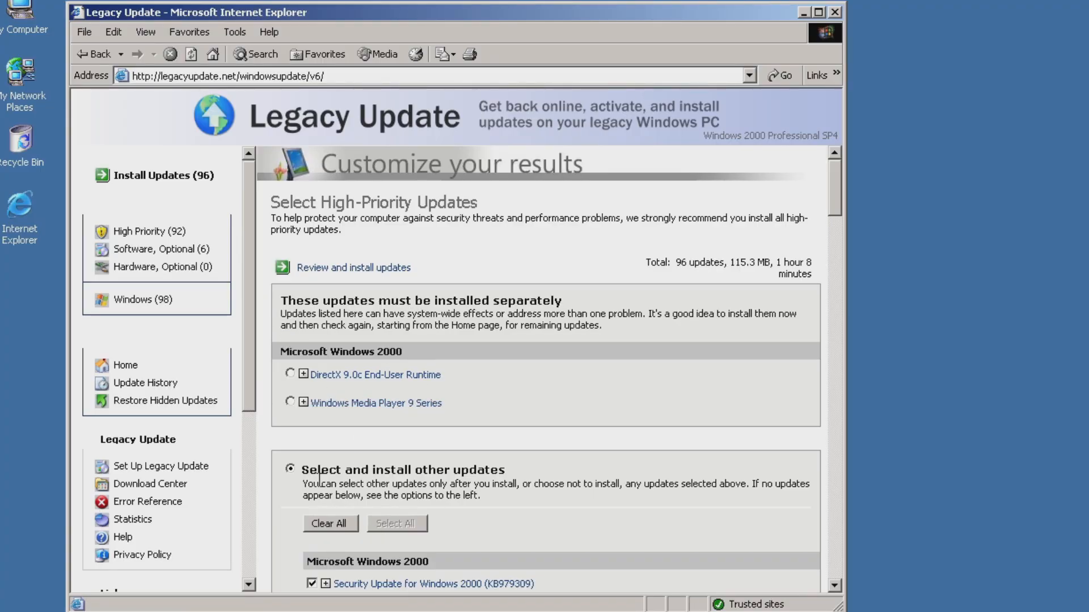
mouse_move(352, 268)
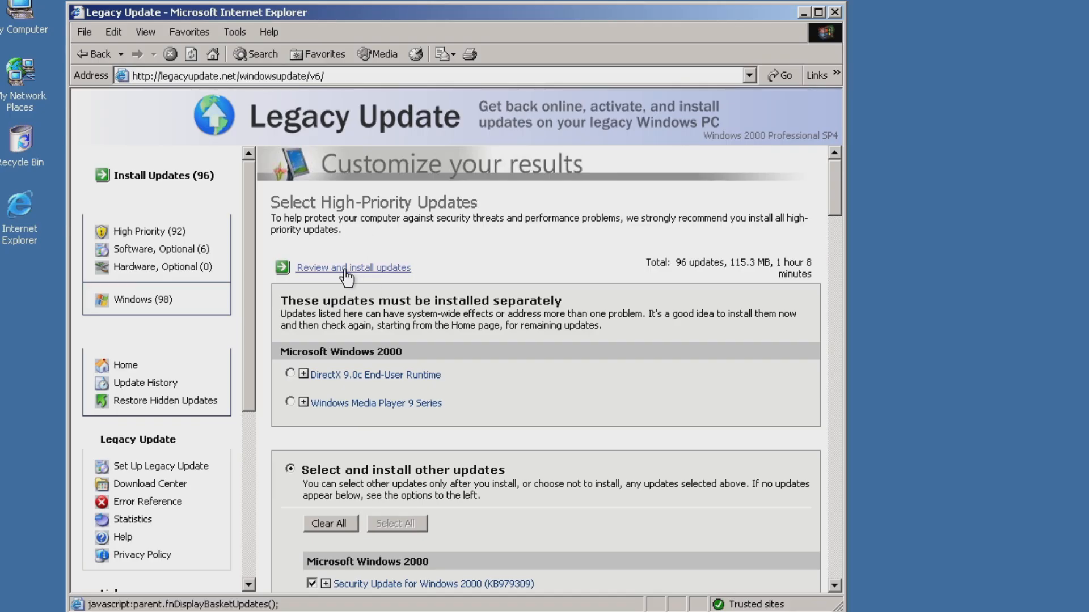
click(353, 267)
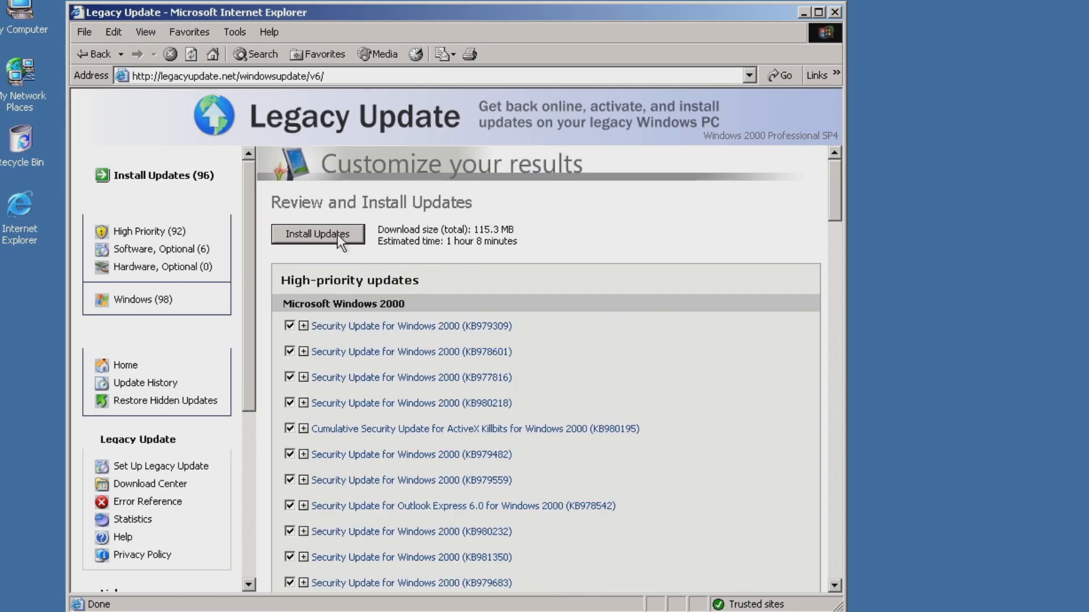
click(318, 234)
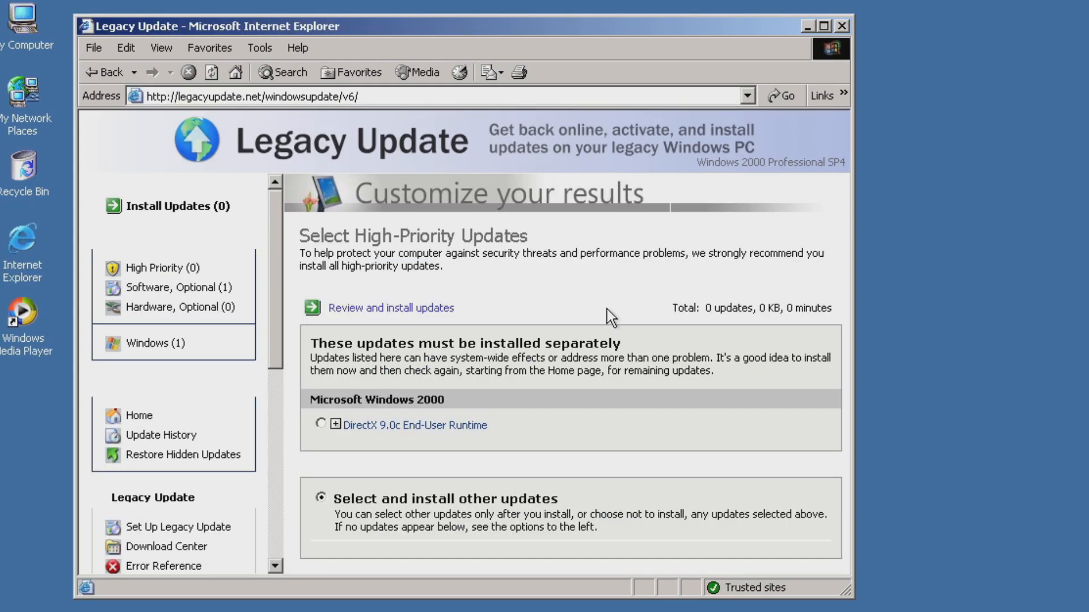
mouse_move(590, 599)
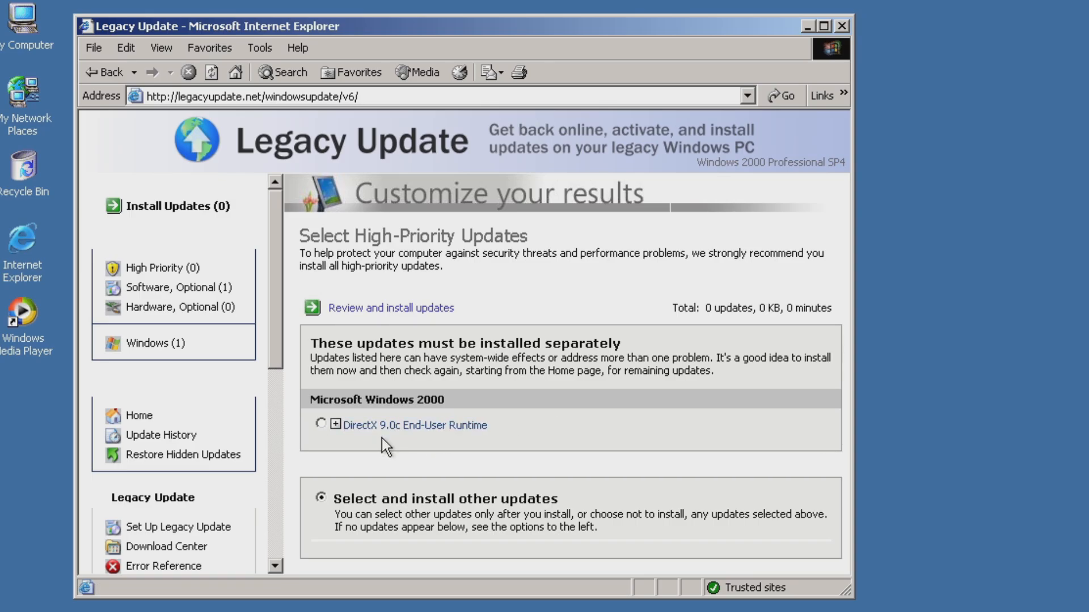
mouse_move(486, 441)
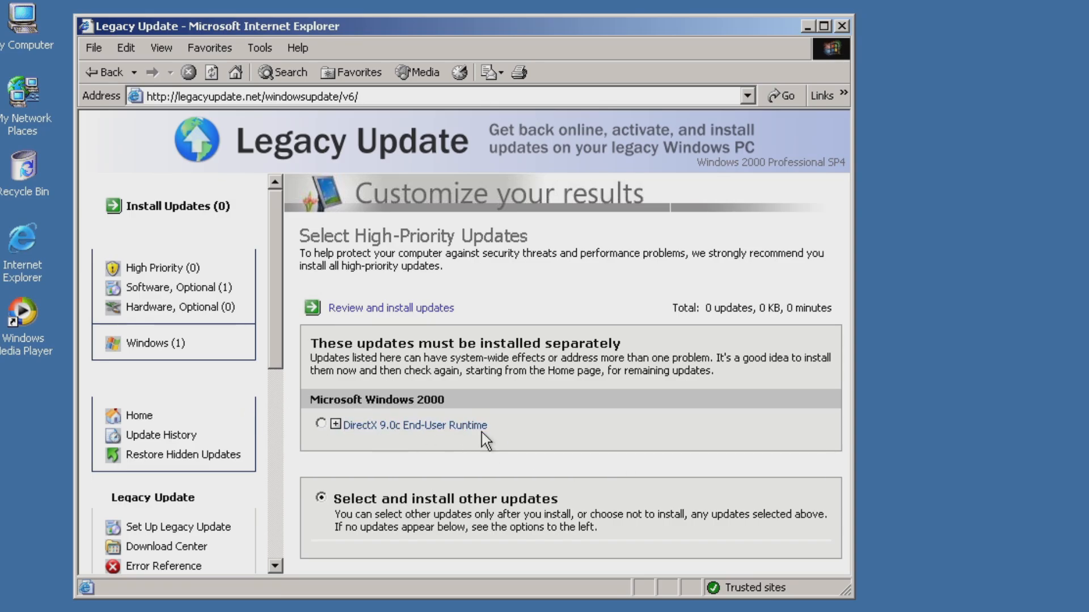
mouse_move(398, 442)
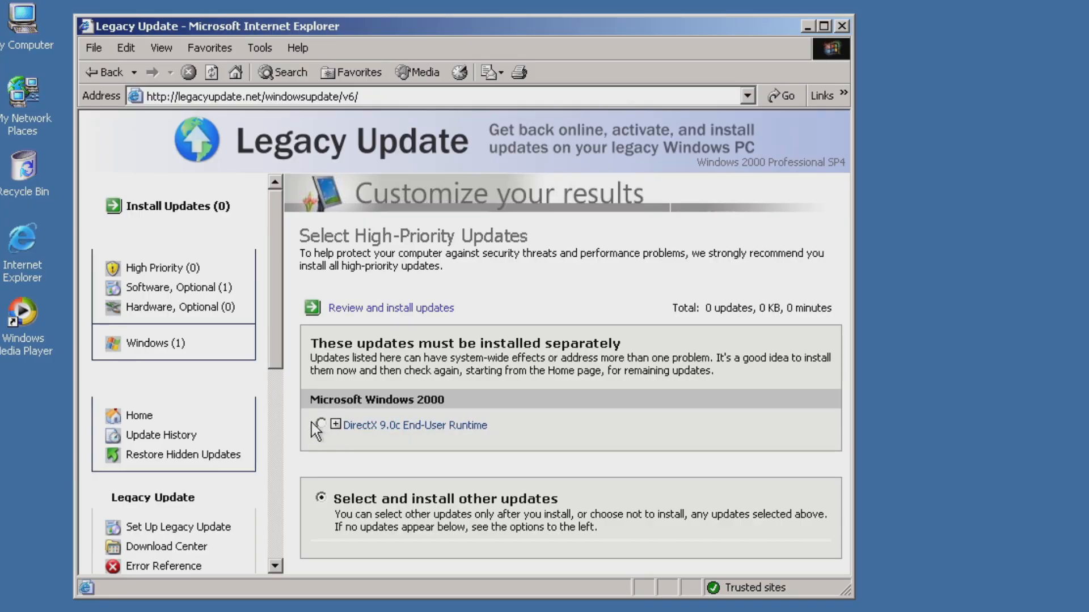
mouse_move(385, 457)
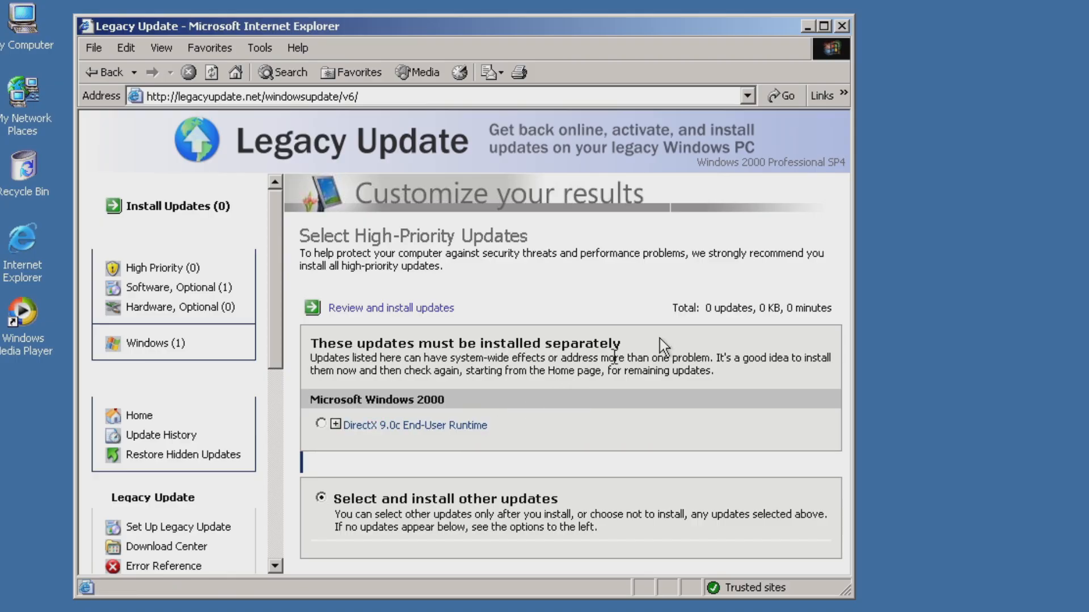
Close the Legacy Update Internet Explorer window, leaving the Windows 2000 desktop
click(840, 26)
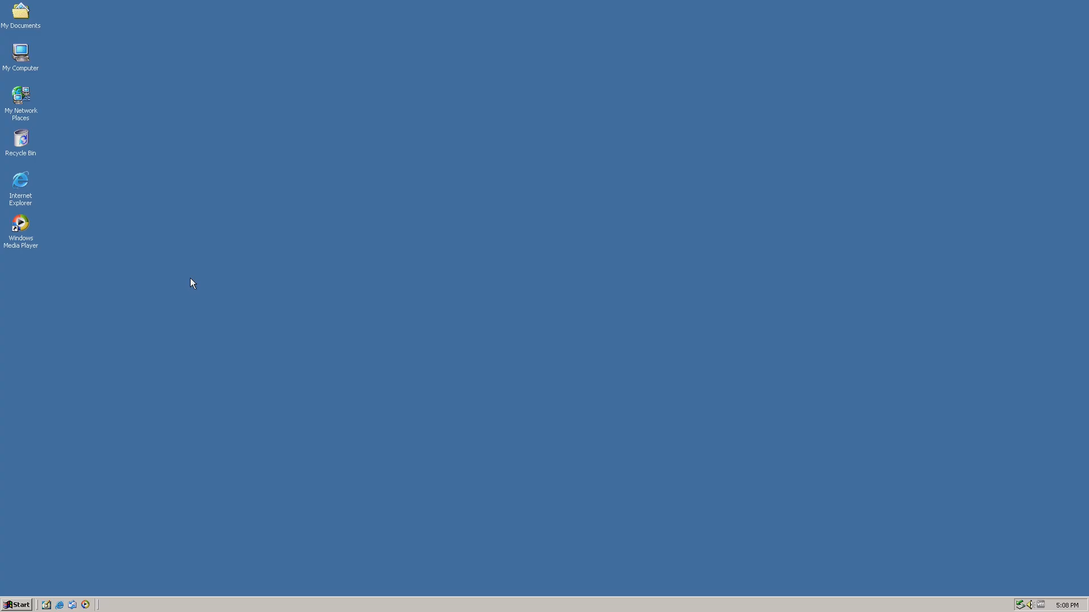
mouse_move(193, 282)
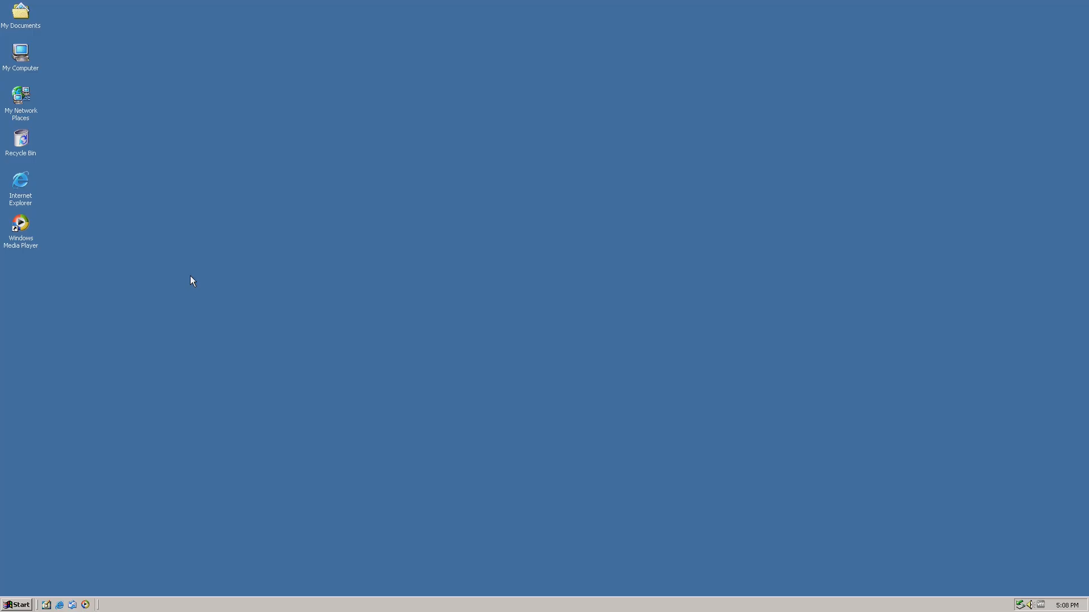
mouse_move(61, 560)
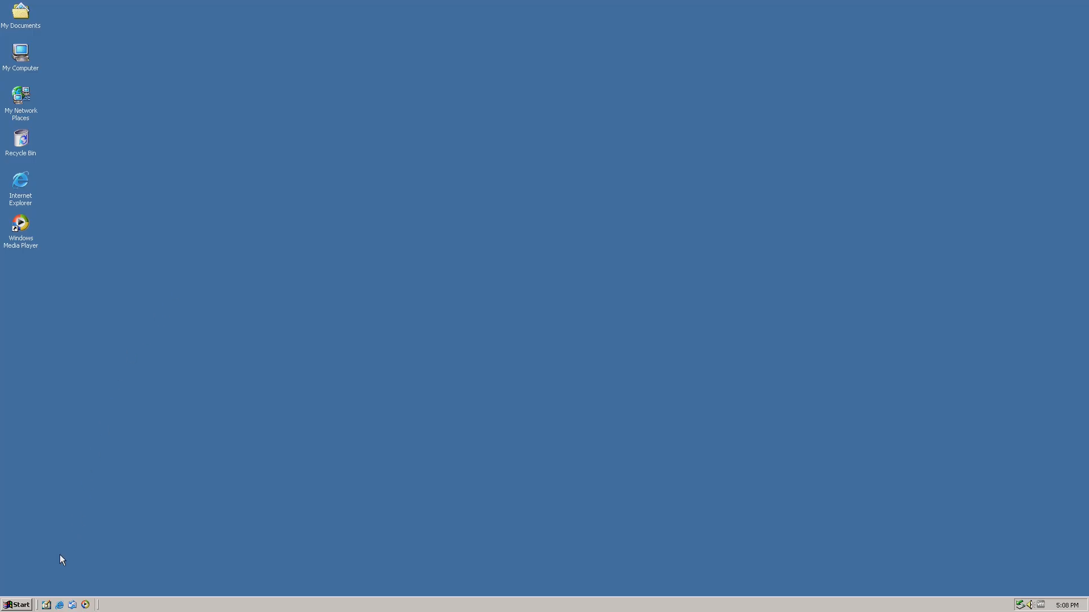
Open Users and Passwords from Control Panel, listing Administrator, ASPNET and Guest
click(16, 604)
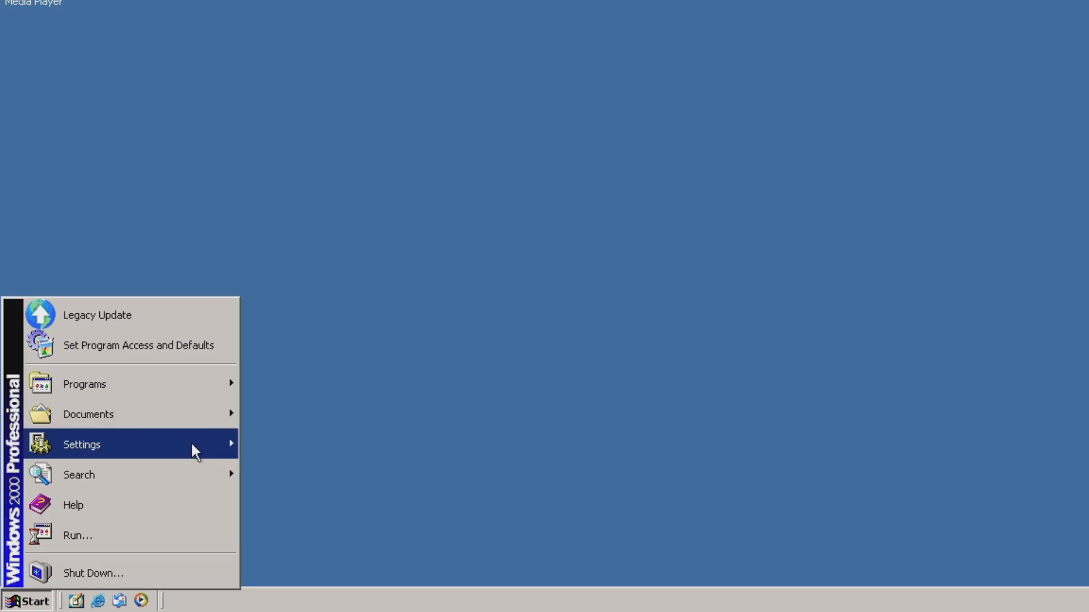
mouse_move(82, 444)
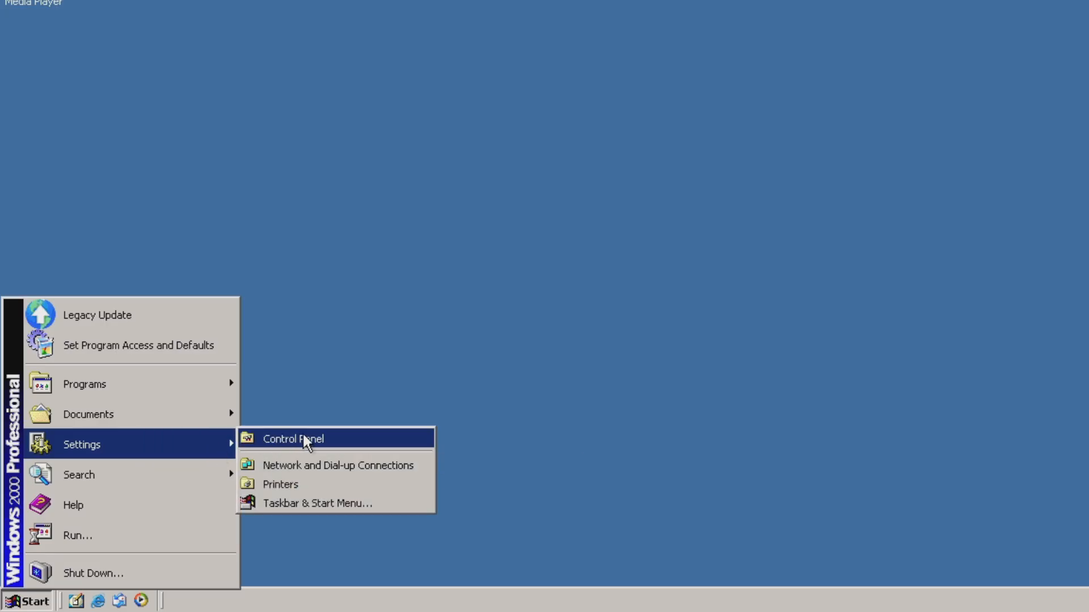
click(292, 439)
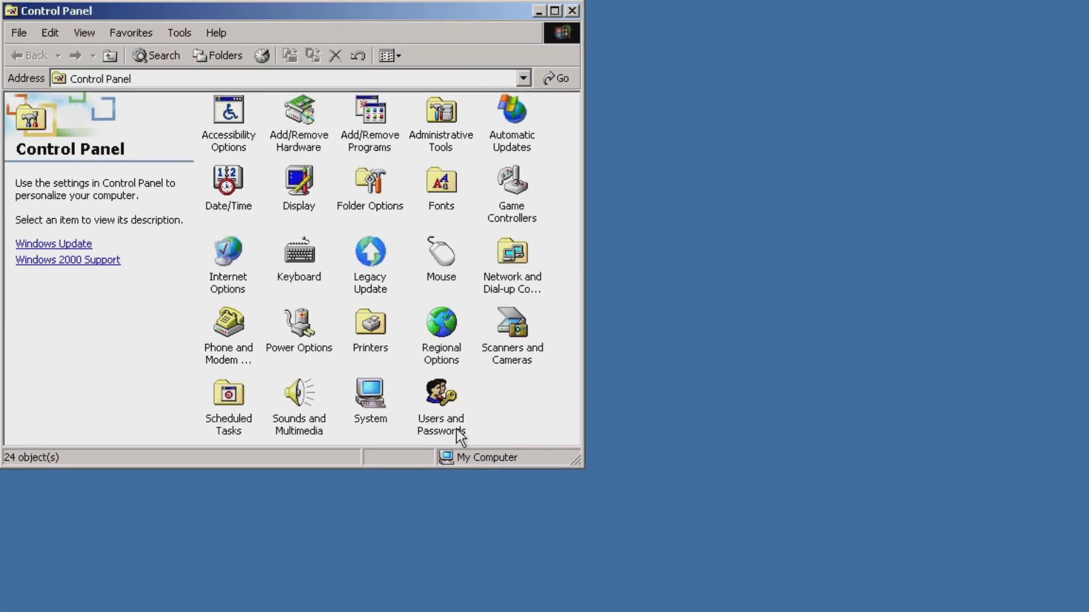
double_click(440, 396)
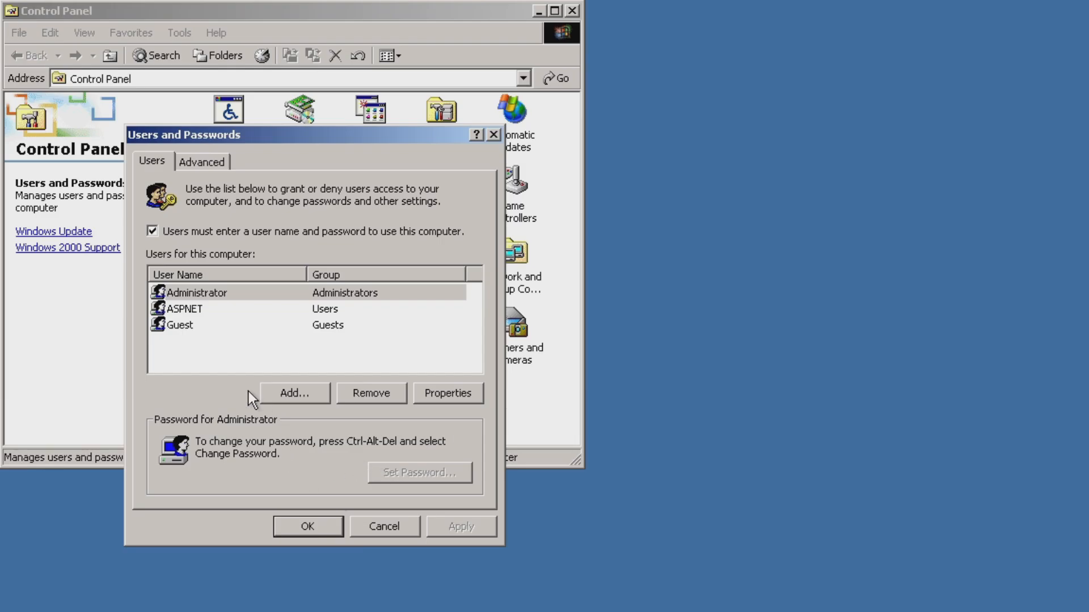
Add a password-protected standard user 'david' with full name David
click(292, 394)
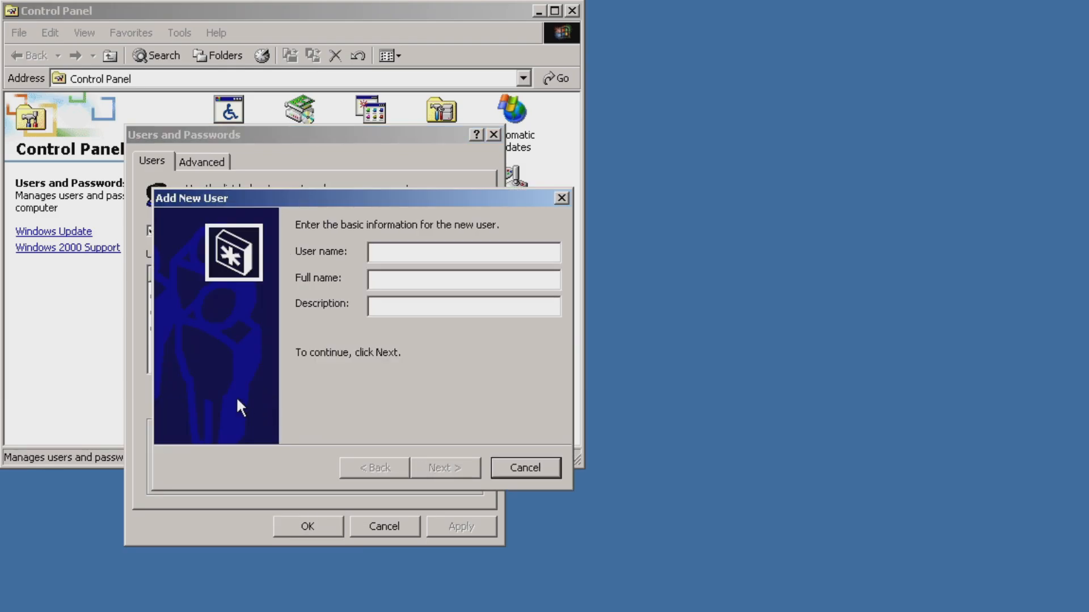
text(david)
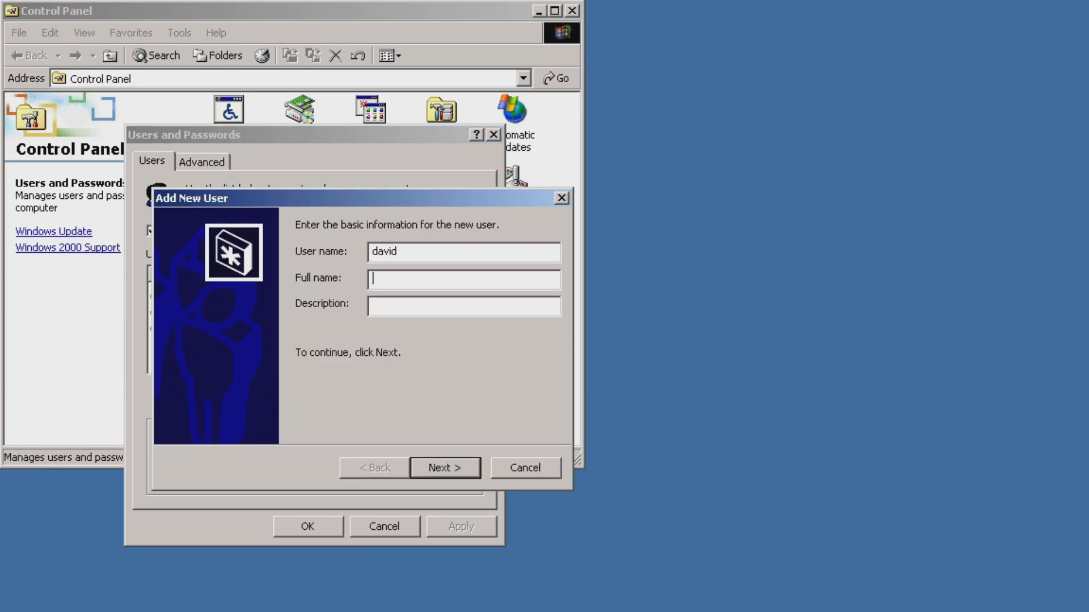
text(David)
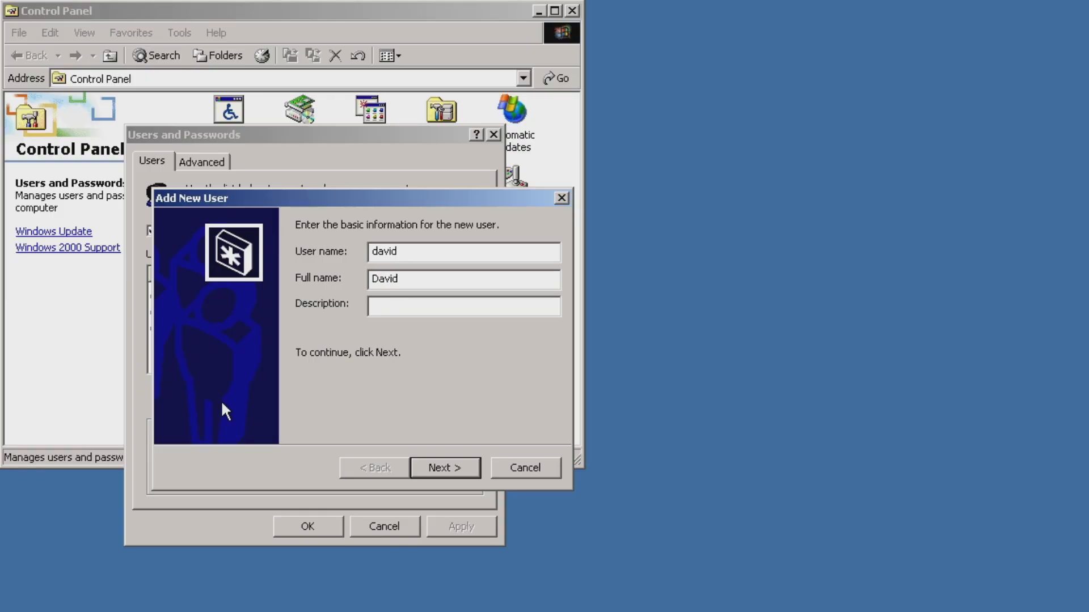
click(444, 467)
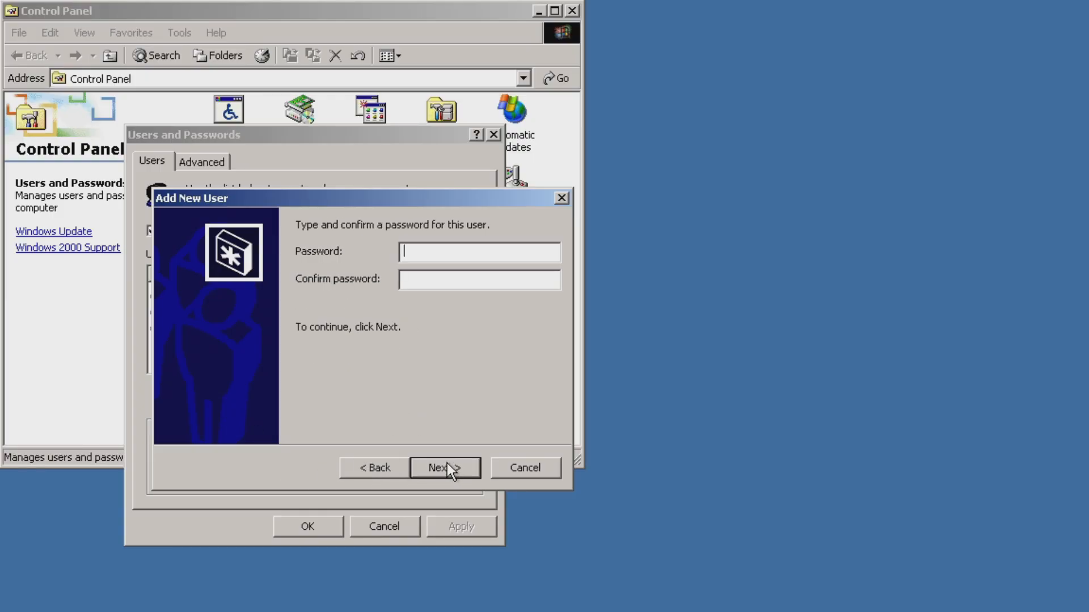
text(**)
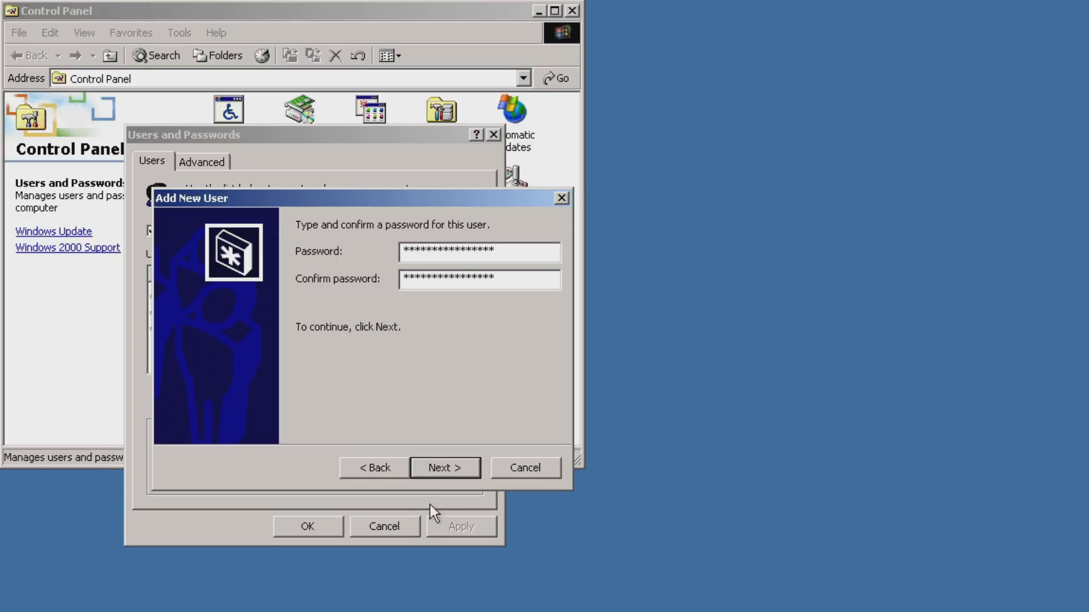
click(444, 467)
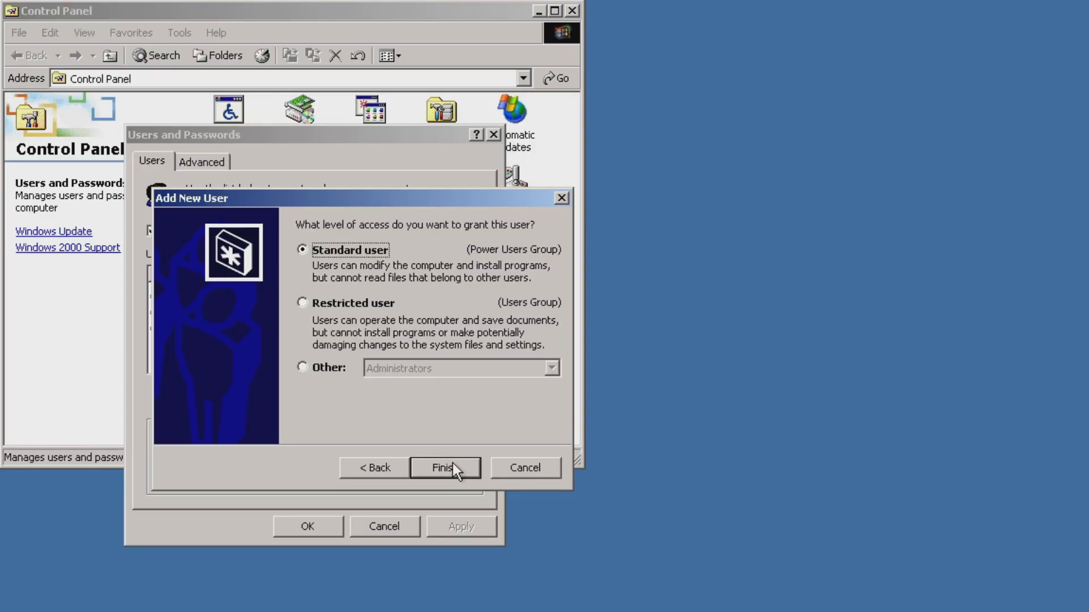
mouse_move(386, 271)
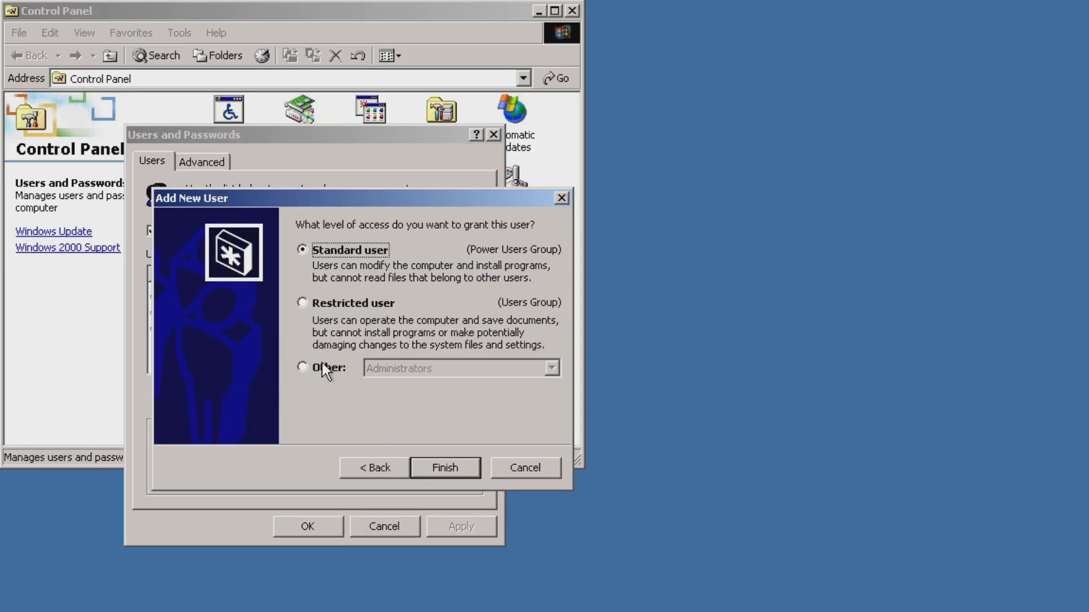
mouse_move(274, 250)
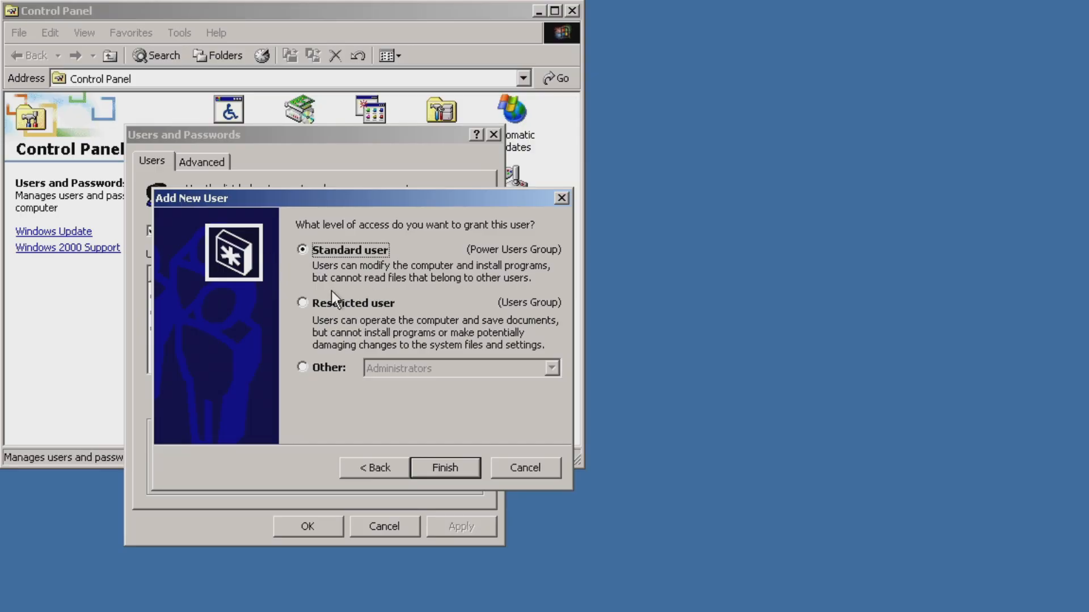
mouse_move(298, 225)
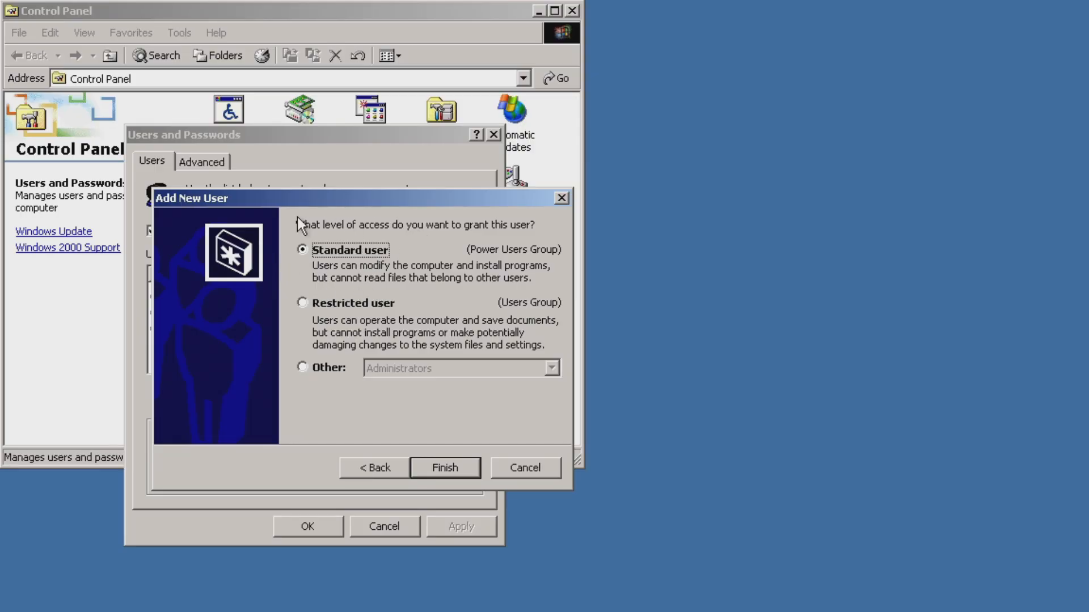
mouse_move(377, 273)
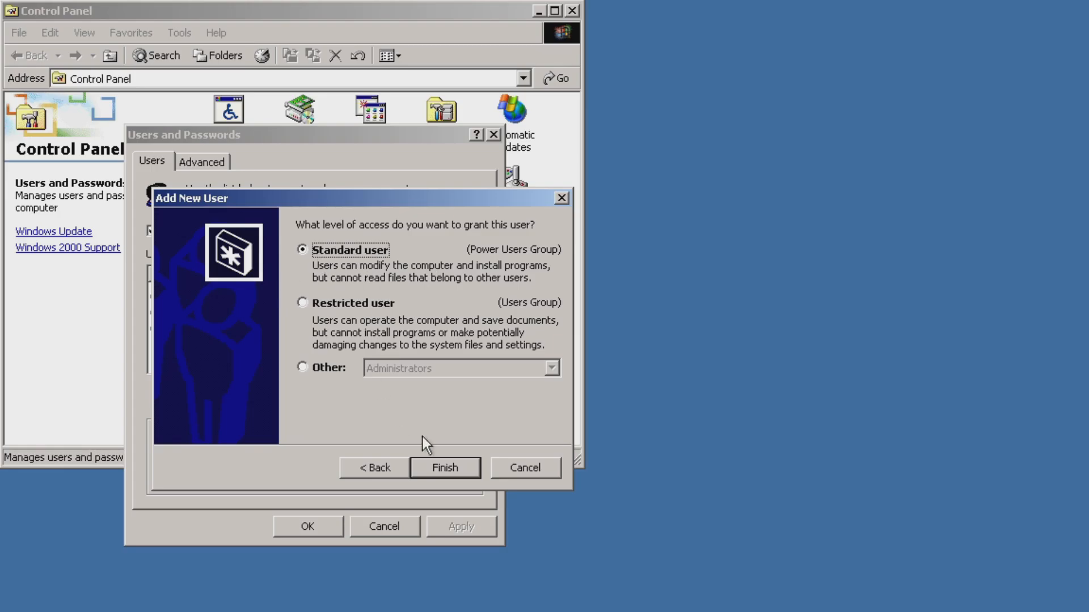
click(445, 468)
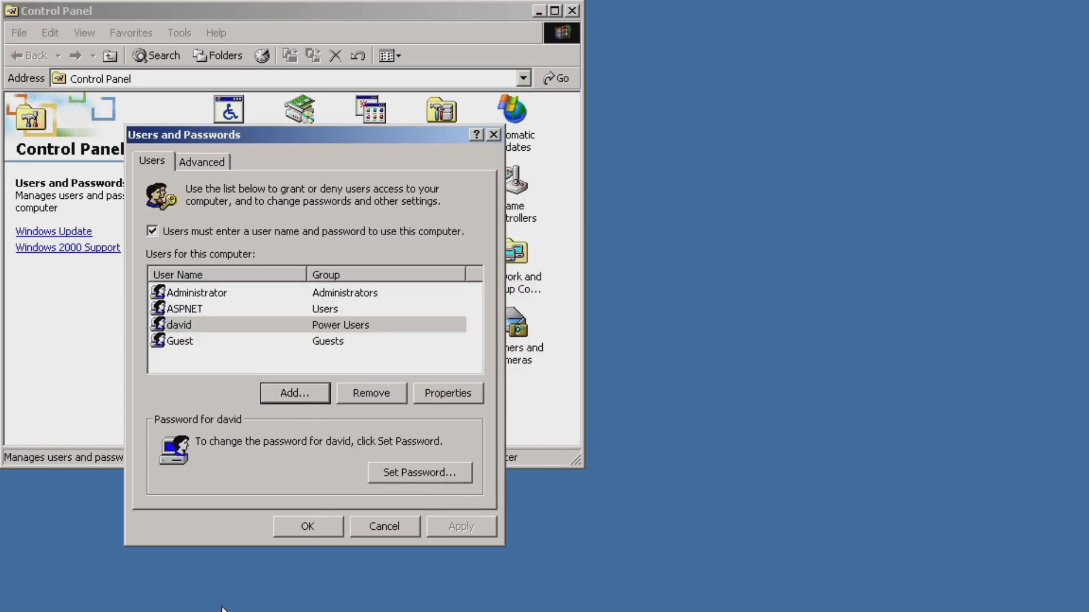
mouse_move(251, 488)
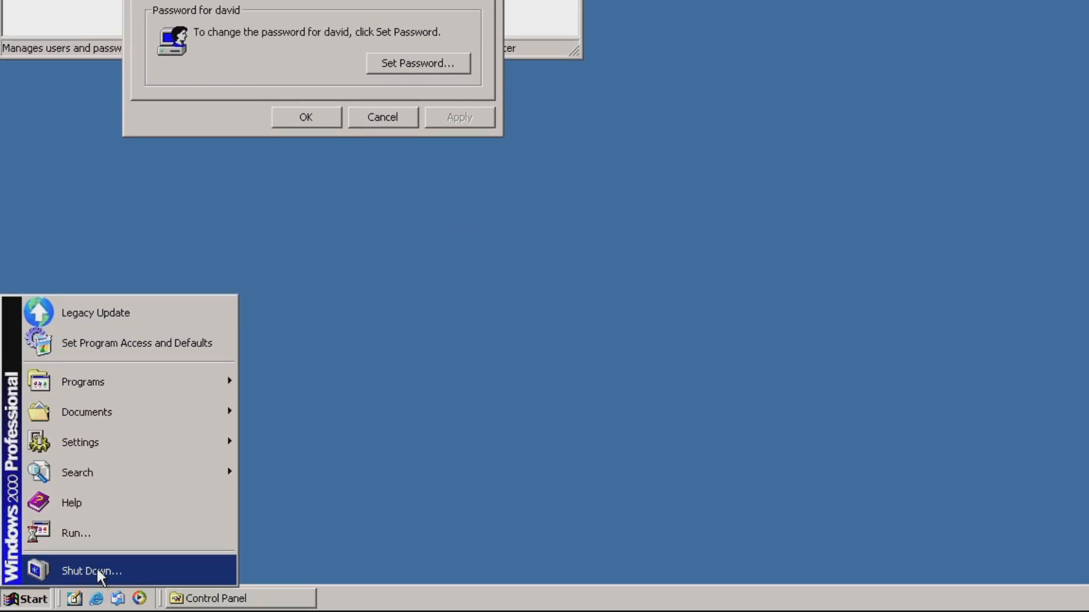
Log off Administrator via Shut Down, returning to the Windows 2000 logon prompt
click(90, 571)
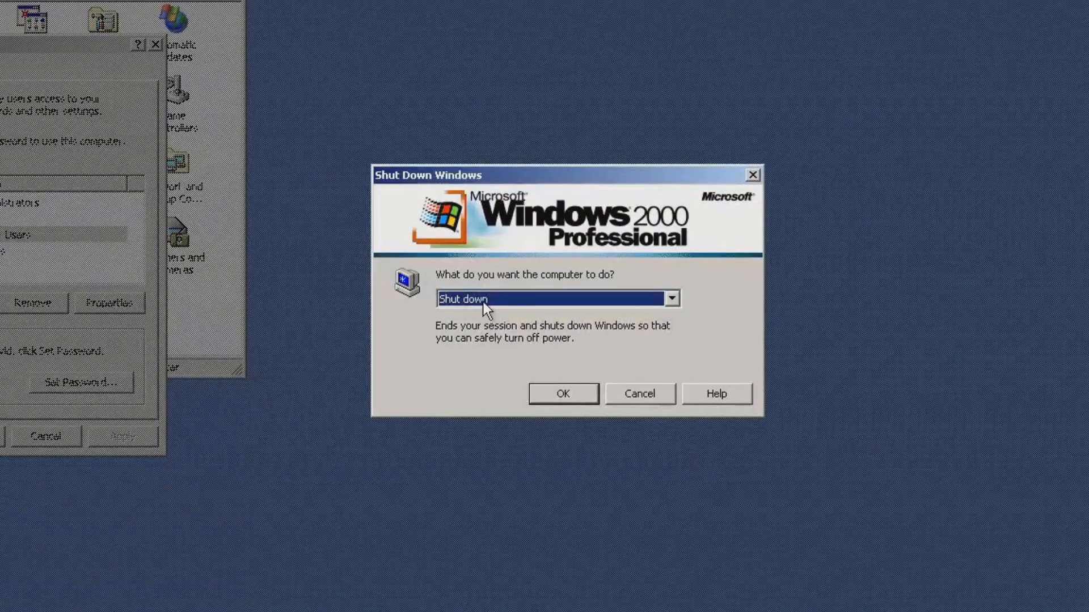
click(669, 298)
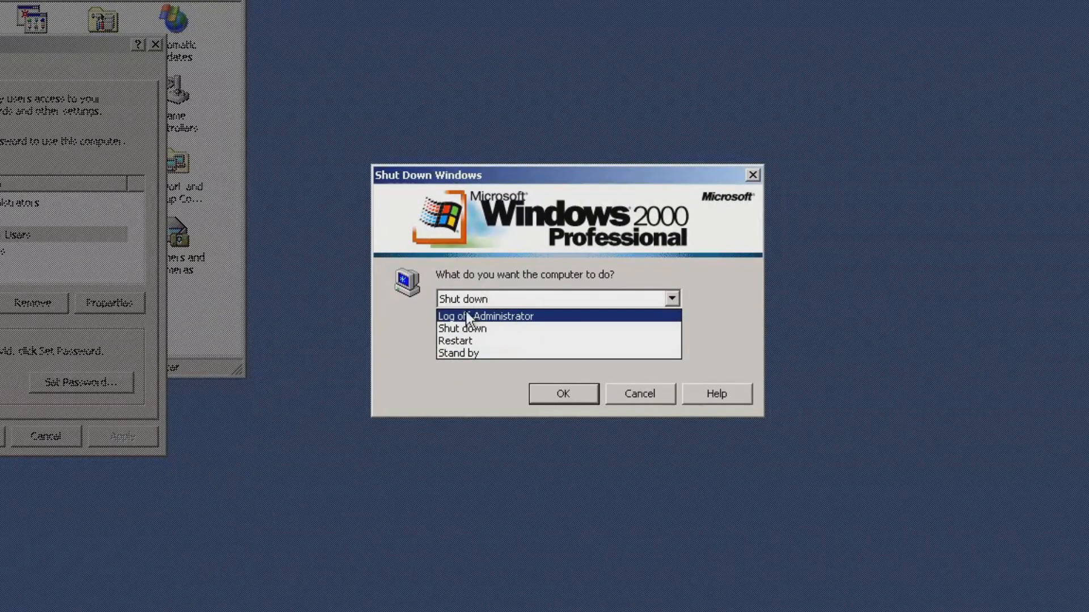
click(486, 317)
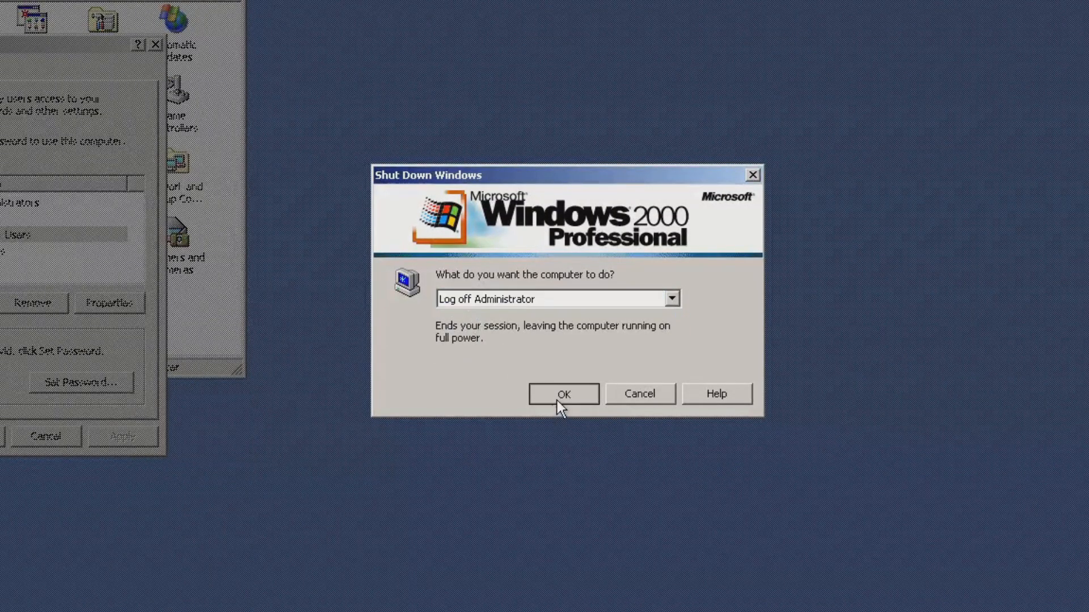
click(562, 394)
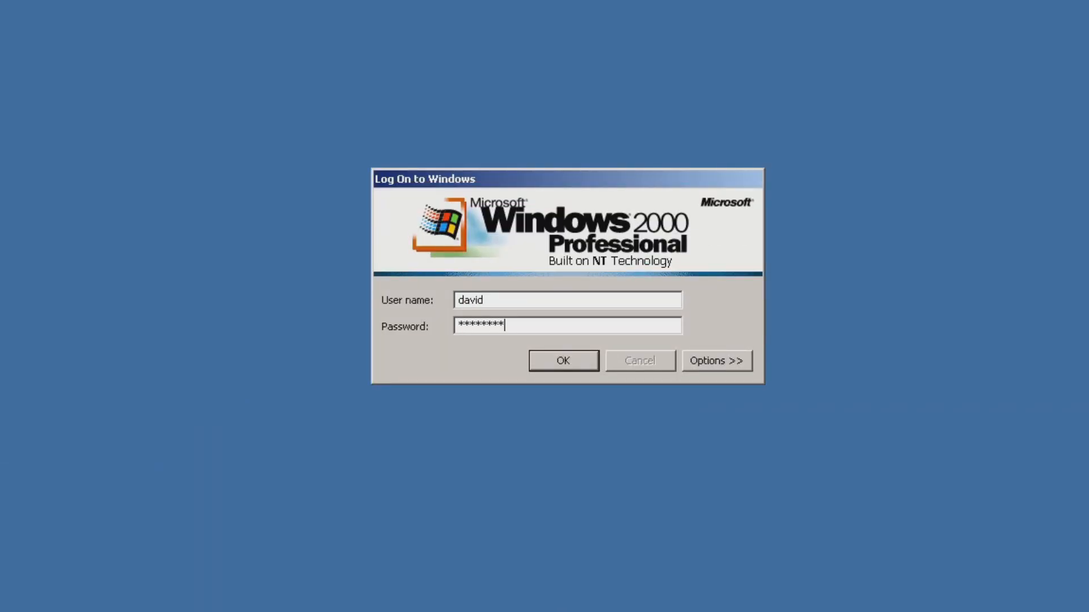
Sign in as david and reach the new user's clean desktop
click(563, 360)
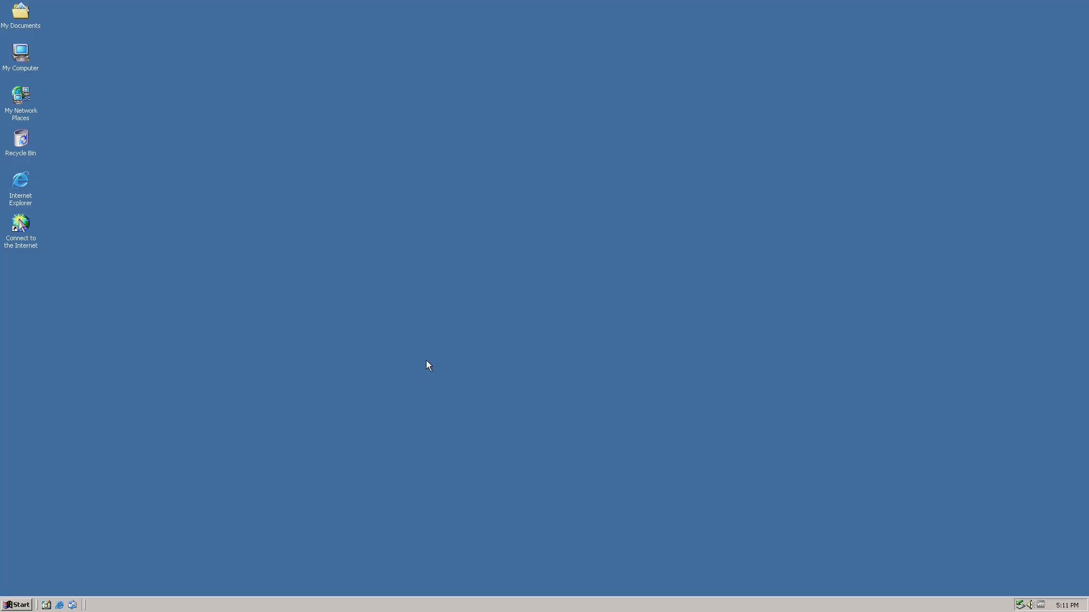
mouse_move(141, 453)
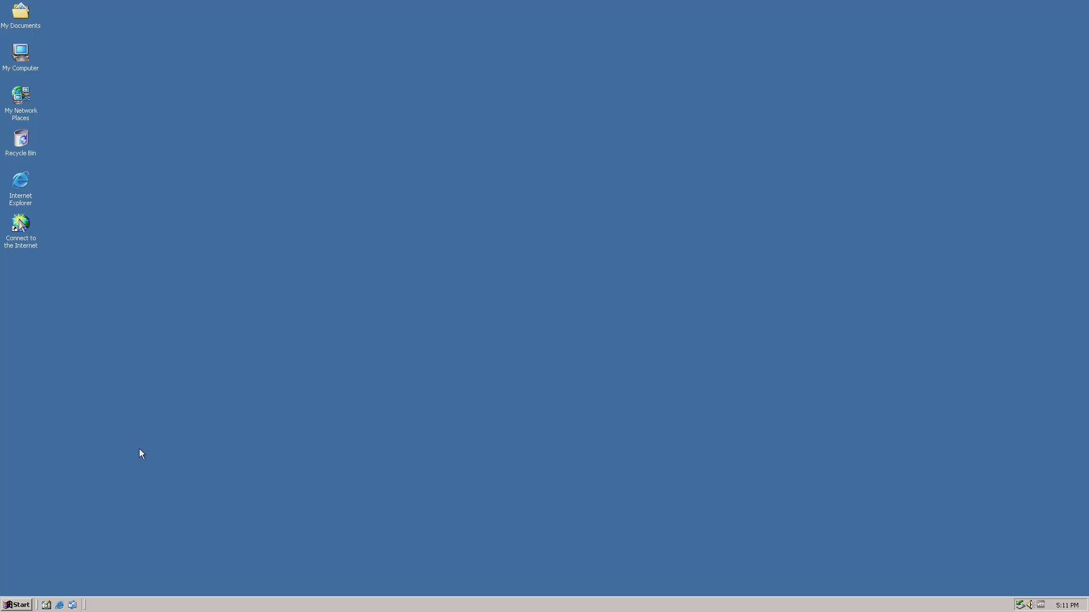
Open david's Start menu to show the default Programs and Accessories entries
click(17, 604)
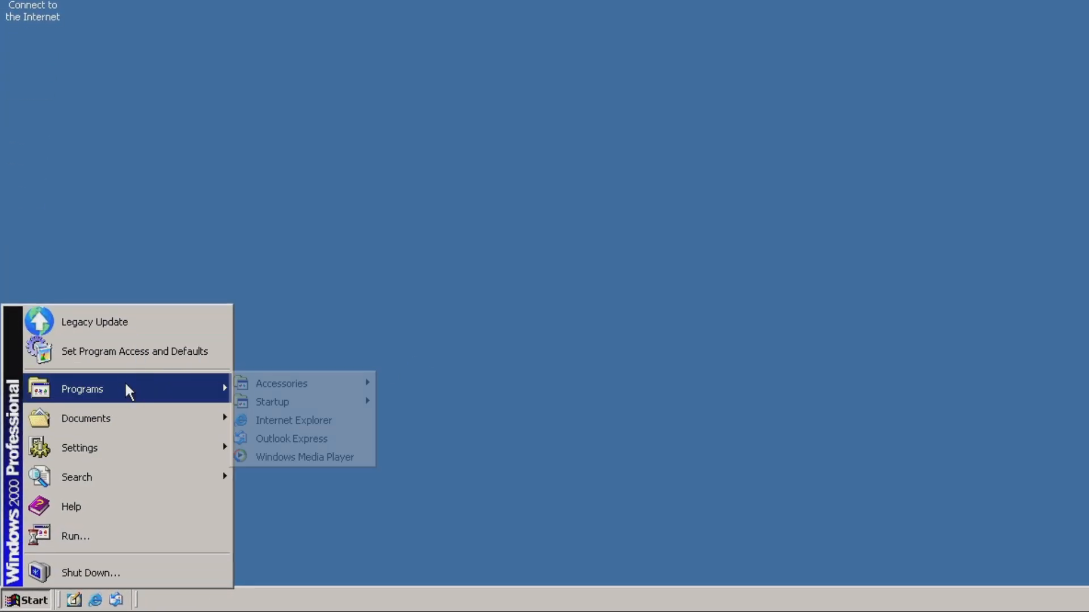
mouse_move(285, 402)
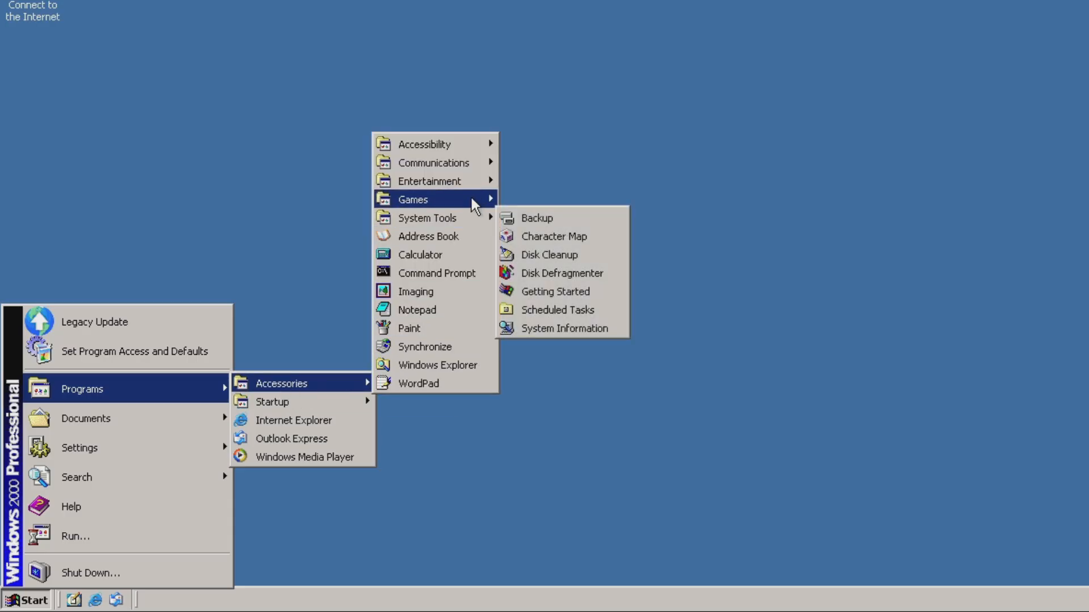
mouse_move(425, 144)
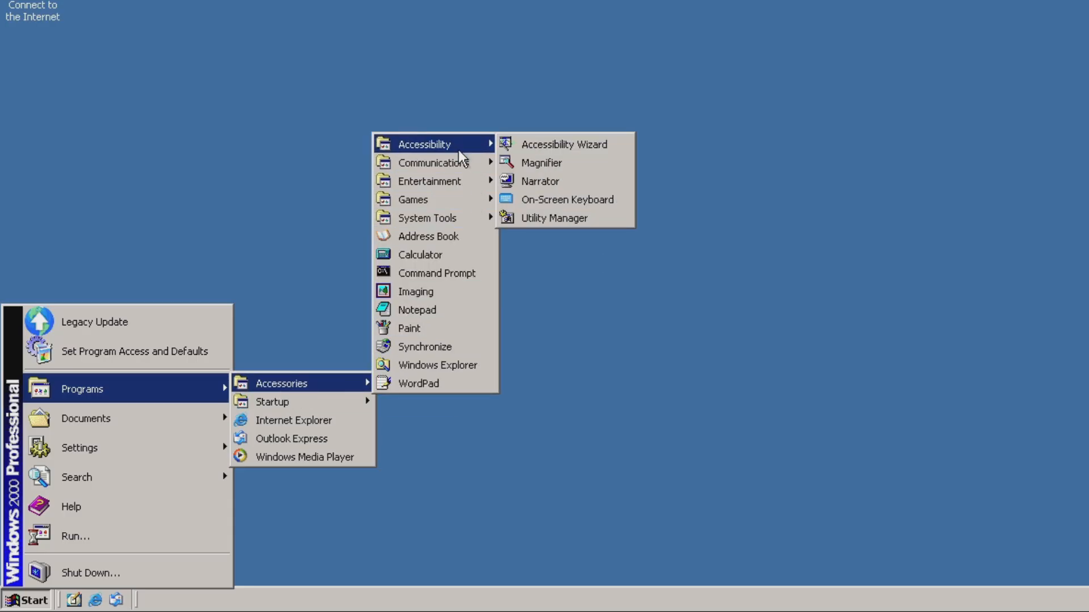
mouse_move(429, 181)
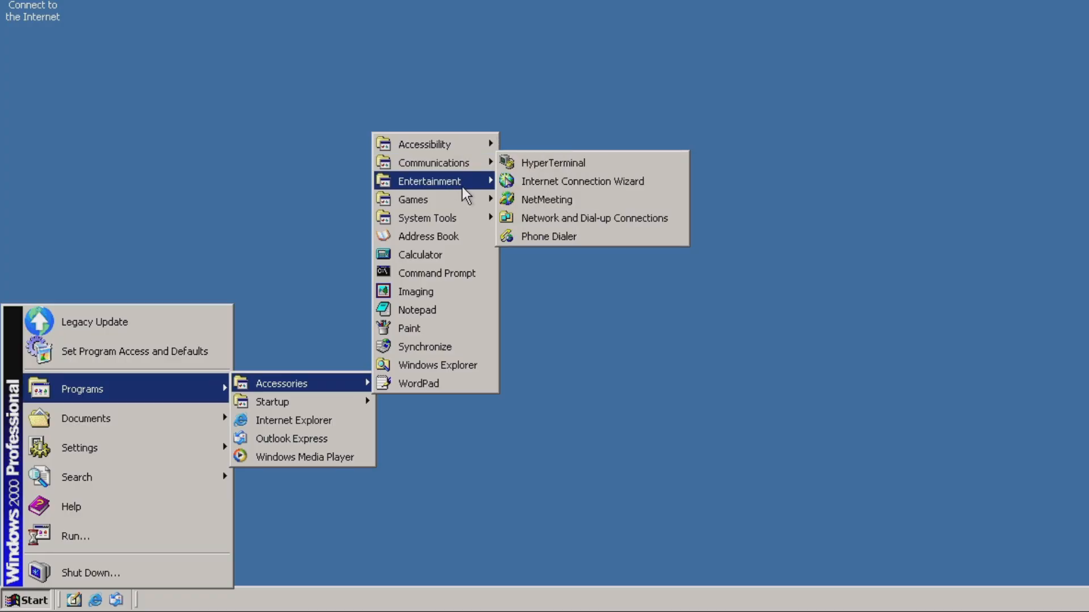
mouse_move(427, 218)
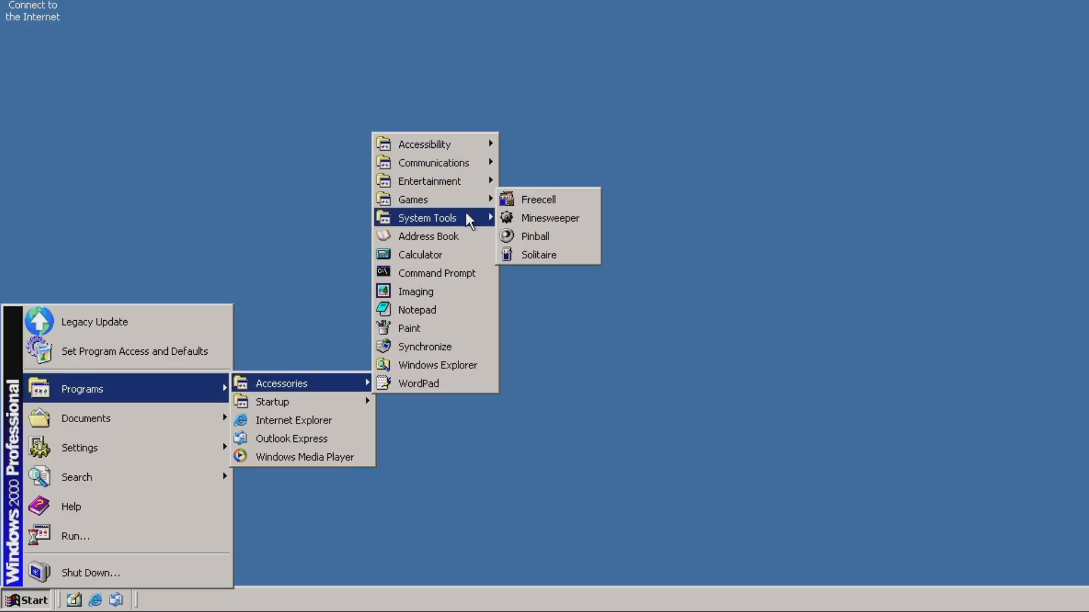
mouse_move(431, 181)
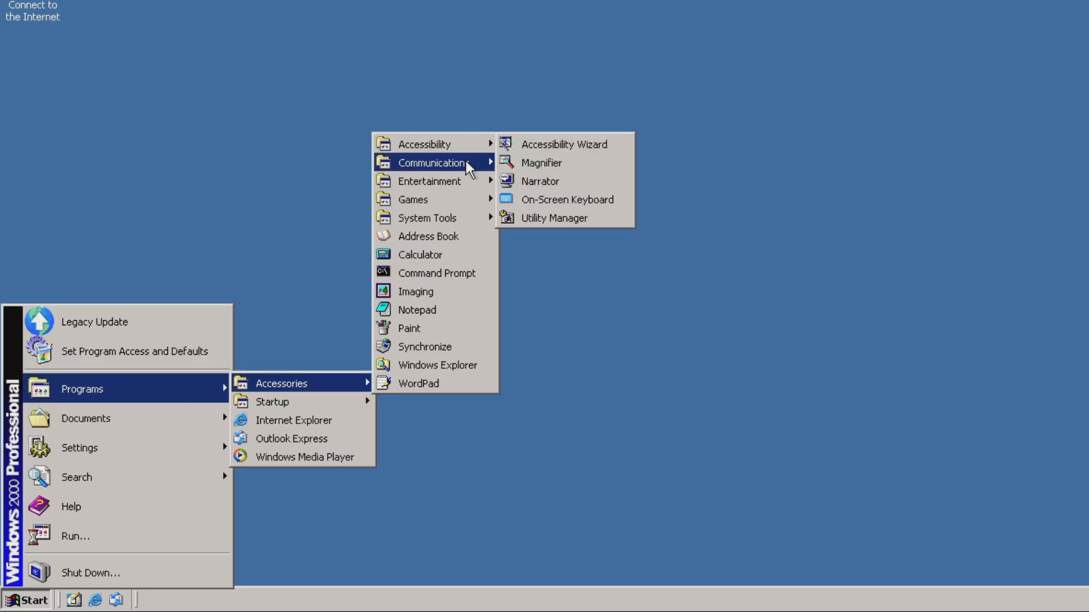
mouse_move(427, 218)
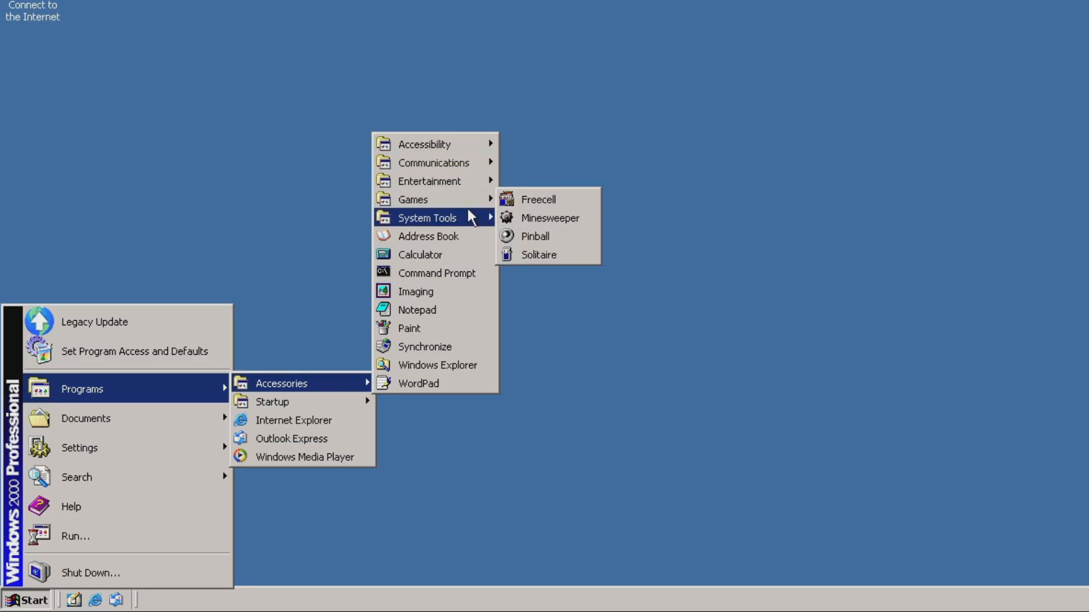